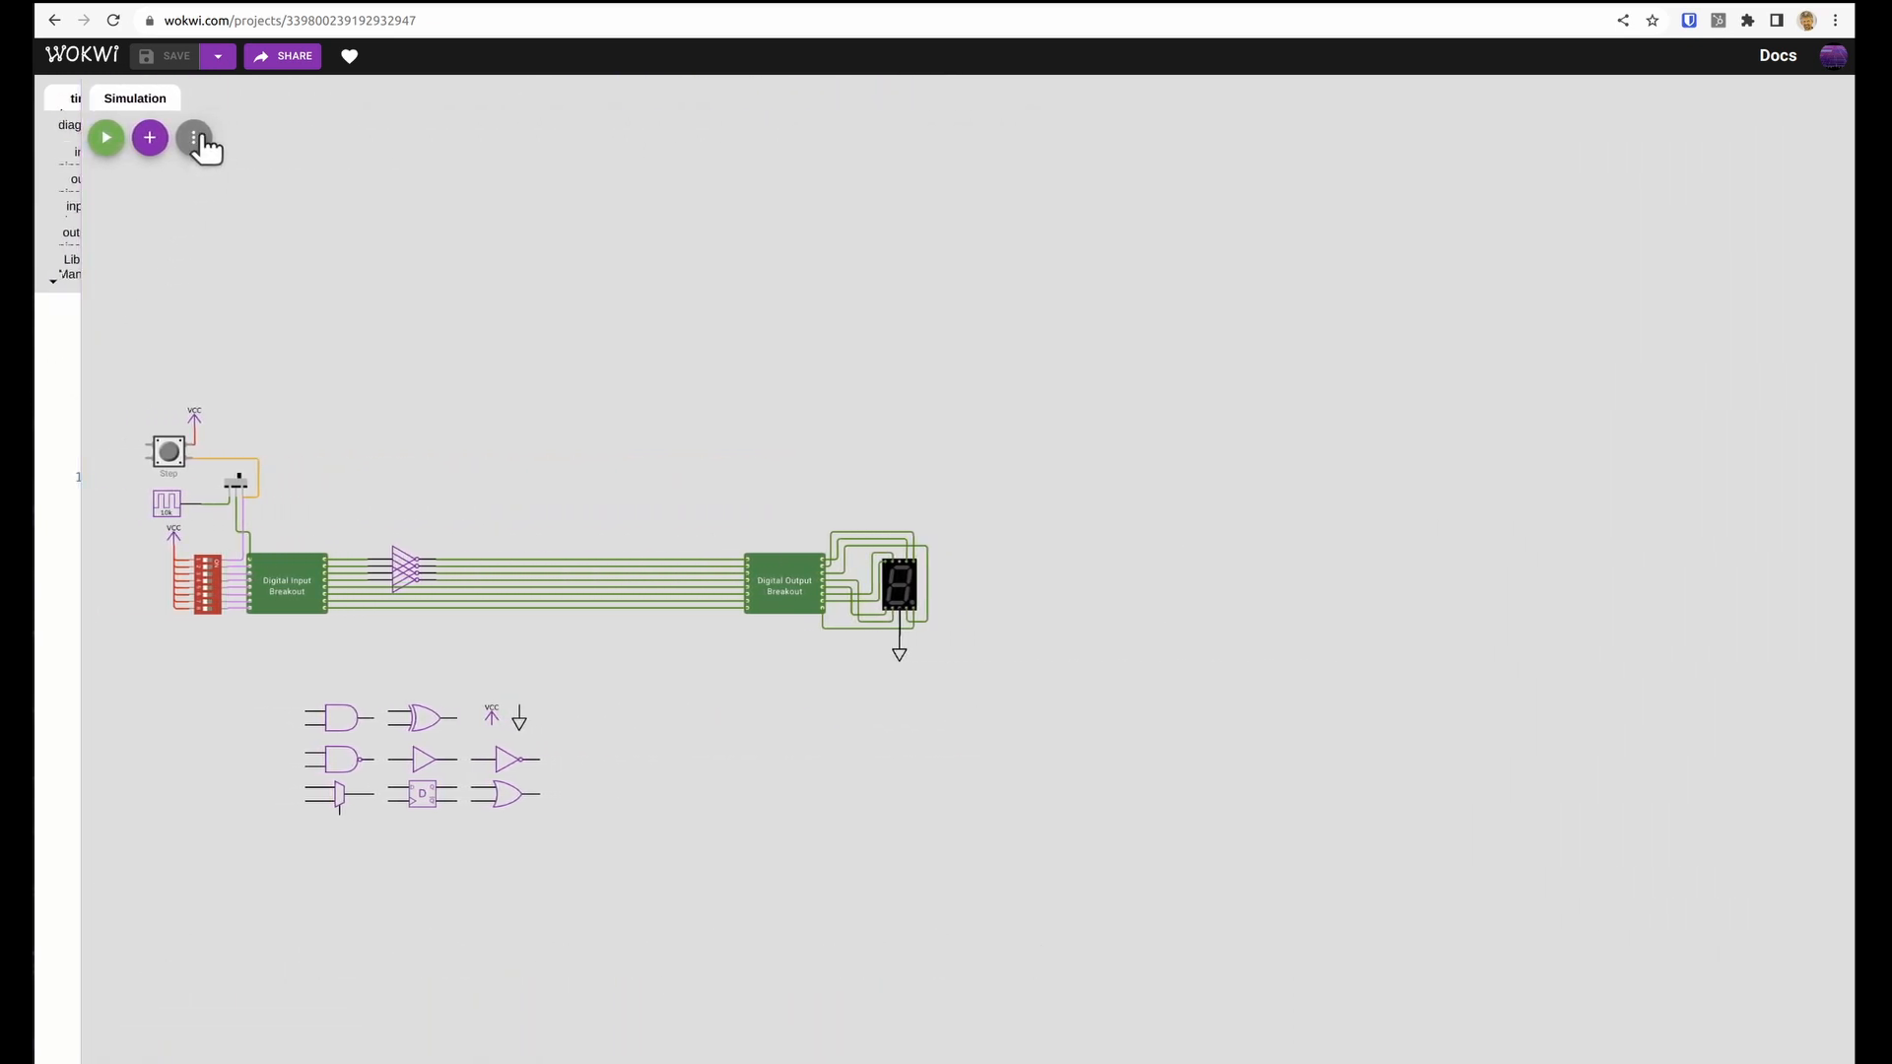
- Duplicate the Tiny Tapeout template with the Save dropdown's 'Save a copy' option
{"action": "left_click", "coordinate": [194, 138]}
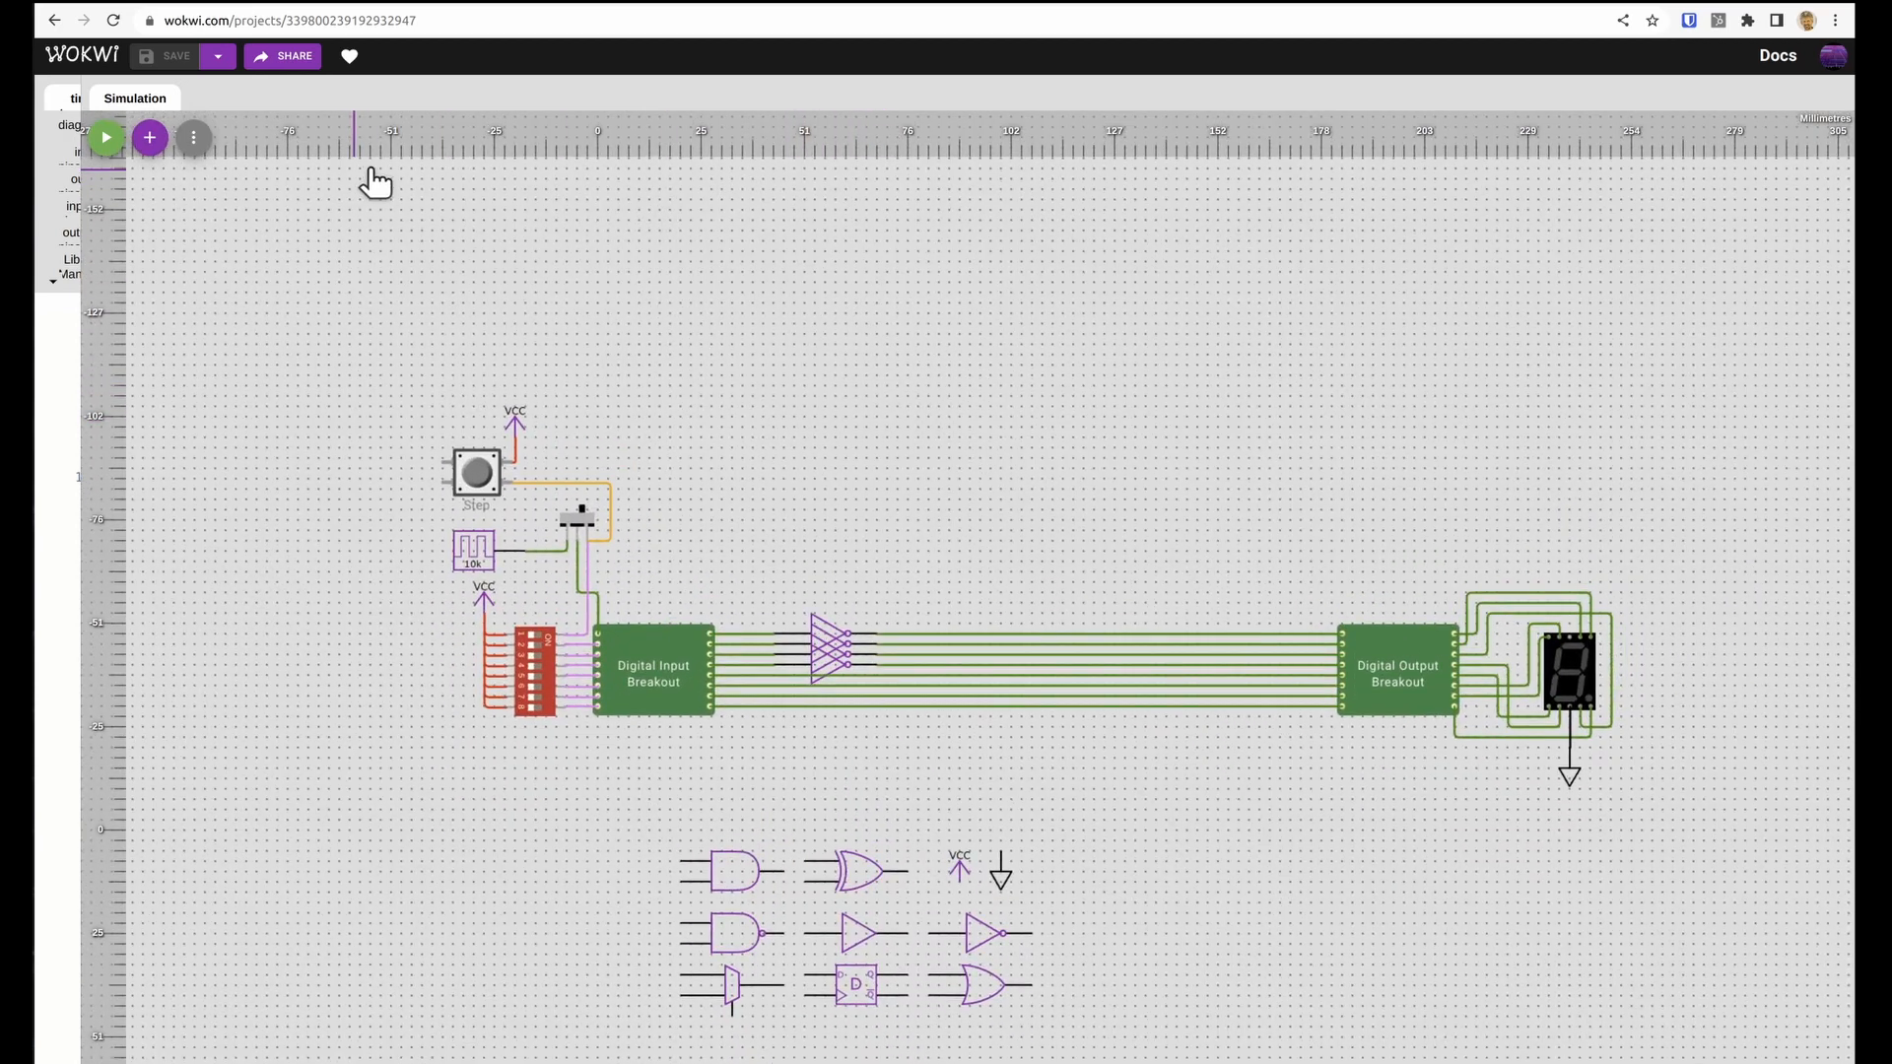
{"action": "left_click", "coordinate": [217, 55]}
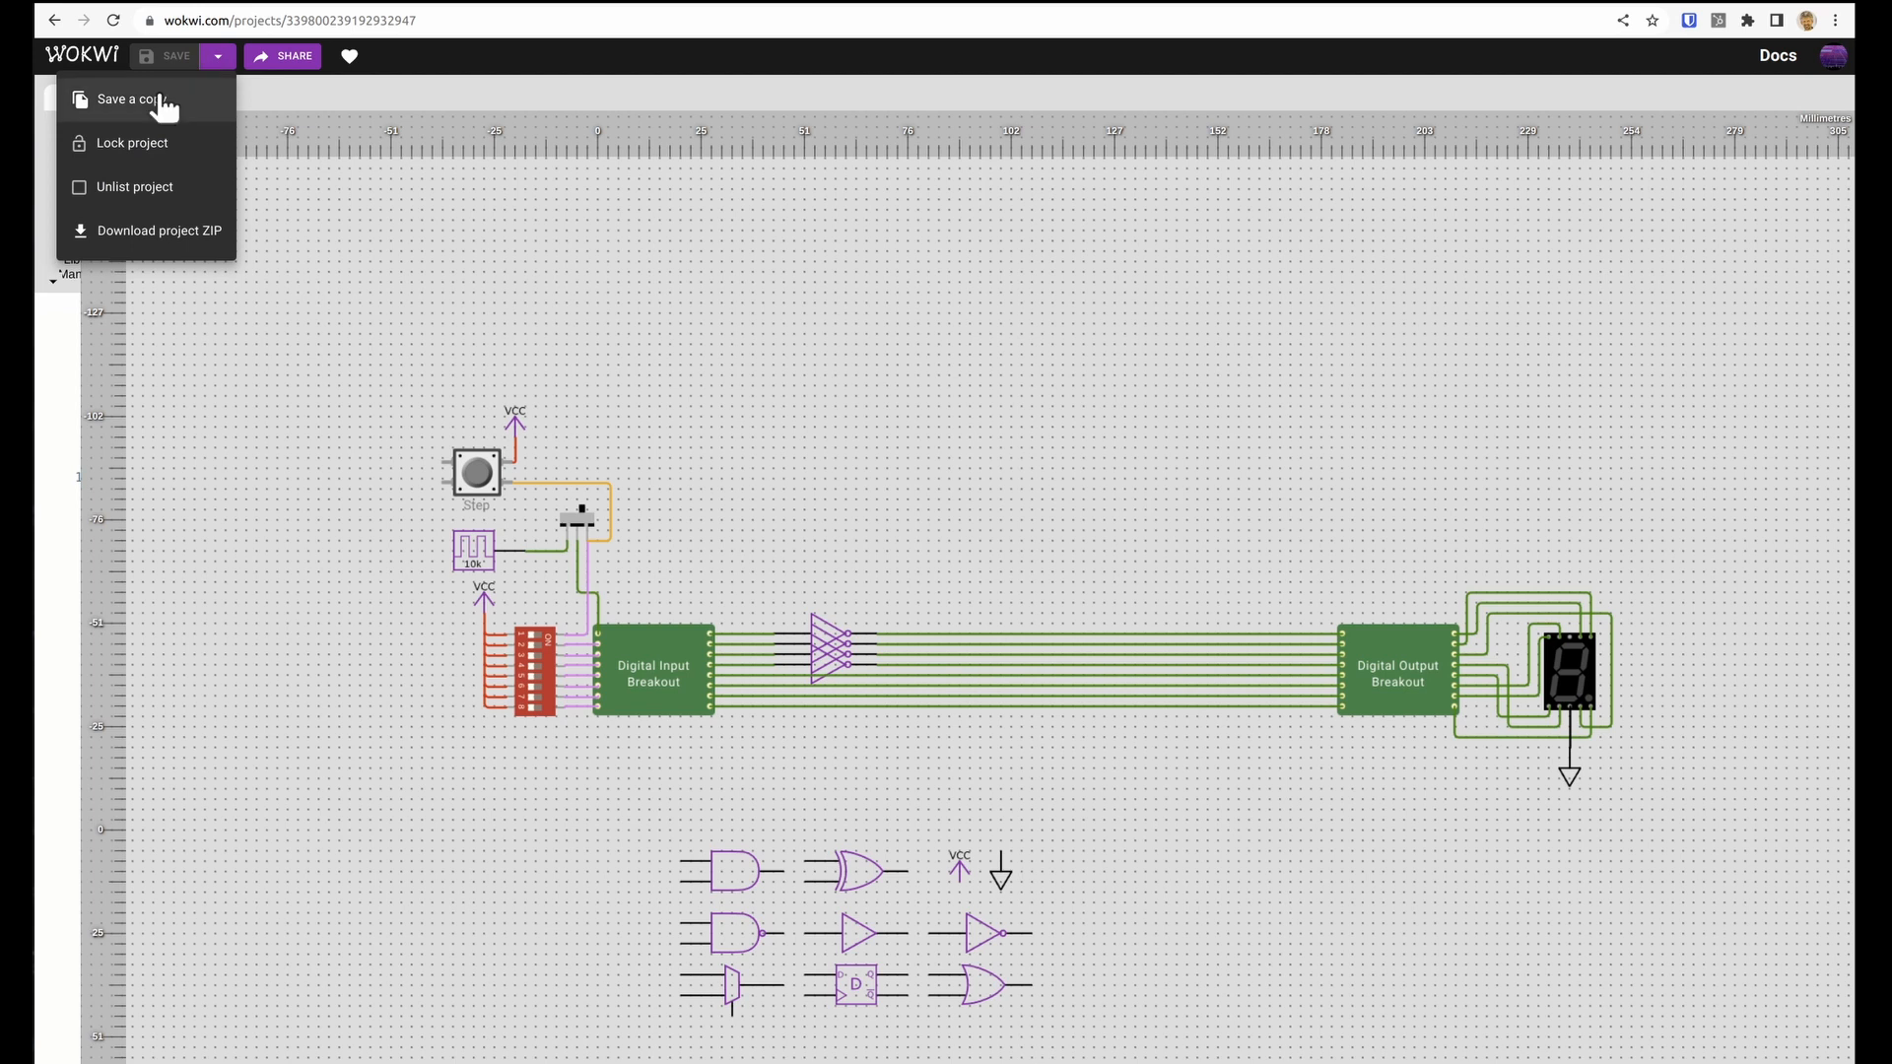
{"action": "left_click", "coordinate": [125, 98]}
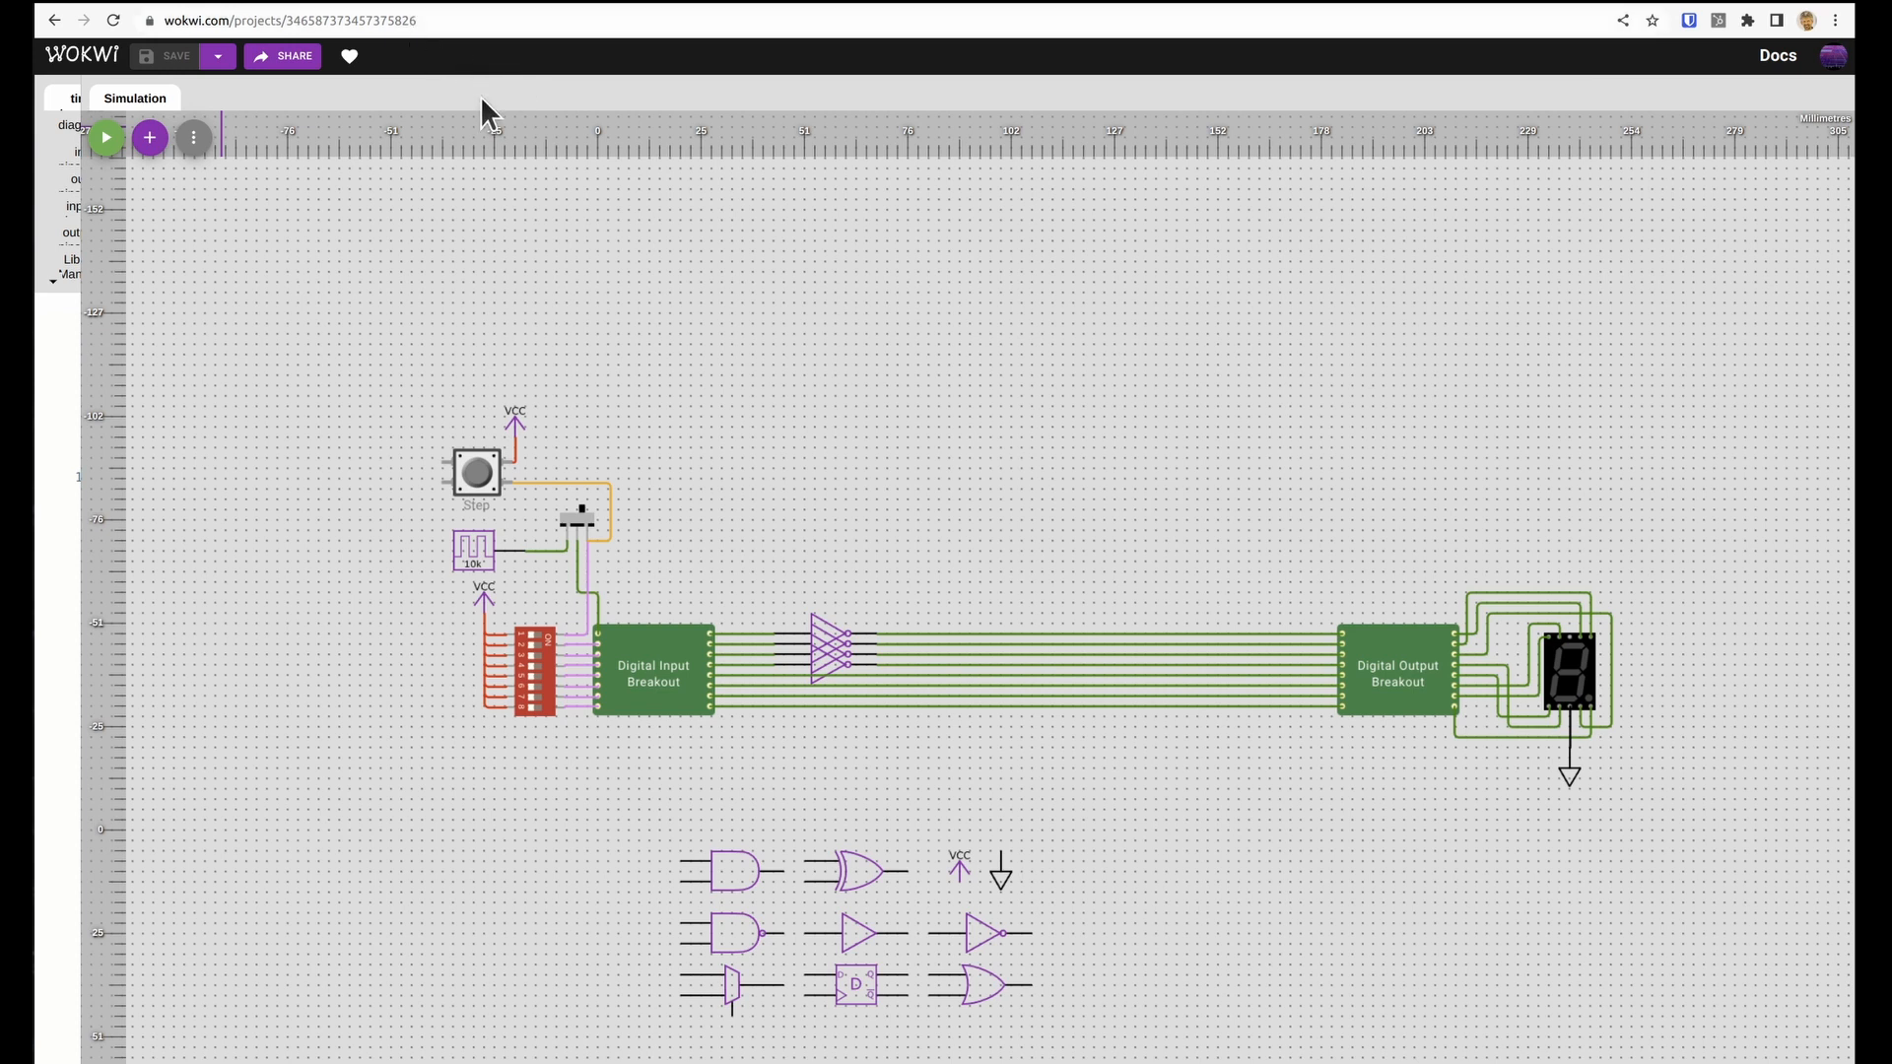
{"action": "left_click", "coordinate": [1832, 56]}
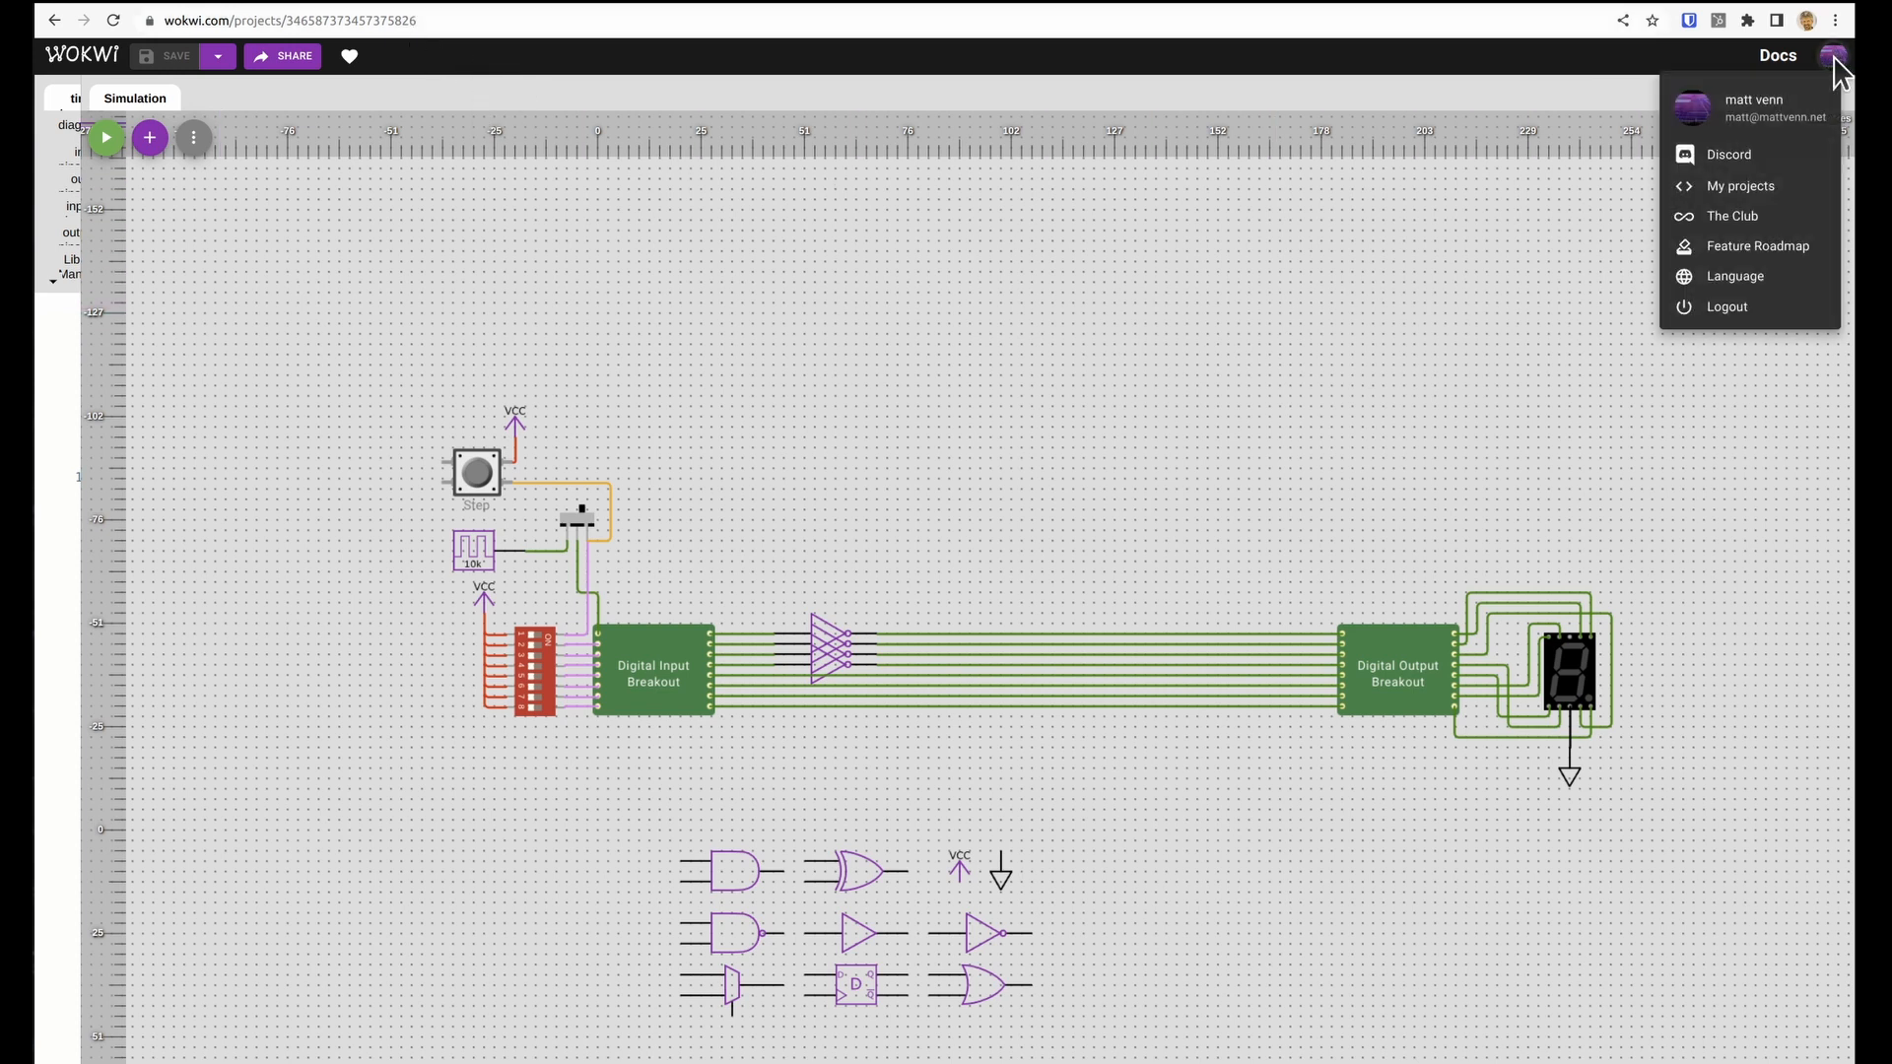
{"action": "left_click", "coordinate": [1834, 55]}
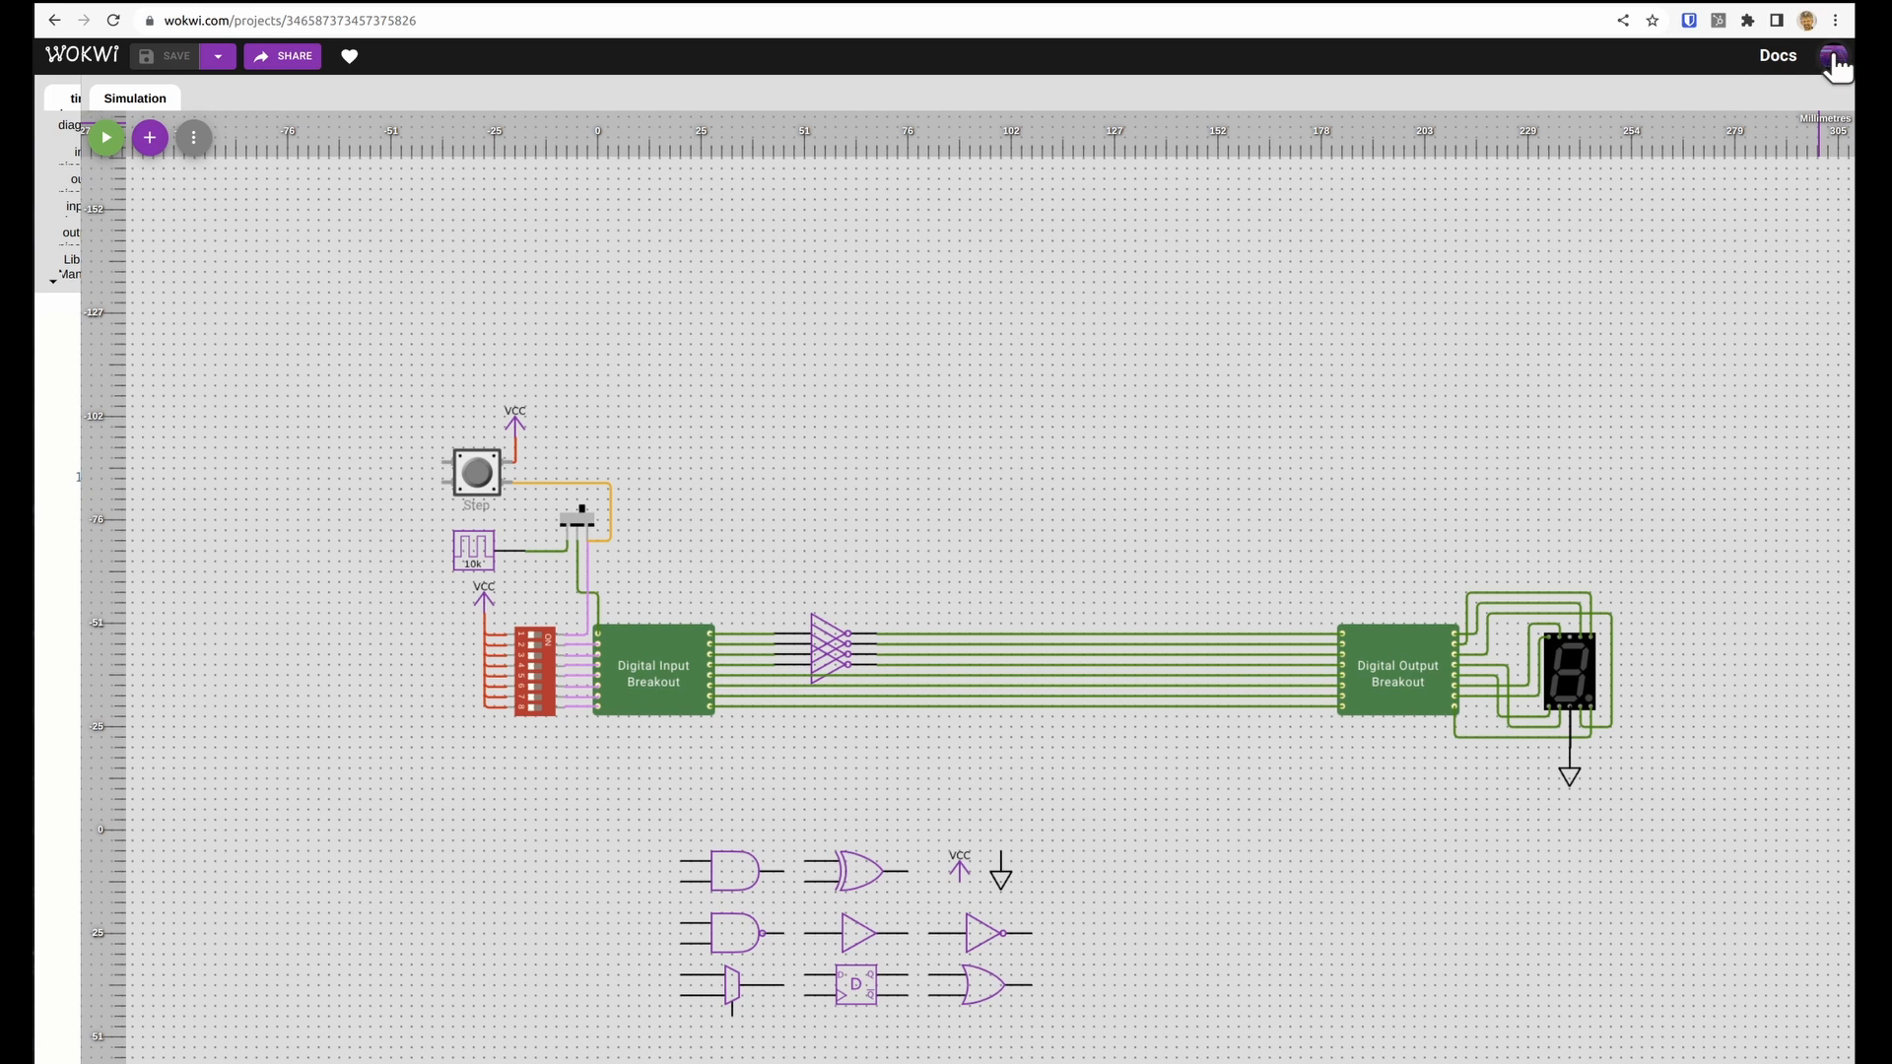
{"action": "mouse_move", "coordinate": [773, 701]}
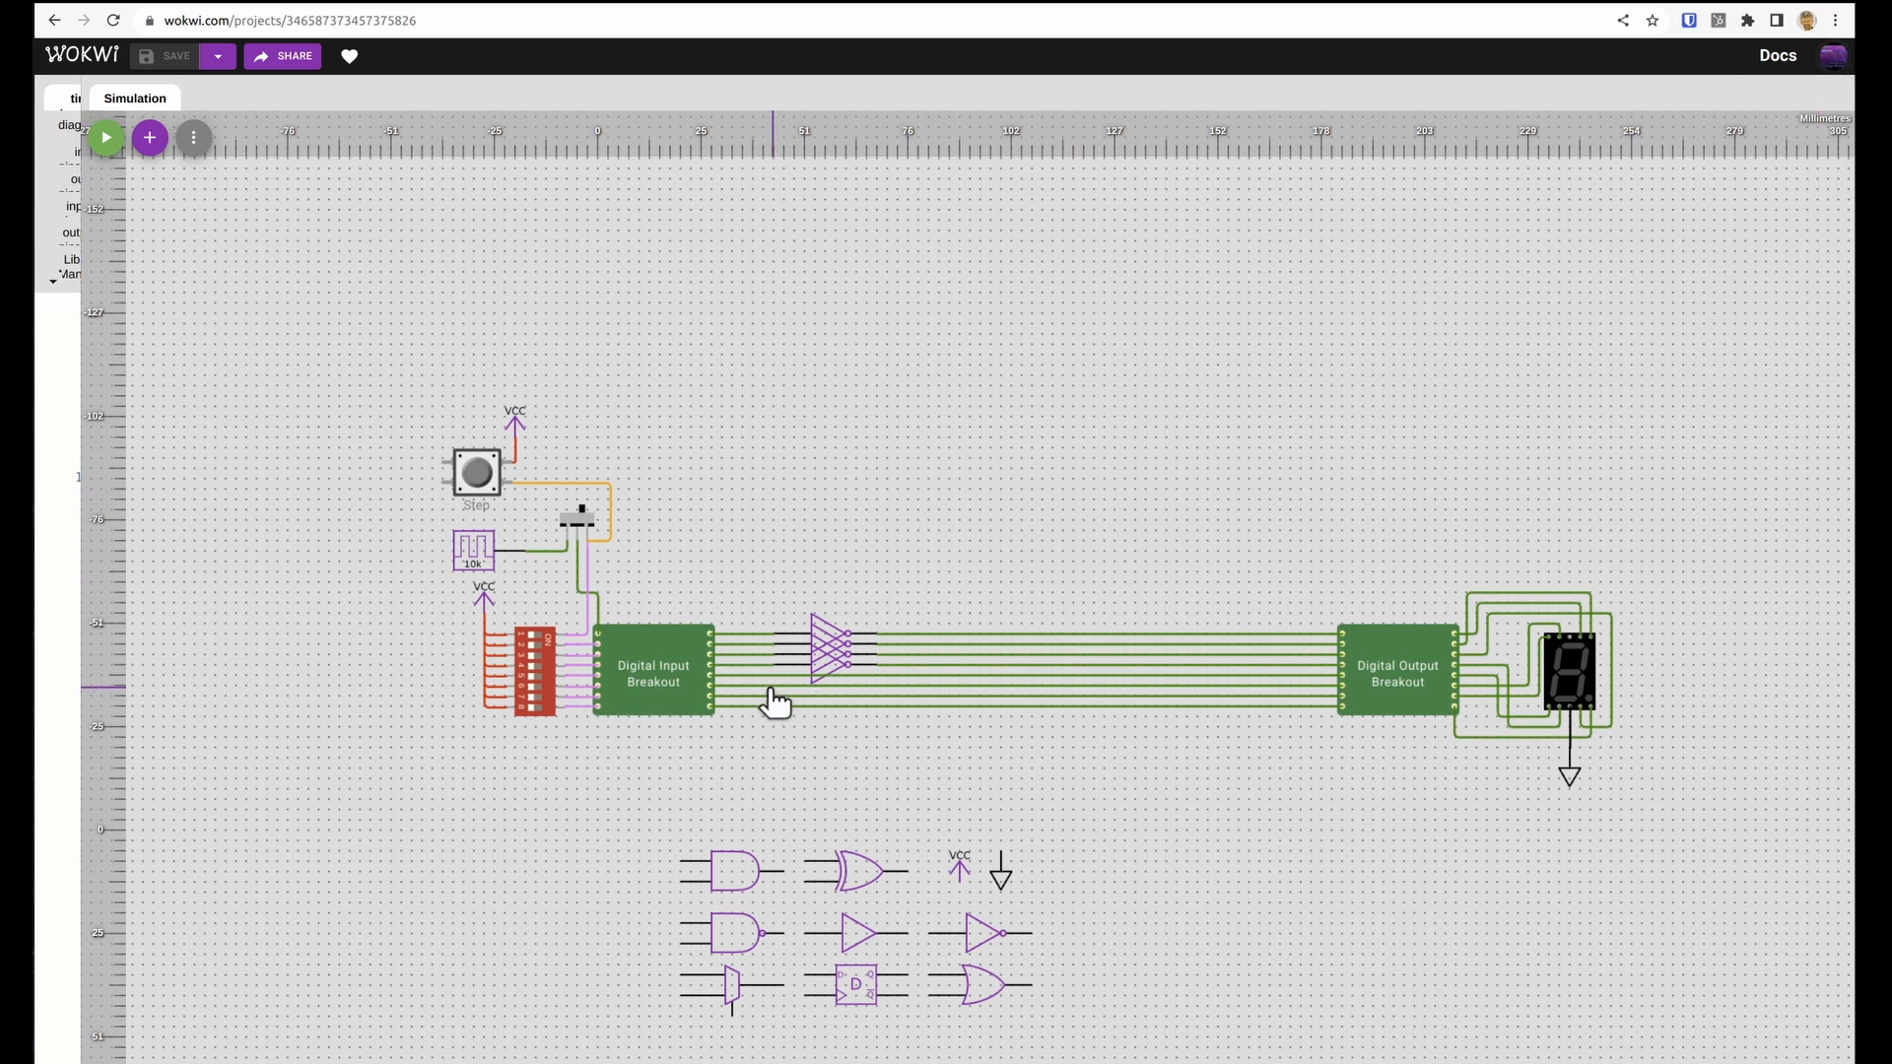
{"action": "mouse_move", "coordinate": [753, 492]}
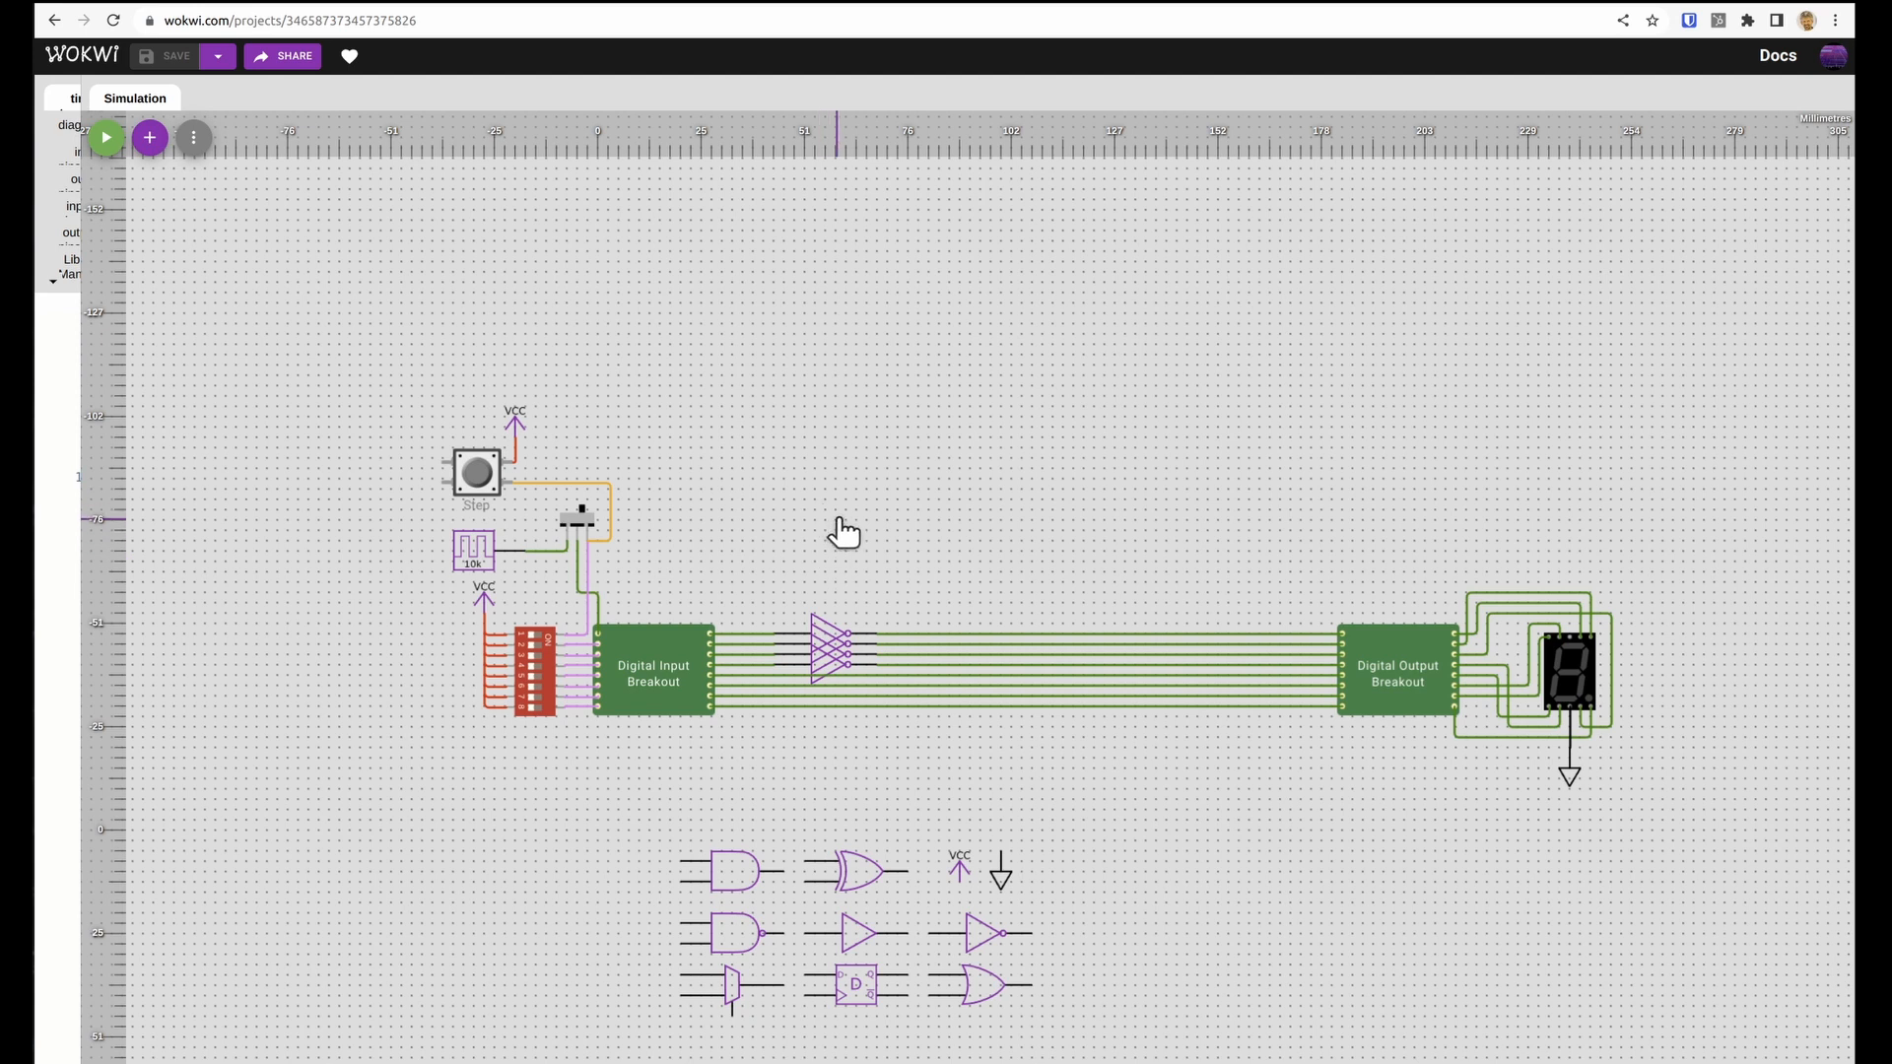
{"action": "left_click", "coordinate": [458, 450]}
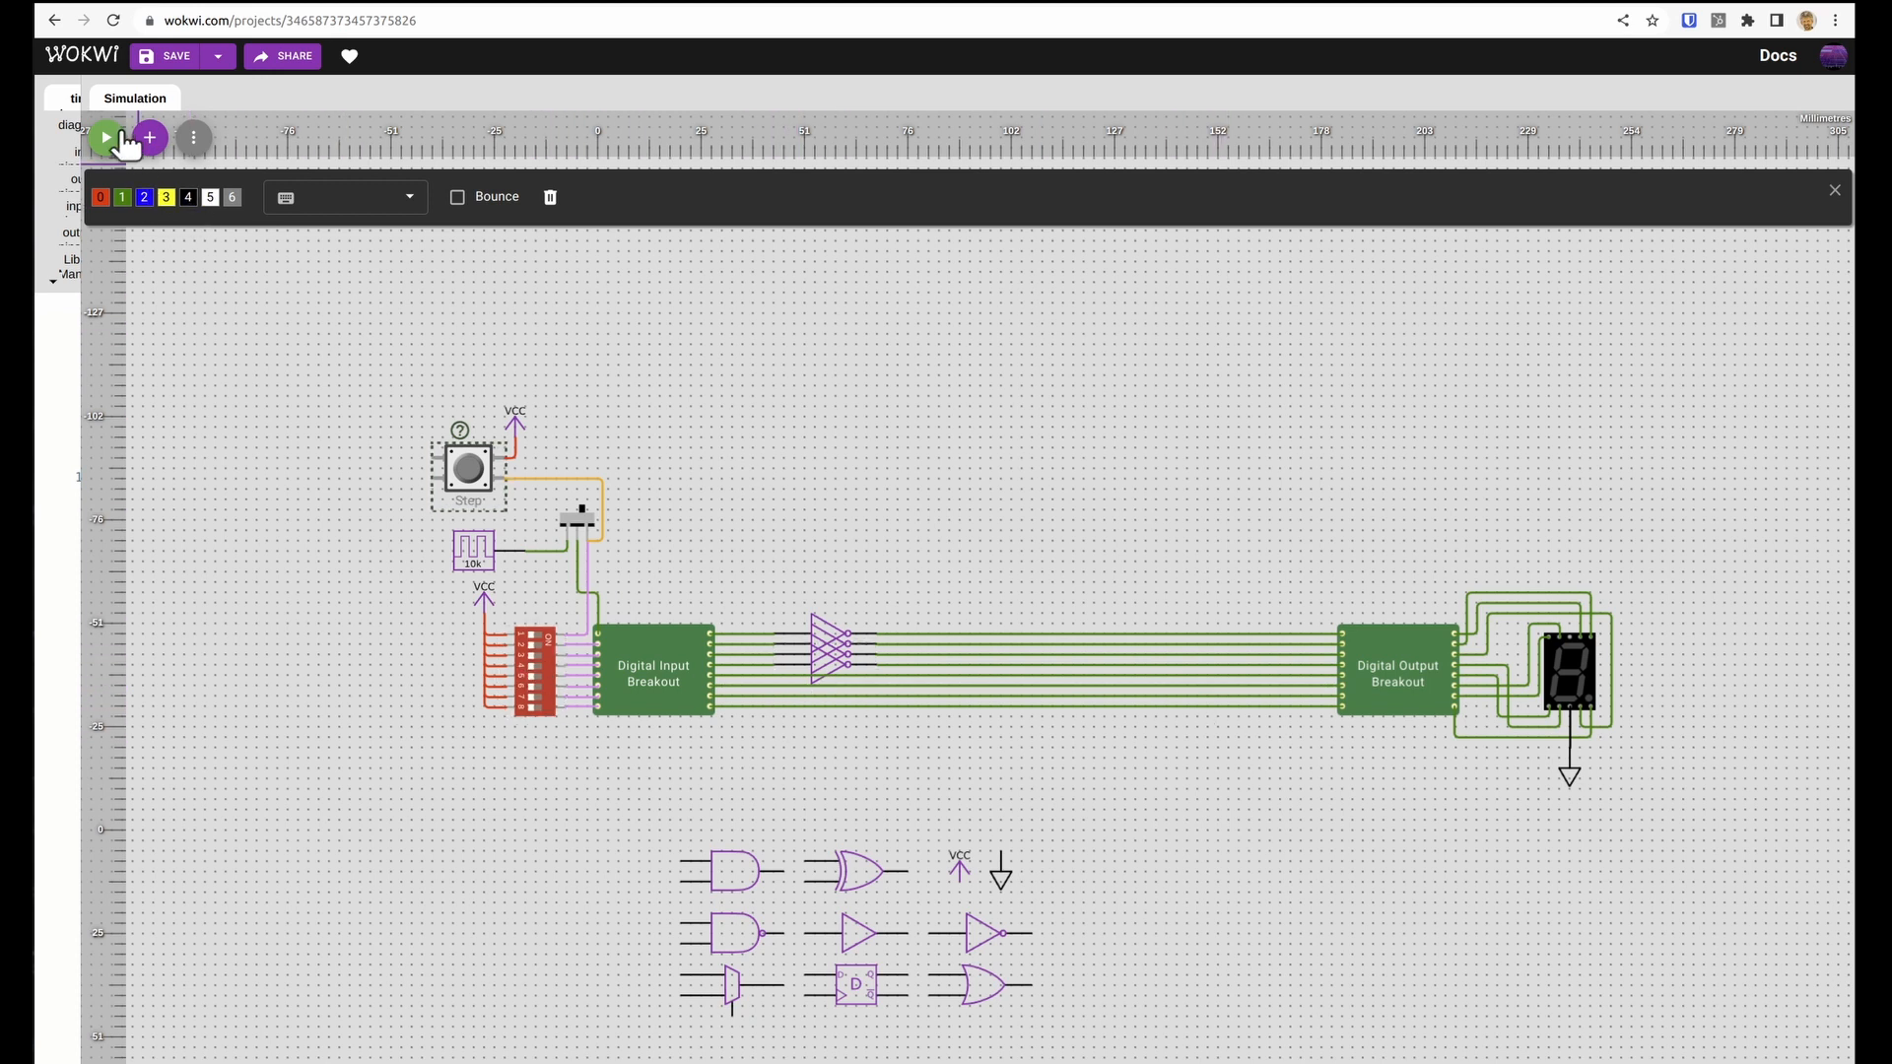
- Start the simulation to light the 7-segment display, then view its documentation
{"action": "left_click", "coordinate": [106, 138]}
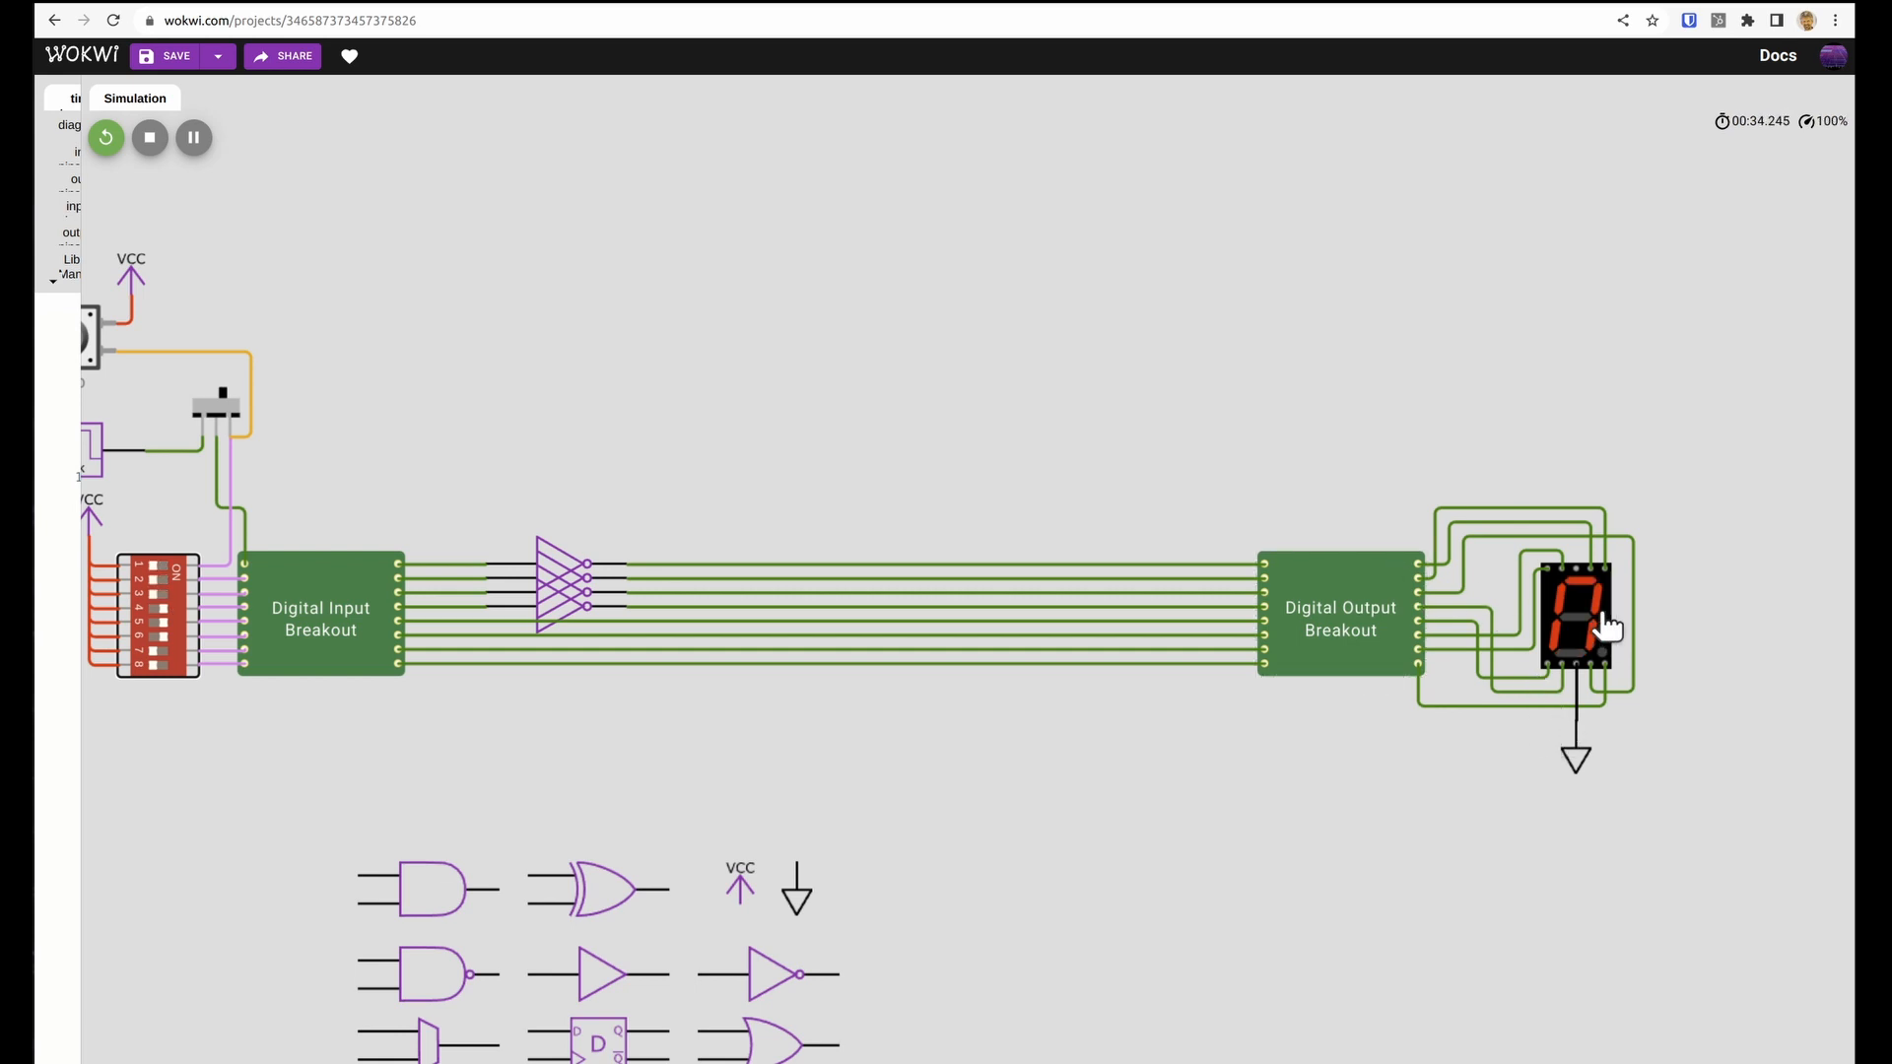
{"action": "left_click", "coordinate": [149, 138]}
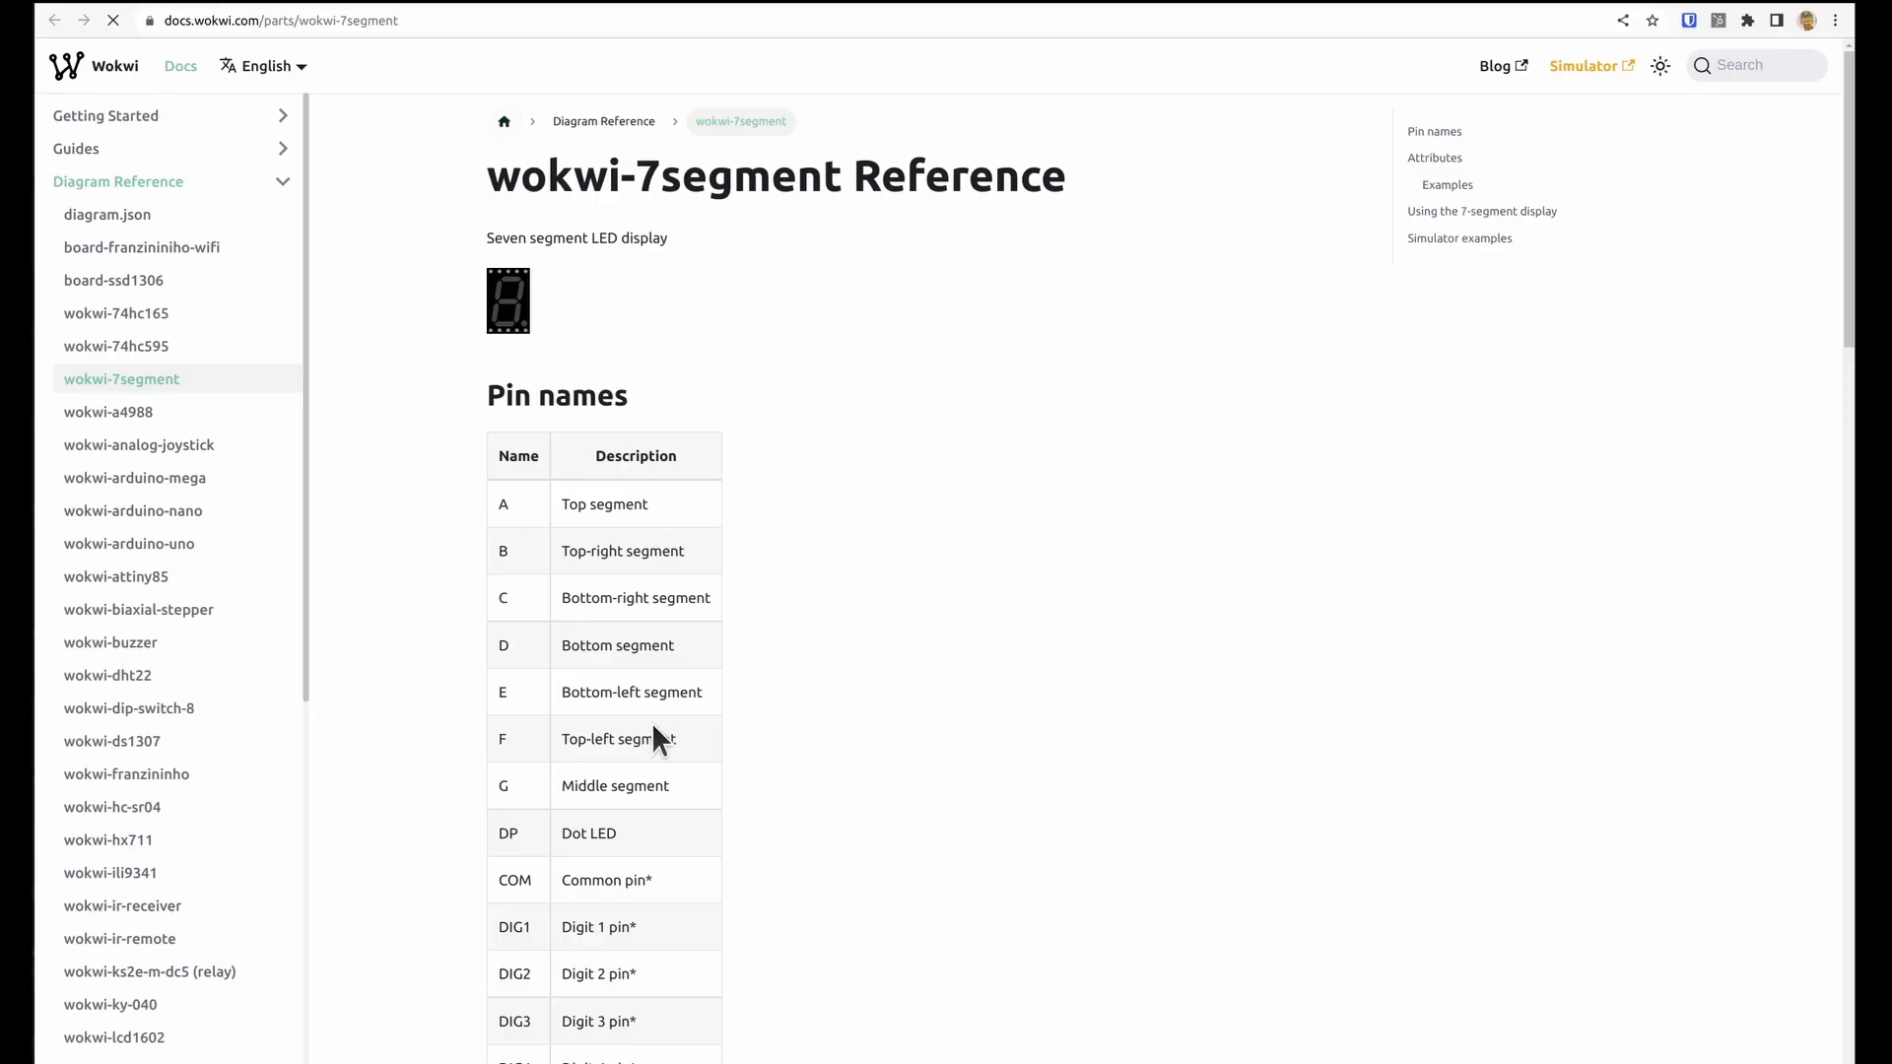
- Leave the wokwi-7segment pin reference and return to the circuit editor
{"action": "left_click", "coordinate": [1585, 65]}
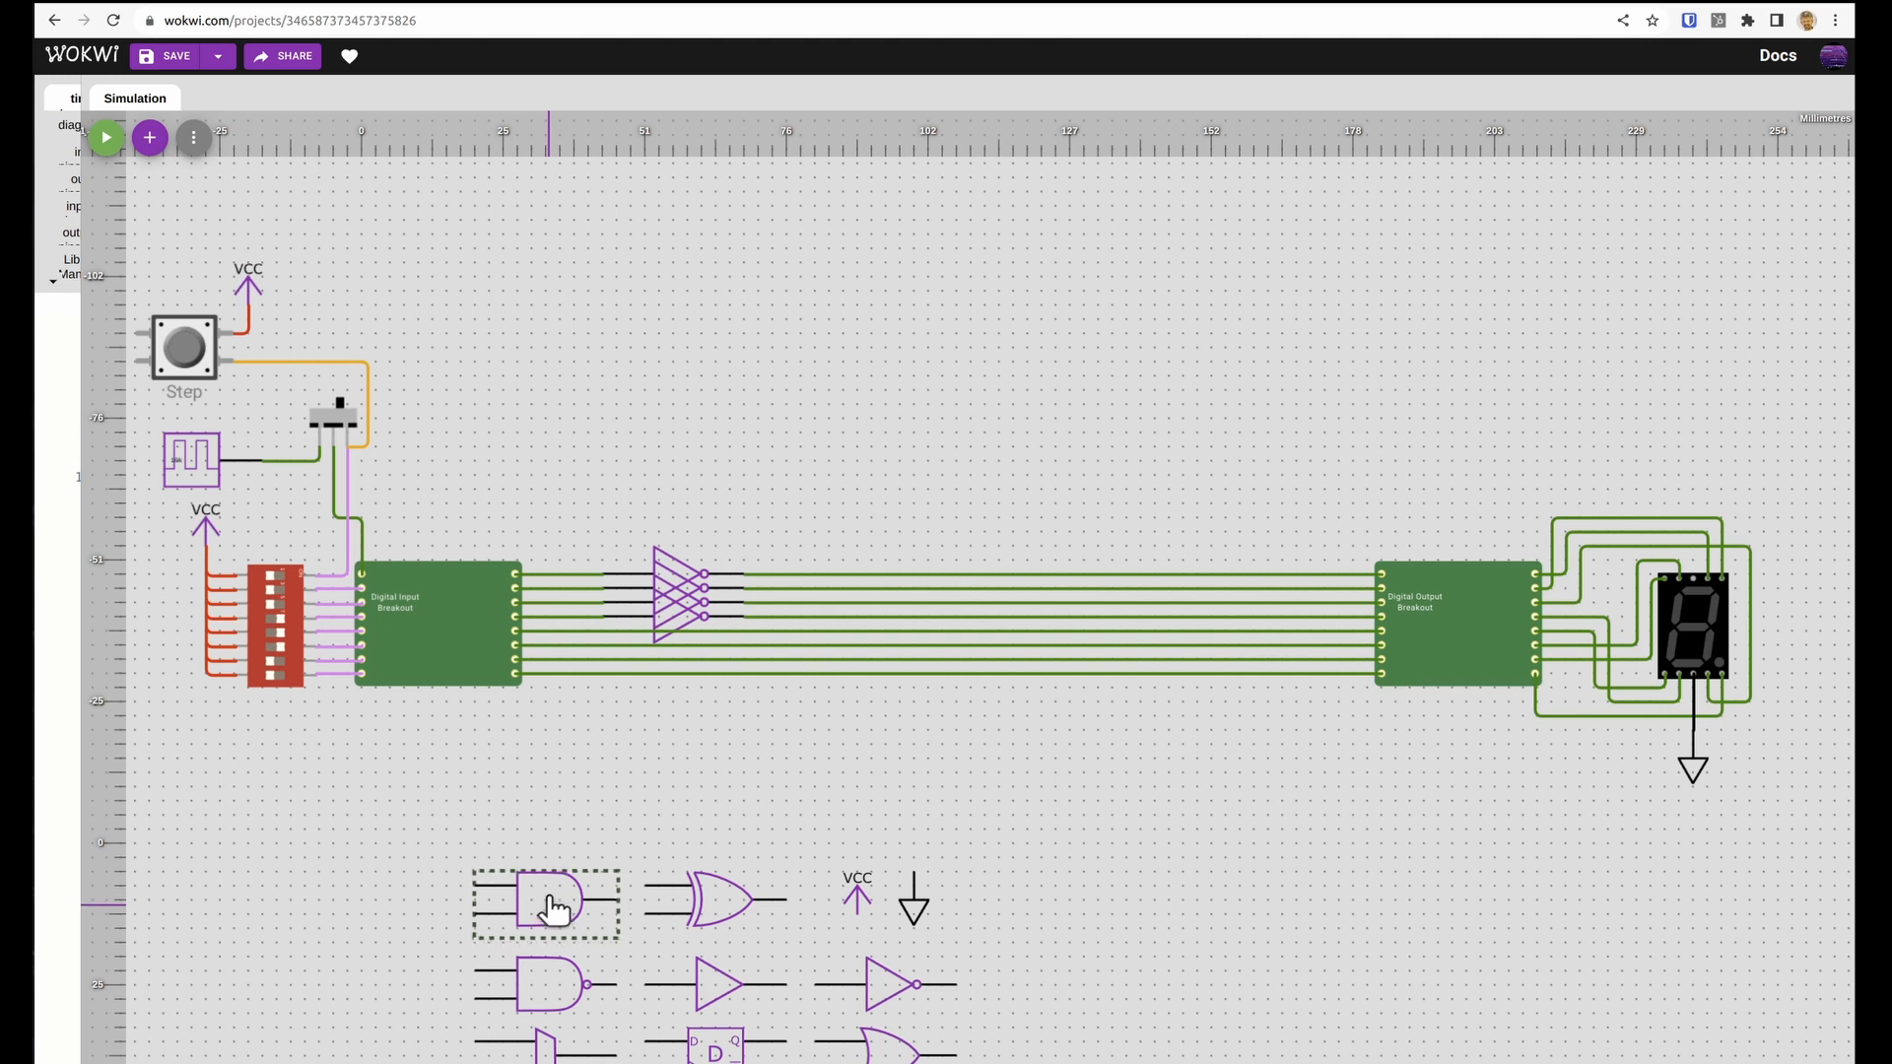
- Place AND gates and a 'logic'-searched XOR gate above the circuit; shift the display left
{"action": "left_click_drag", "start_coordinate": [545, 905], "coordinate": [748, 367]}
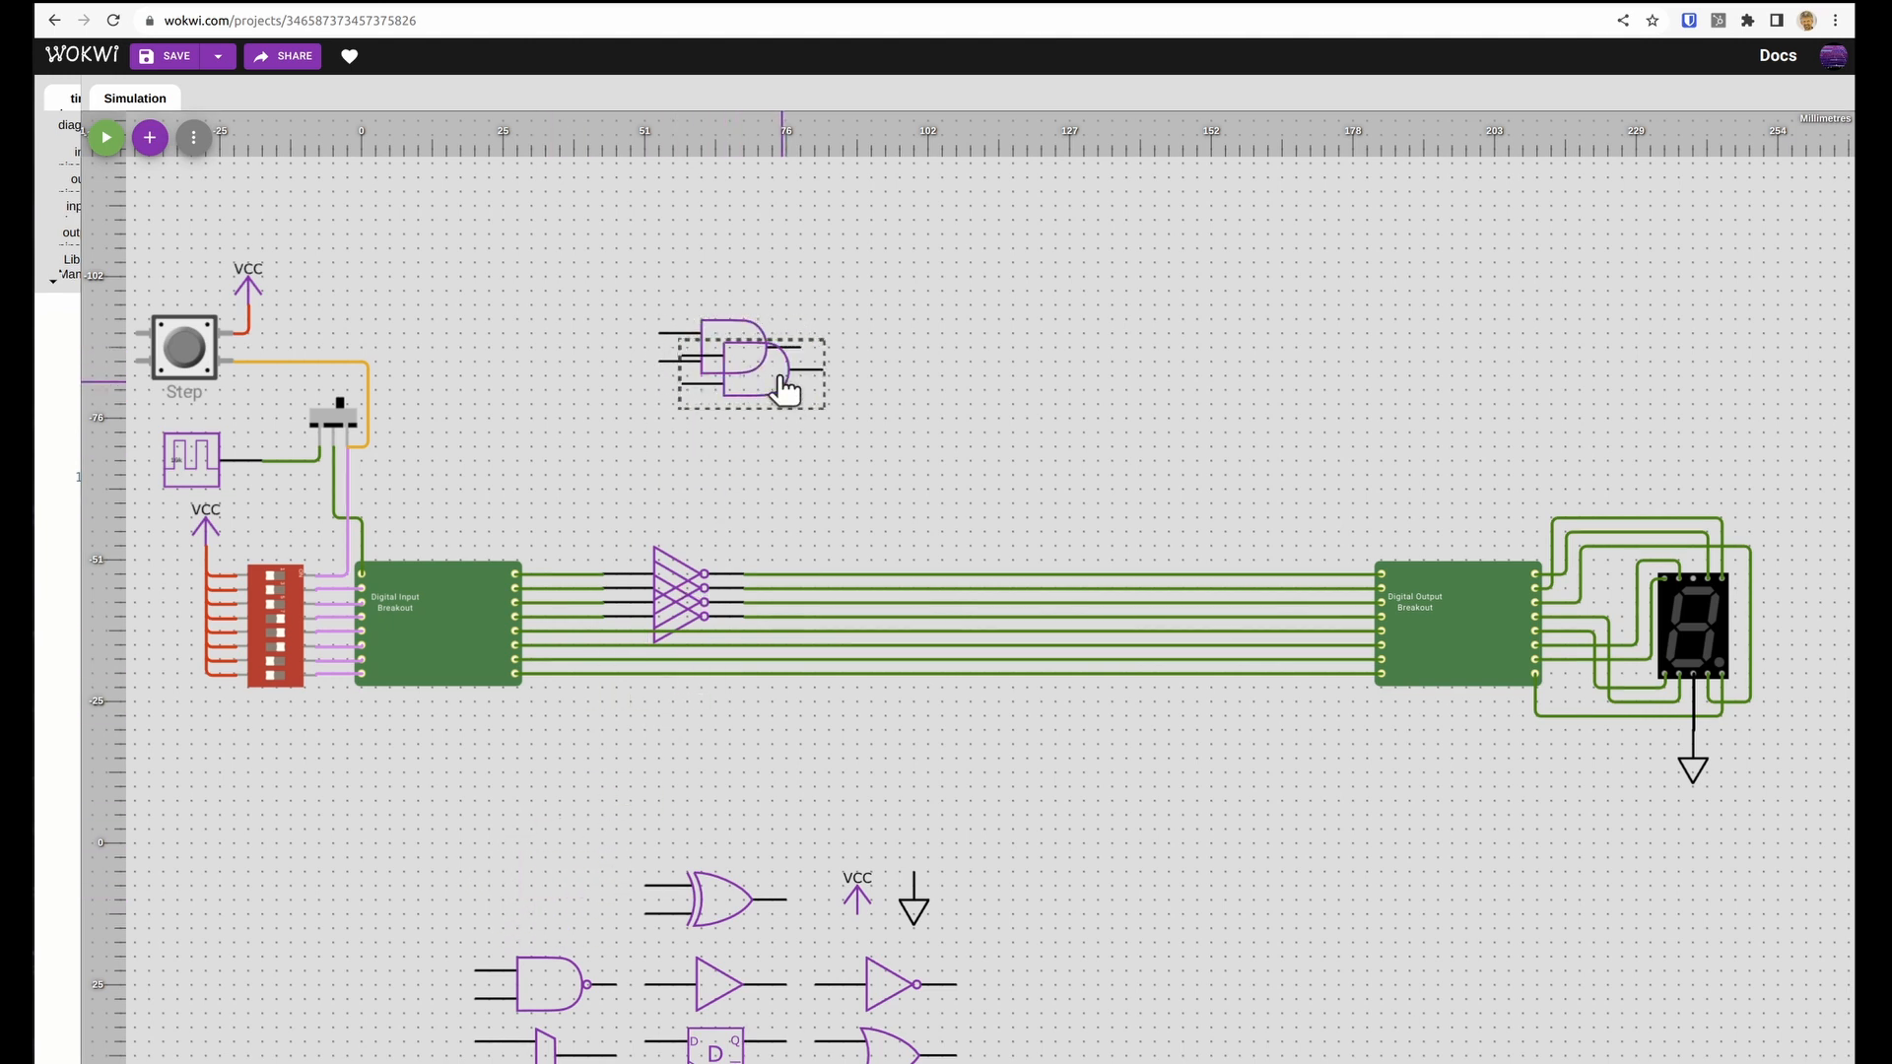
{"action": "left_click_drag", "start_coordinate": [748, 371], "coordinate": [972, 338]}
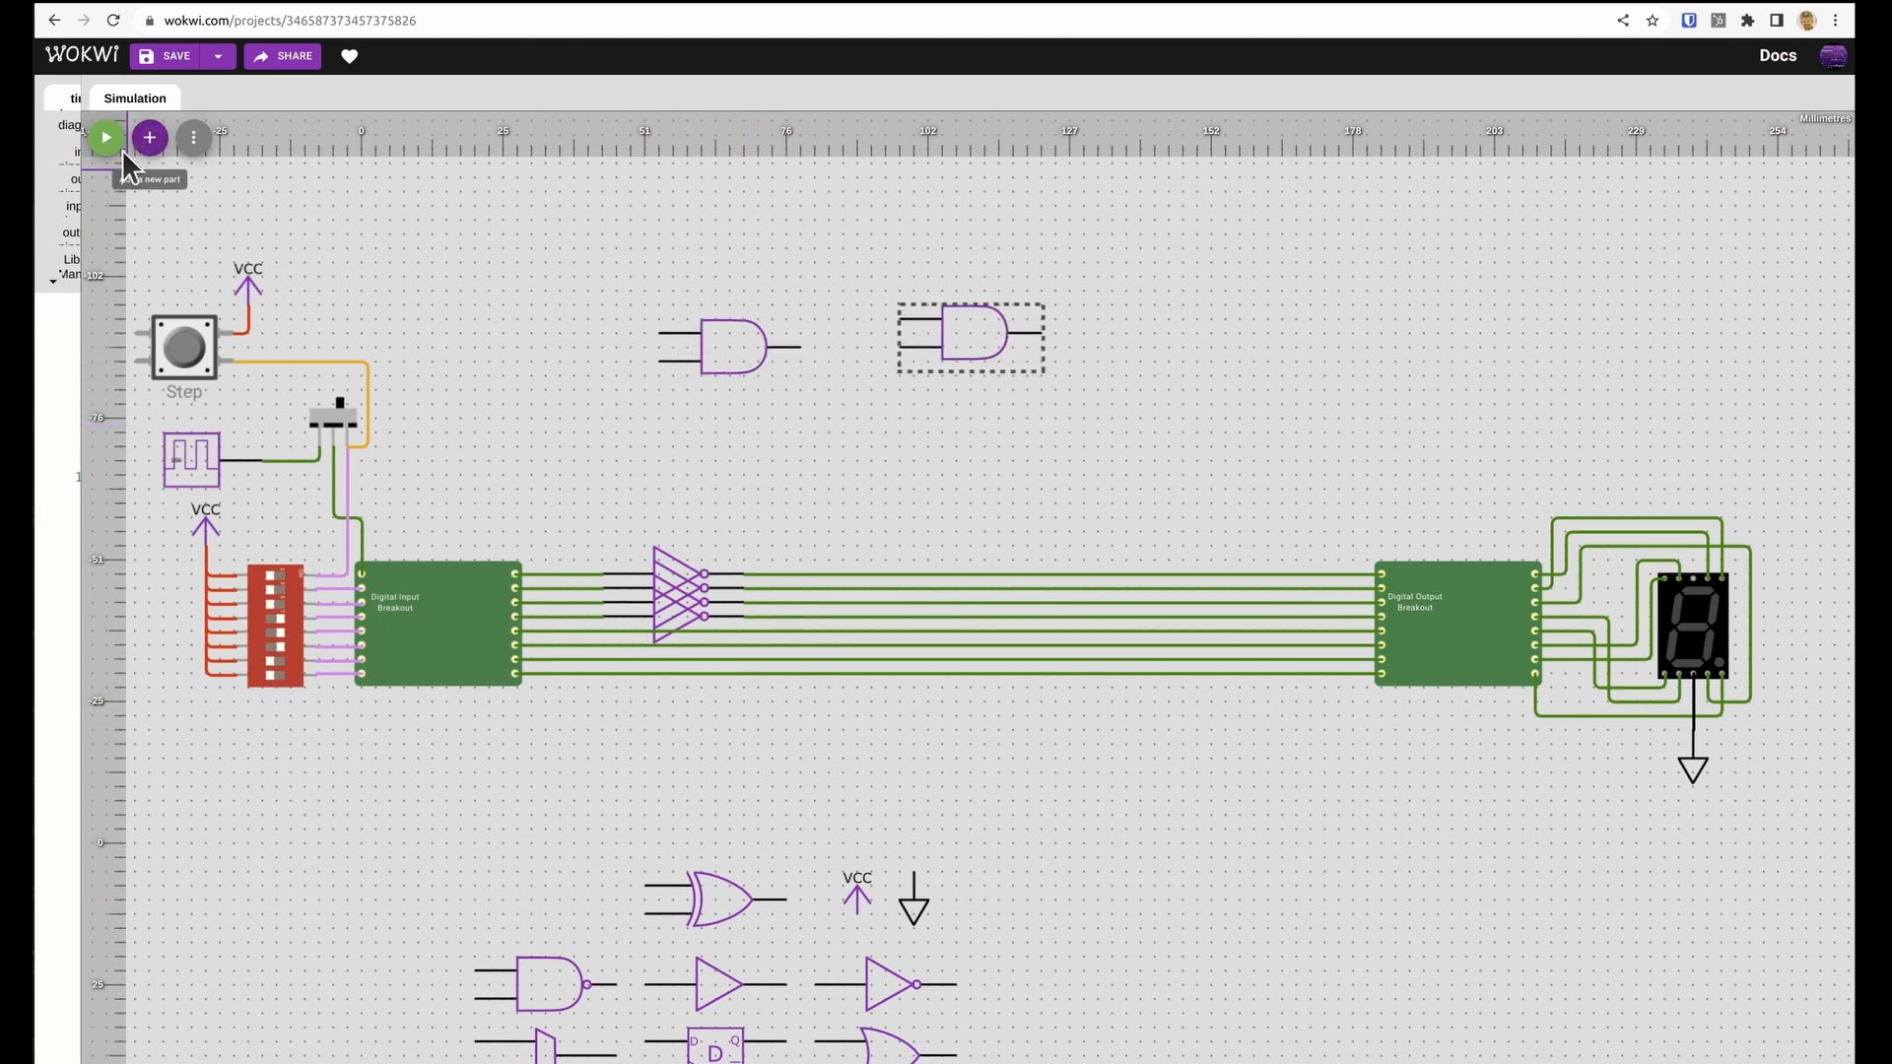
{"action": "left_click", "coordinate": [149, 136]}
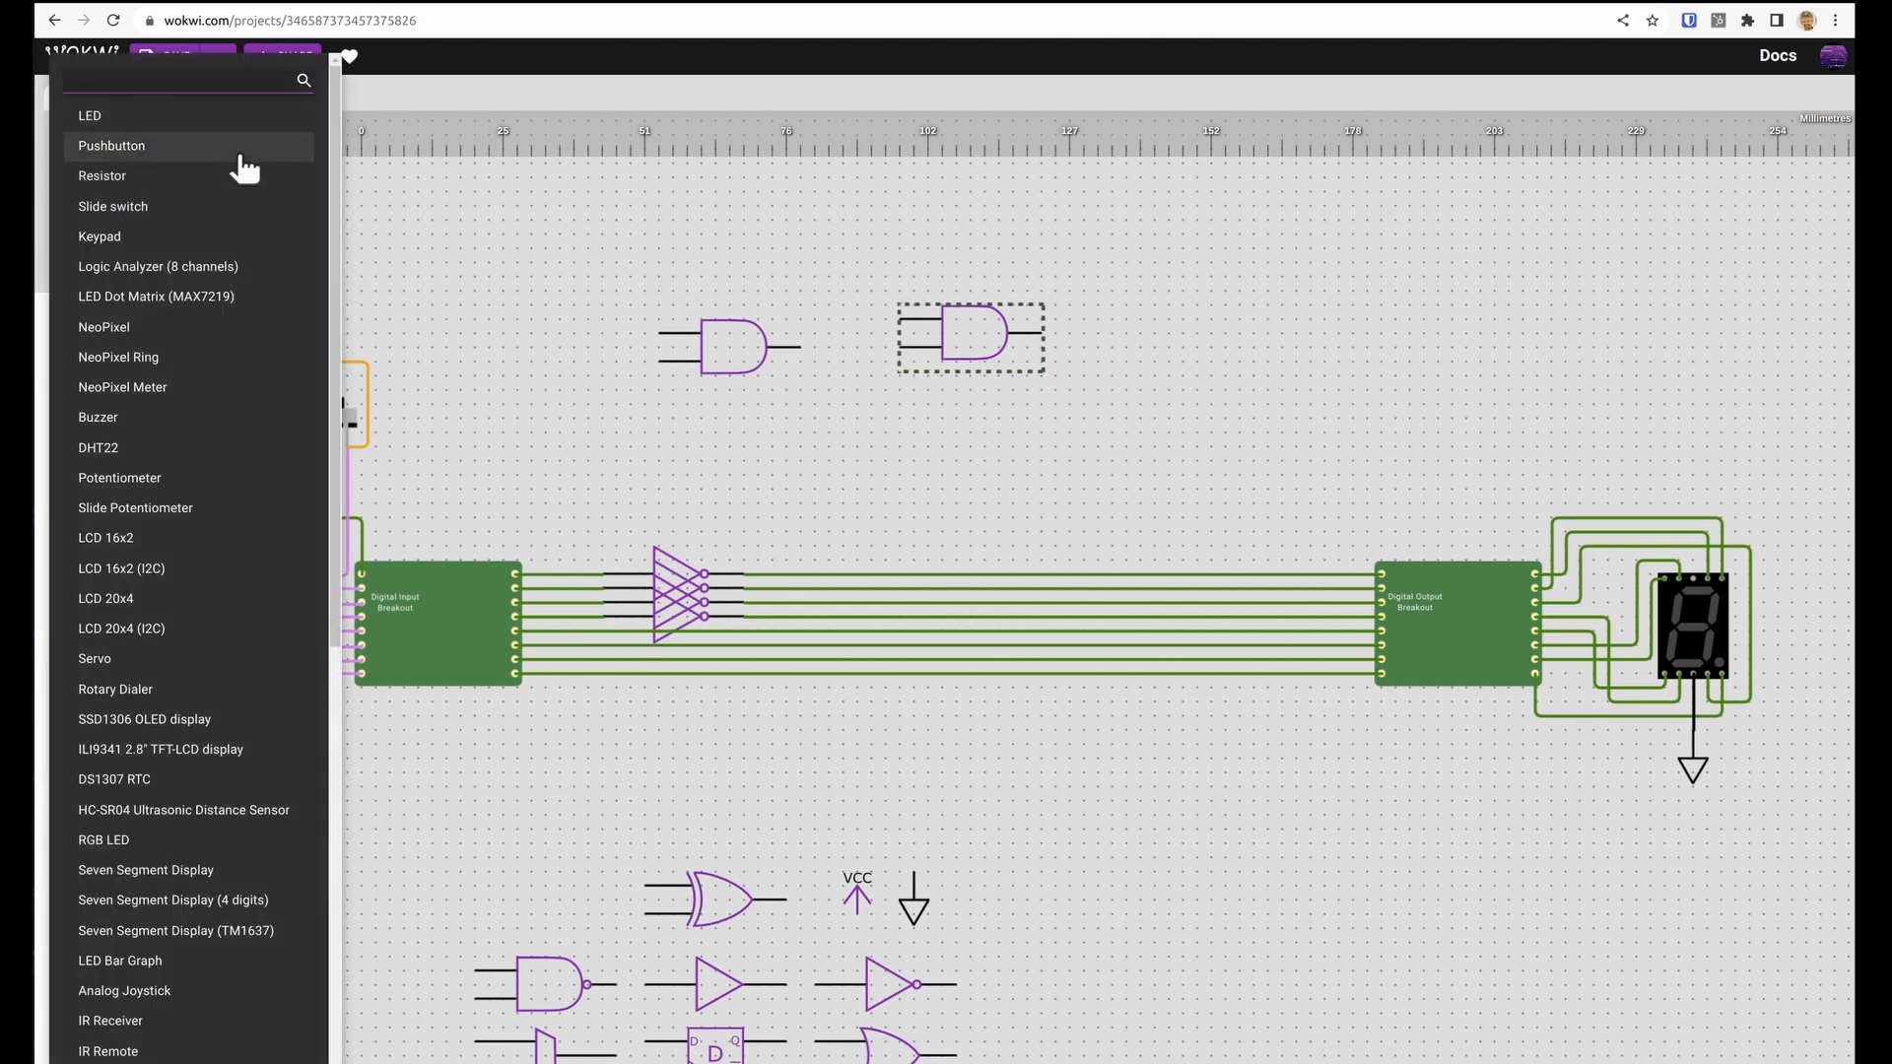
{"action": "type", "text": "logic"}
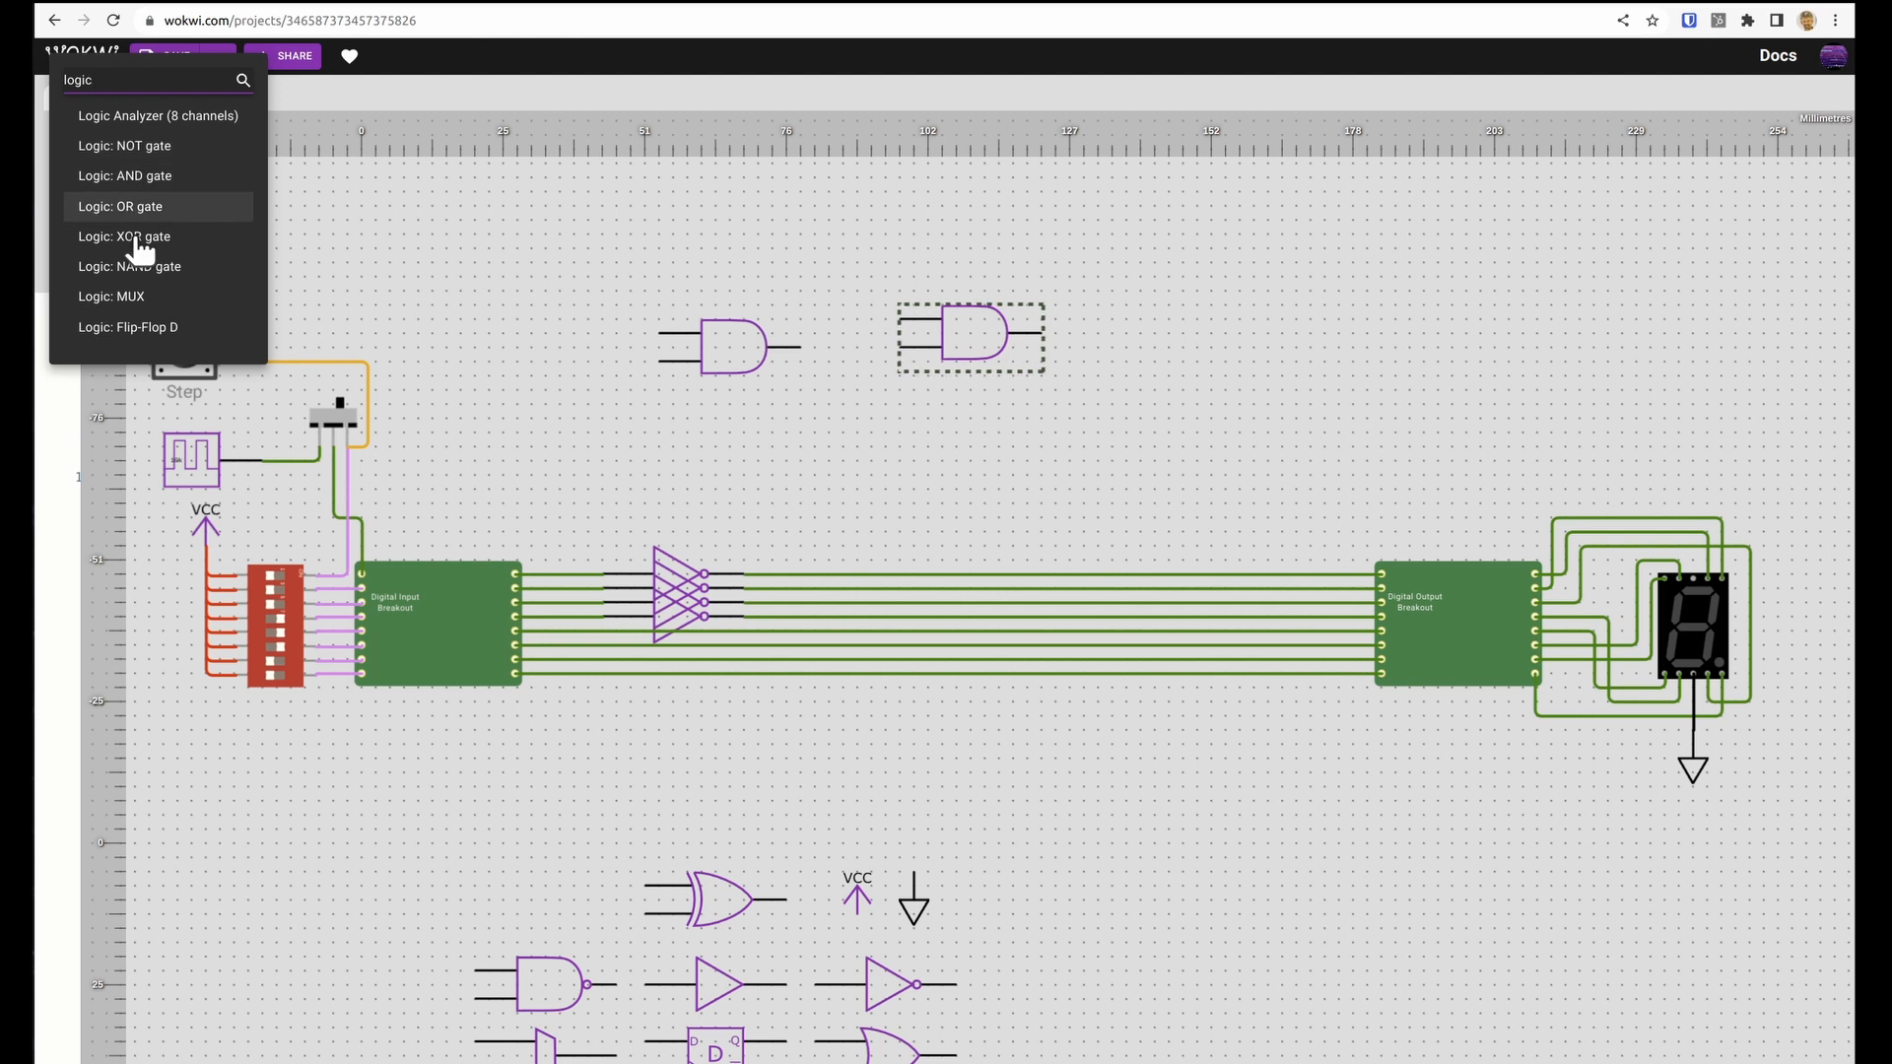
{"action": "left_click", "coordinate": [122, 235]}
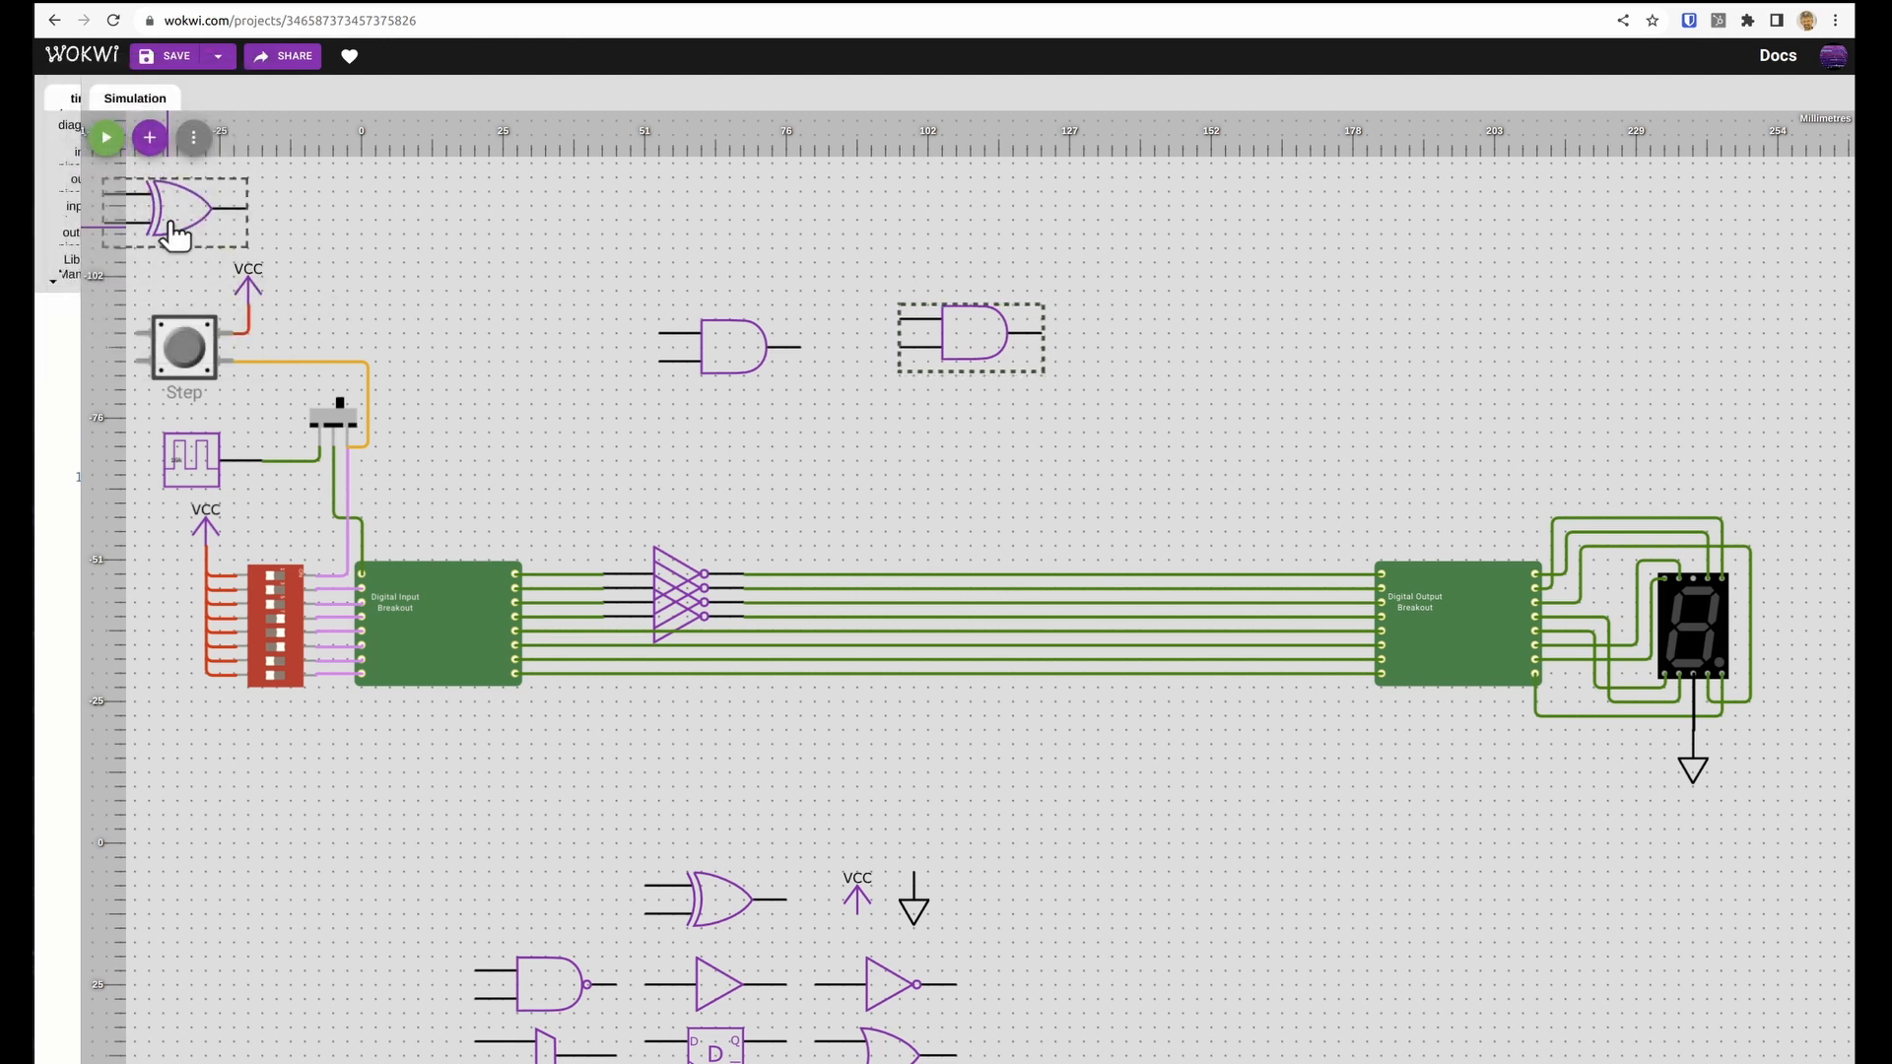
{"action": "left_click_drag", "start_coordinate": [175, 210], "coordinate": [913, 464]}
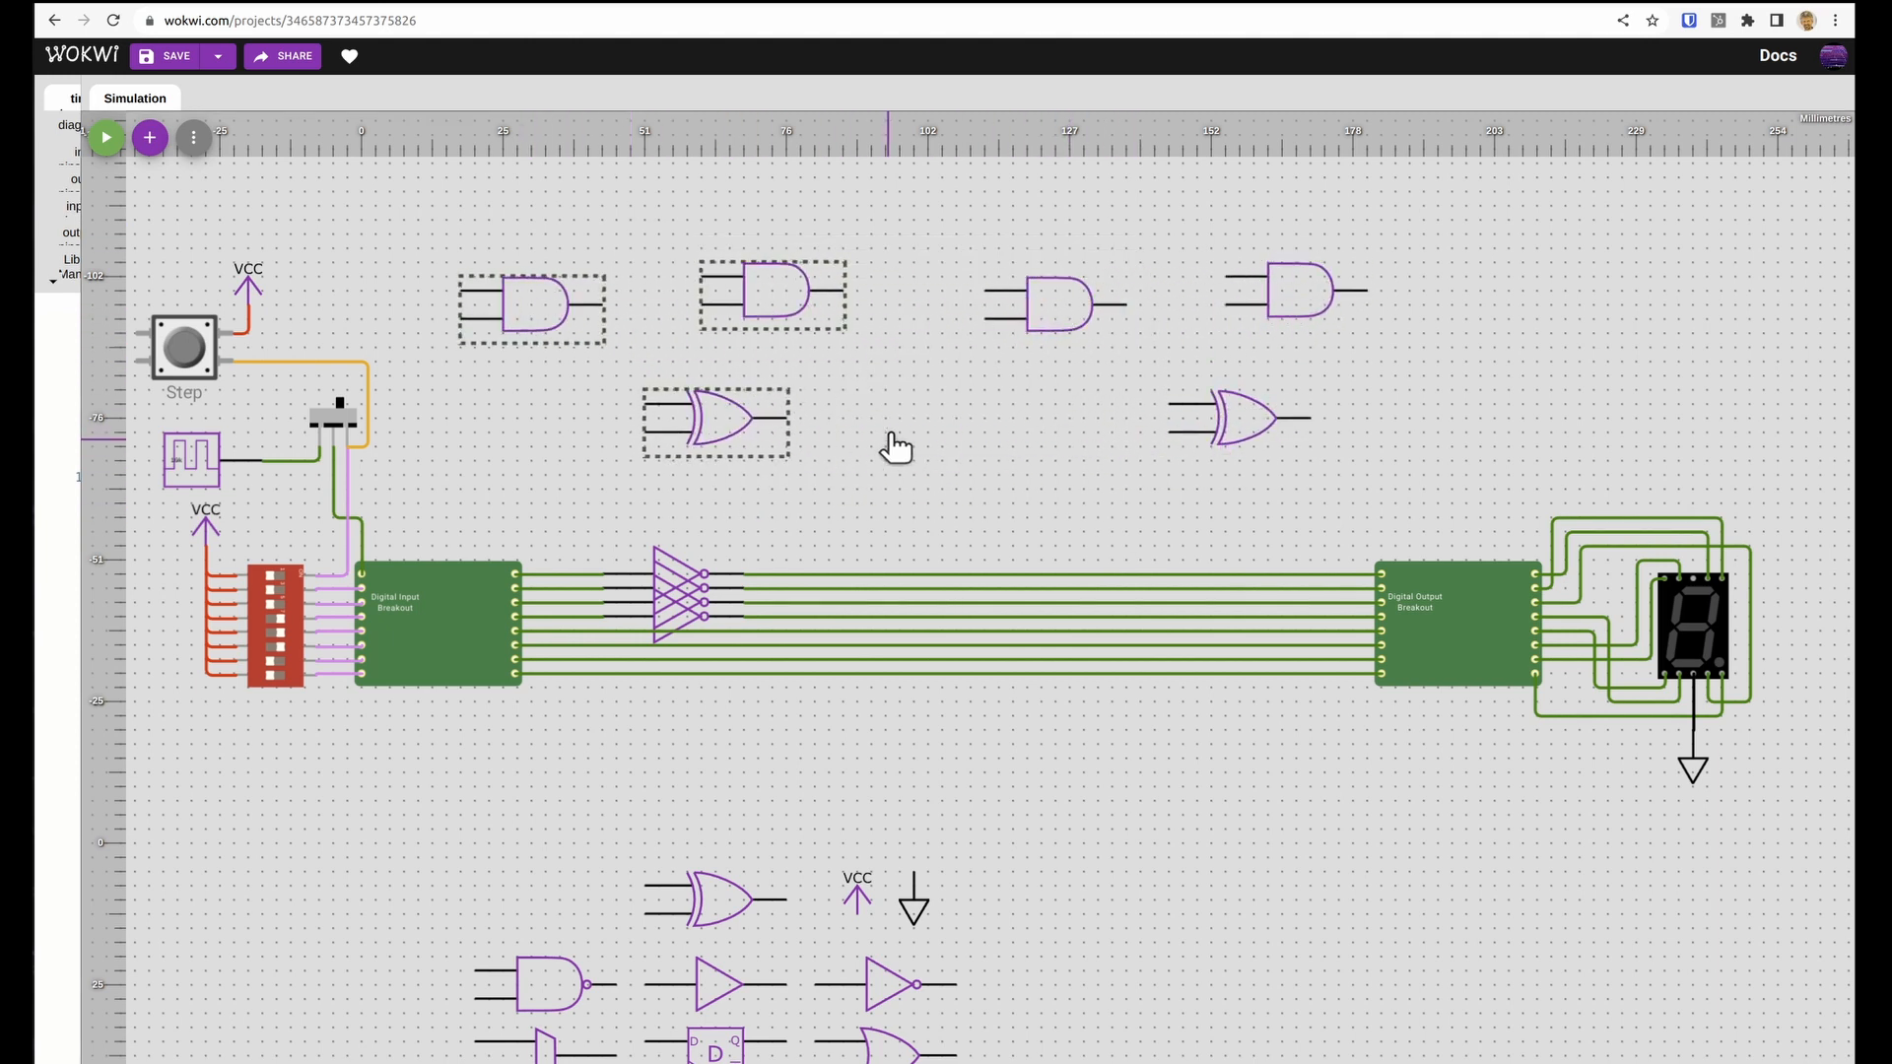
{"action": "mouse_move", "coordinate": [917, 446]}
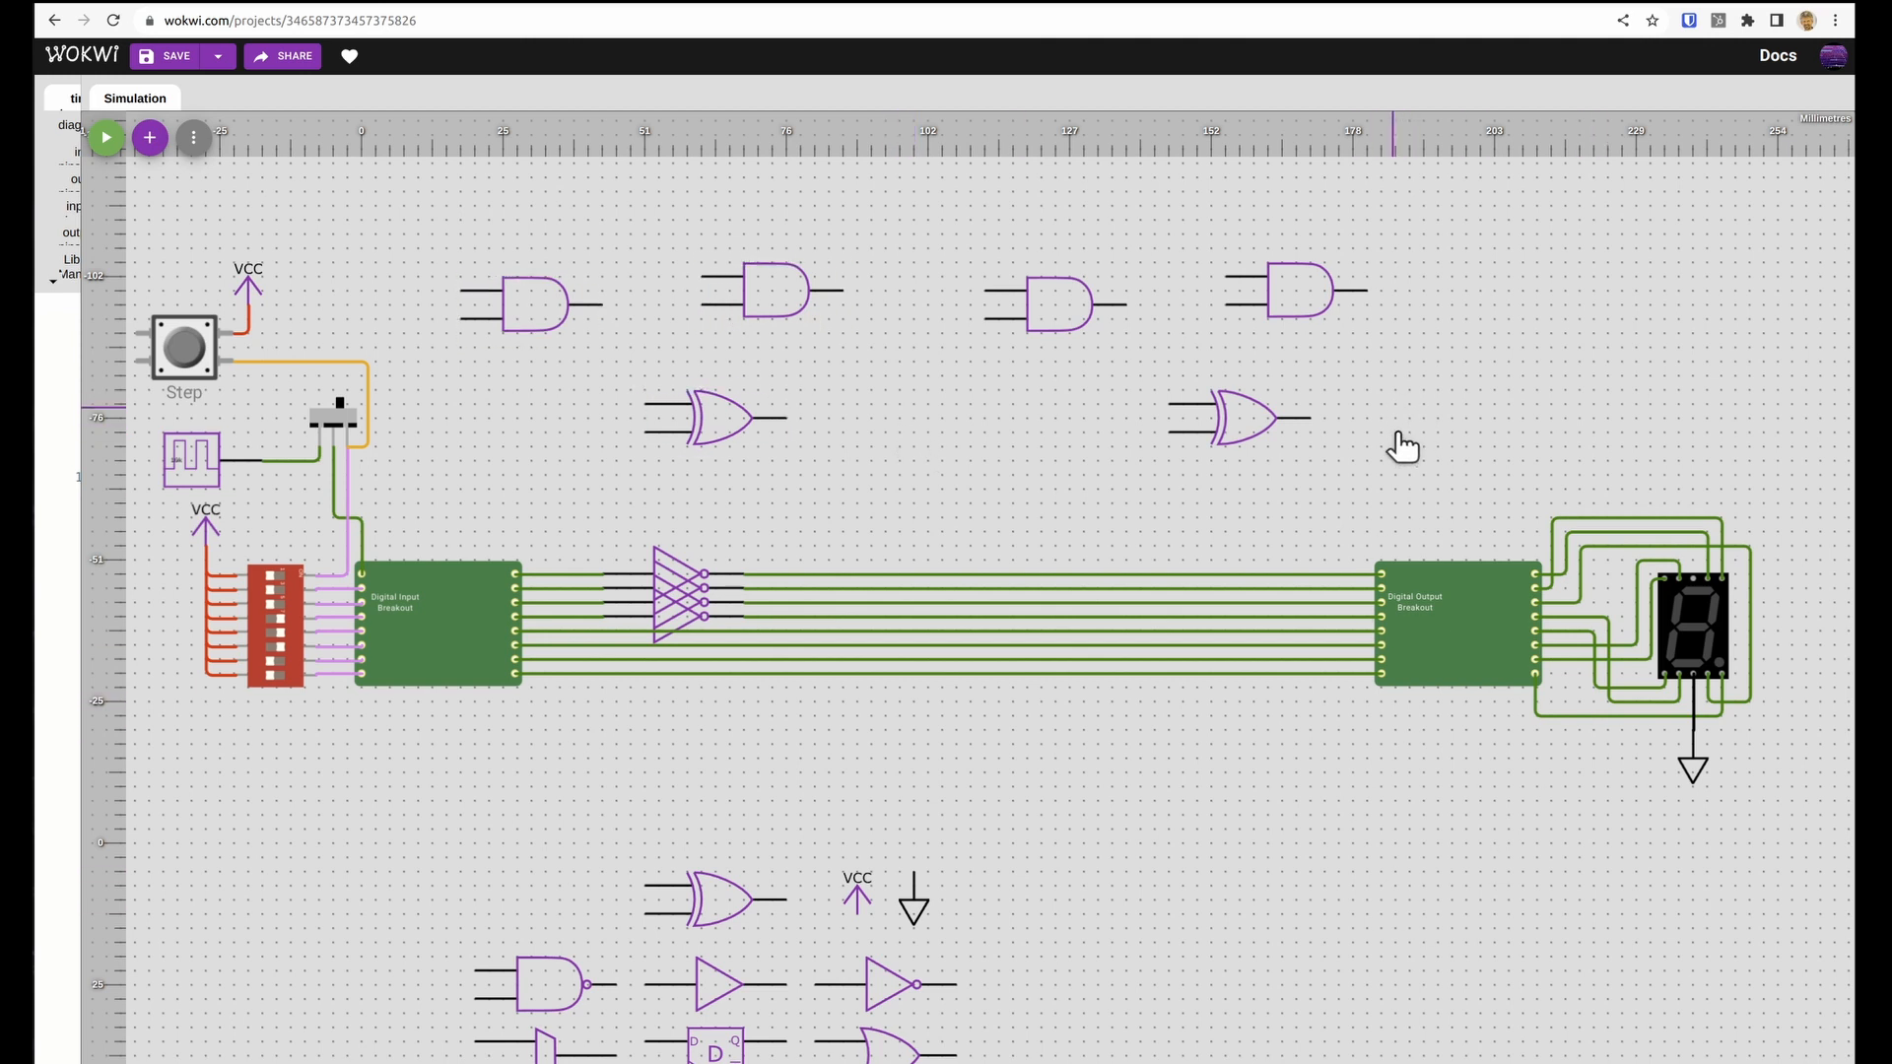
{"action": "left_click_drag", "start_coordinate": [1435, 621], "coordinate": [1123, 622]}
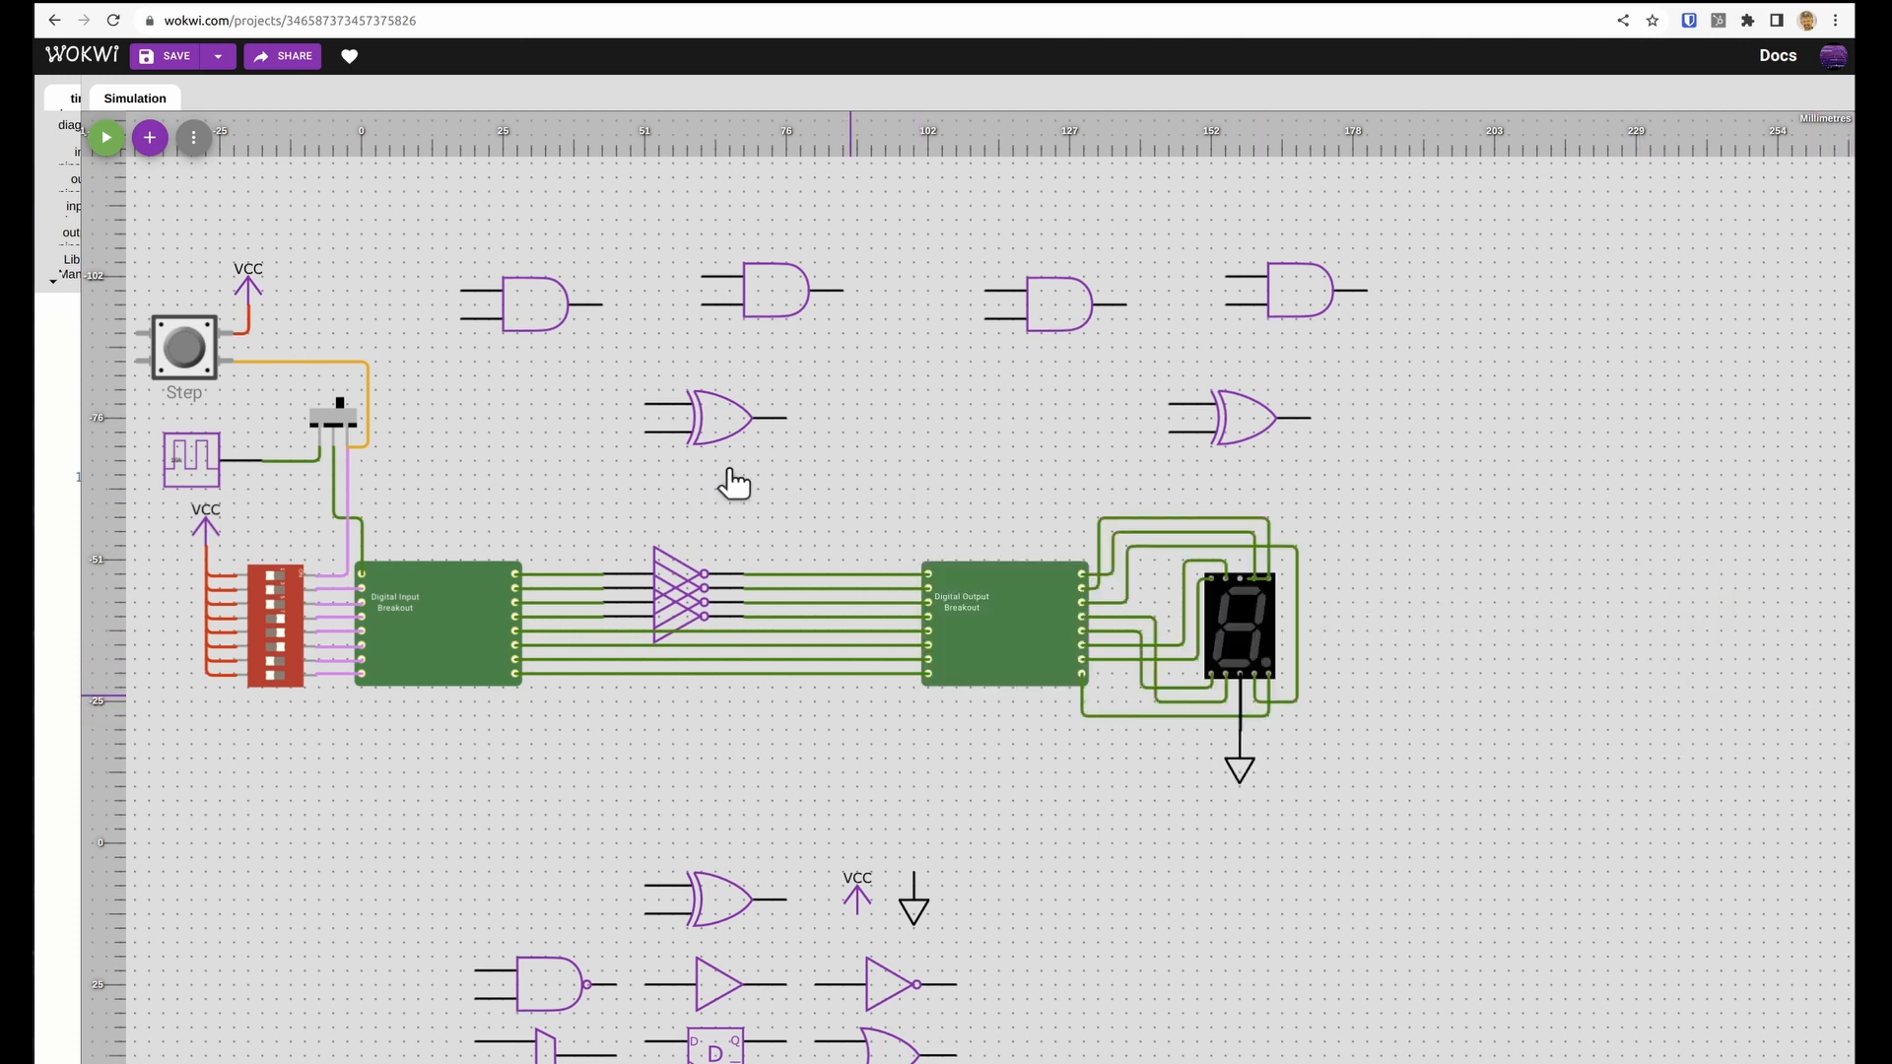
{"action": "mouse_move", "coordinate": [866, 455]}
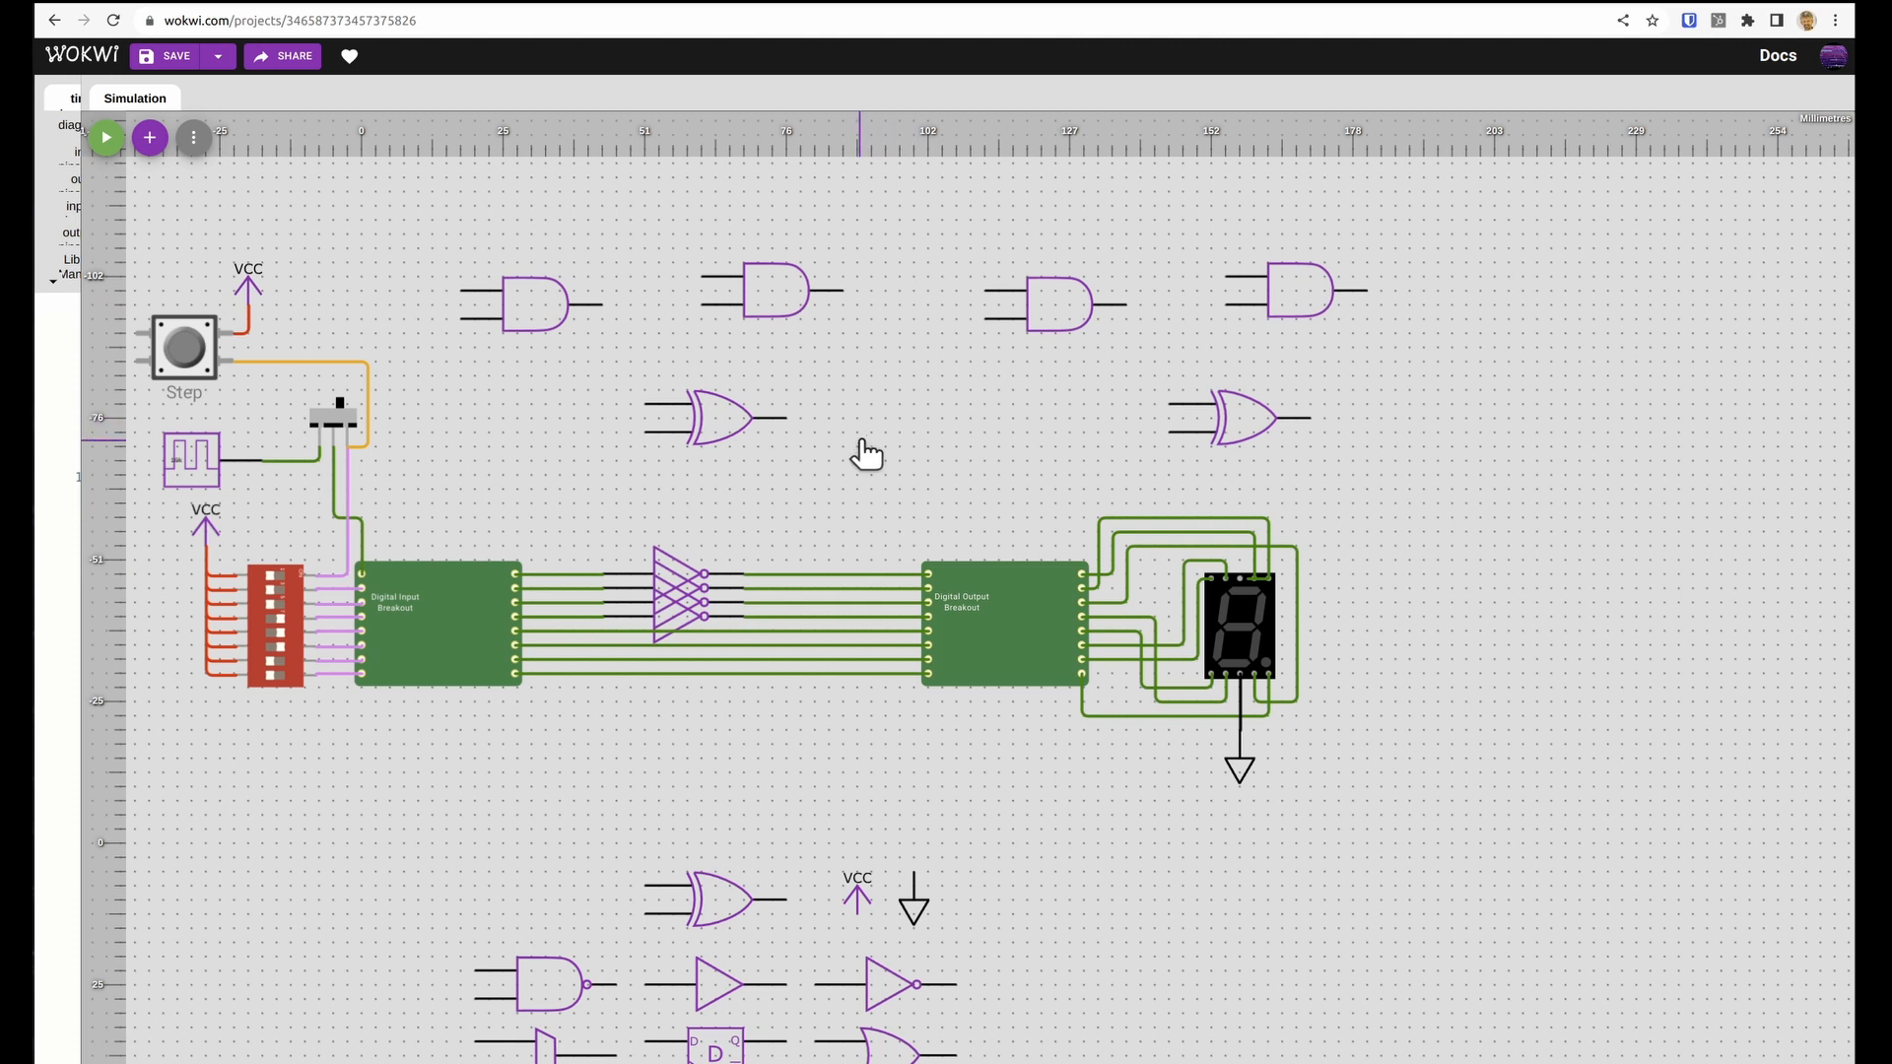
{"action": "mouse_move", "coordinate": [844, 299]}
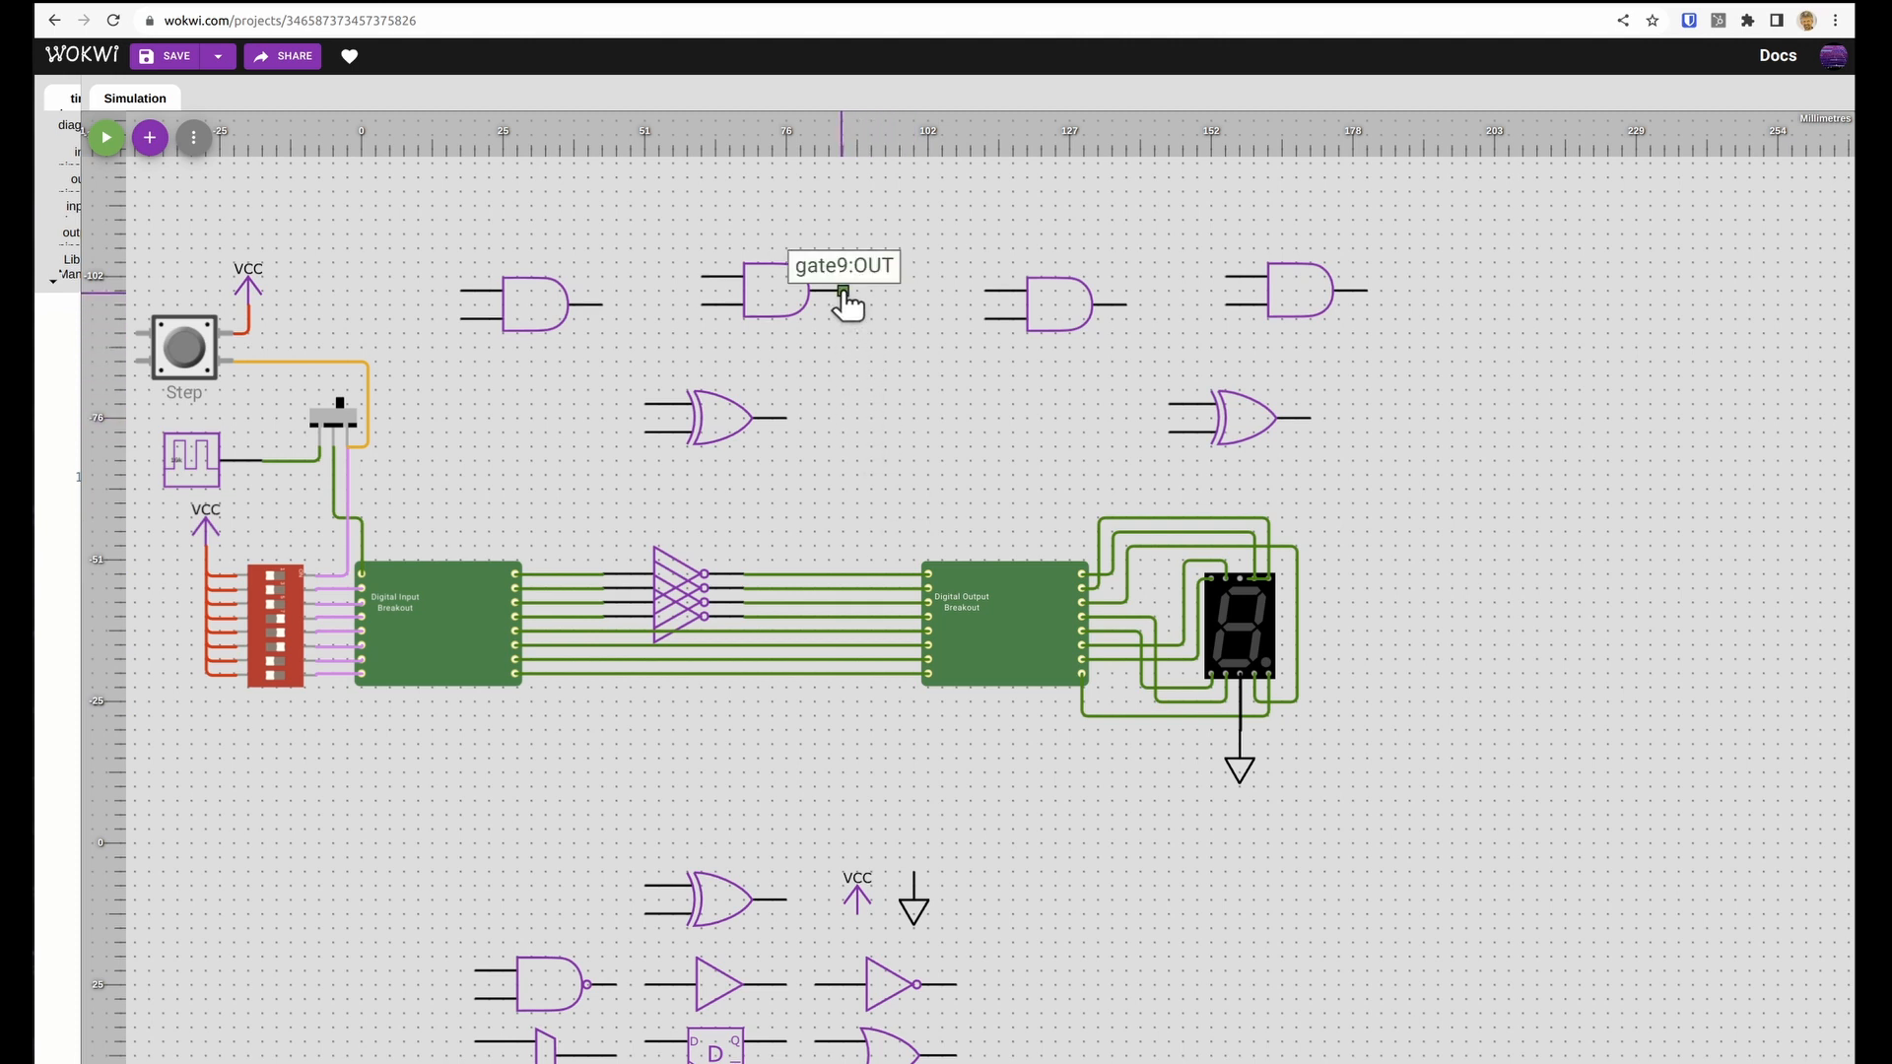
- Wire the second AND gate's output to the fourth AND gate's input
{"action": "left_click_drag", "start_coordinate": [842, 294], "coordinate": [985, 293]}
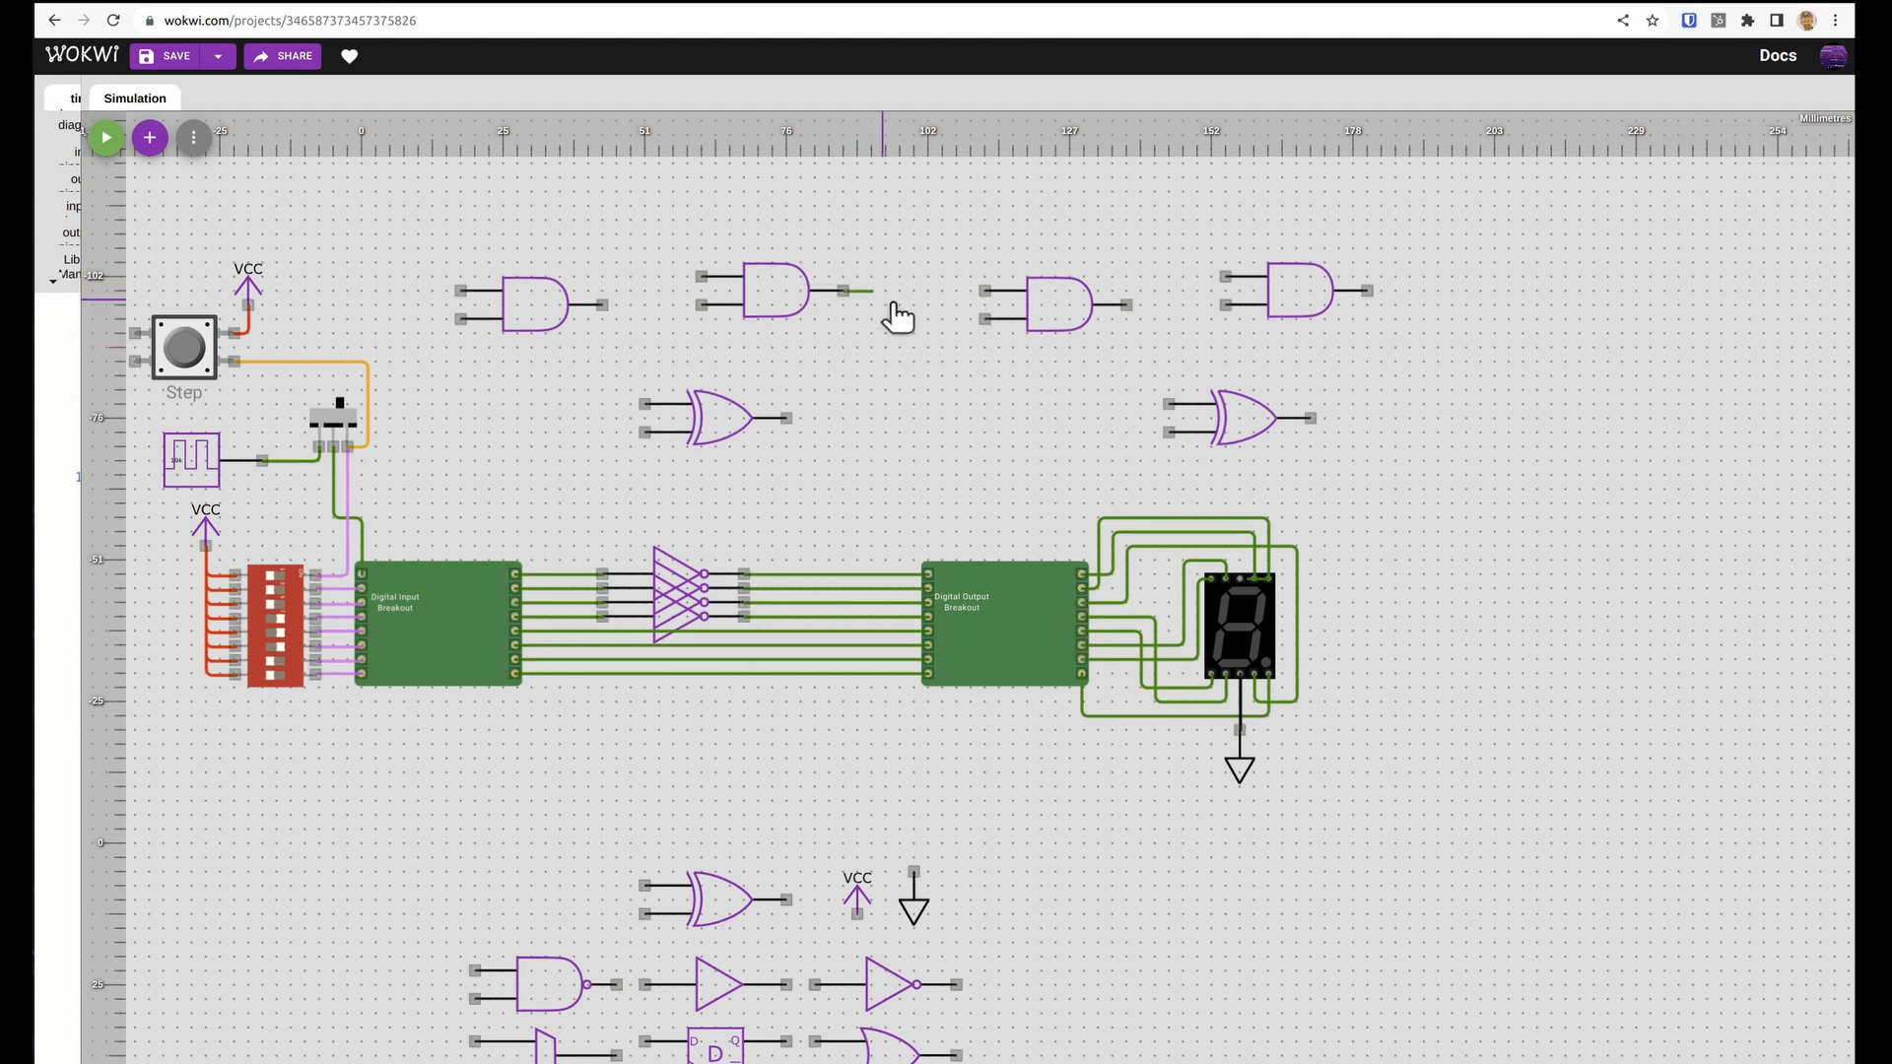
{"action": "left_click_drag", "start_coordinate": [845, 292], "coordinate": [1177, 431]}
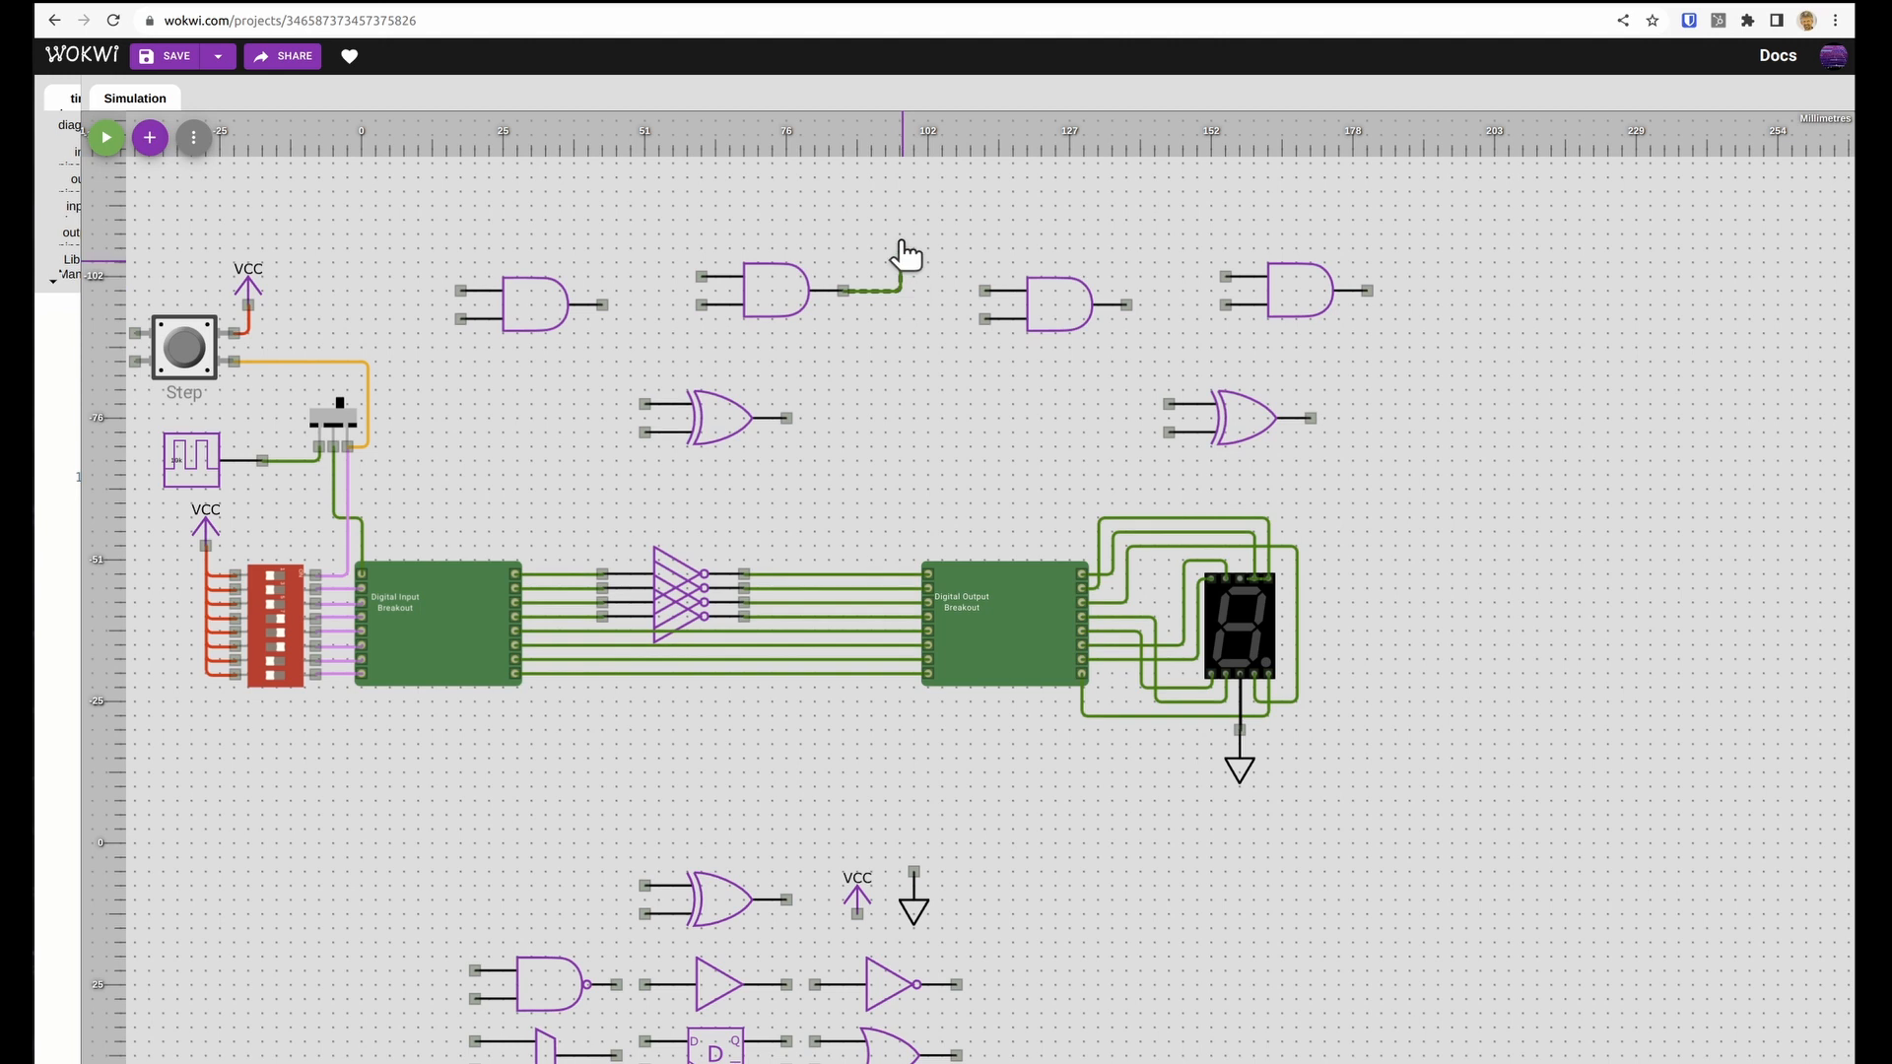
{"action": "left_click_drag", "start_coordinate": [903, 253], "coordinate": [1173, 305]}
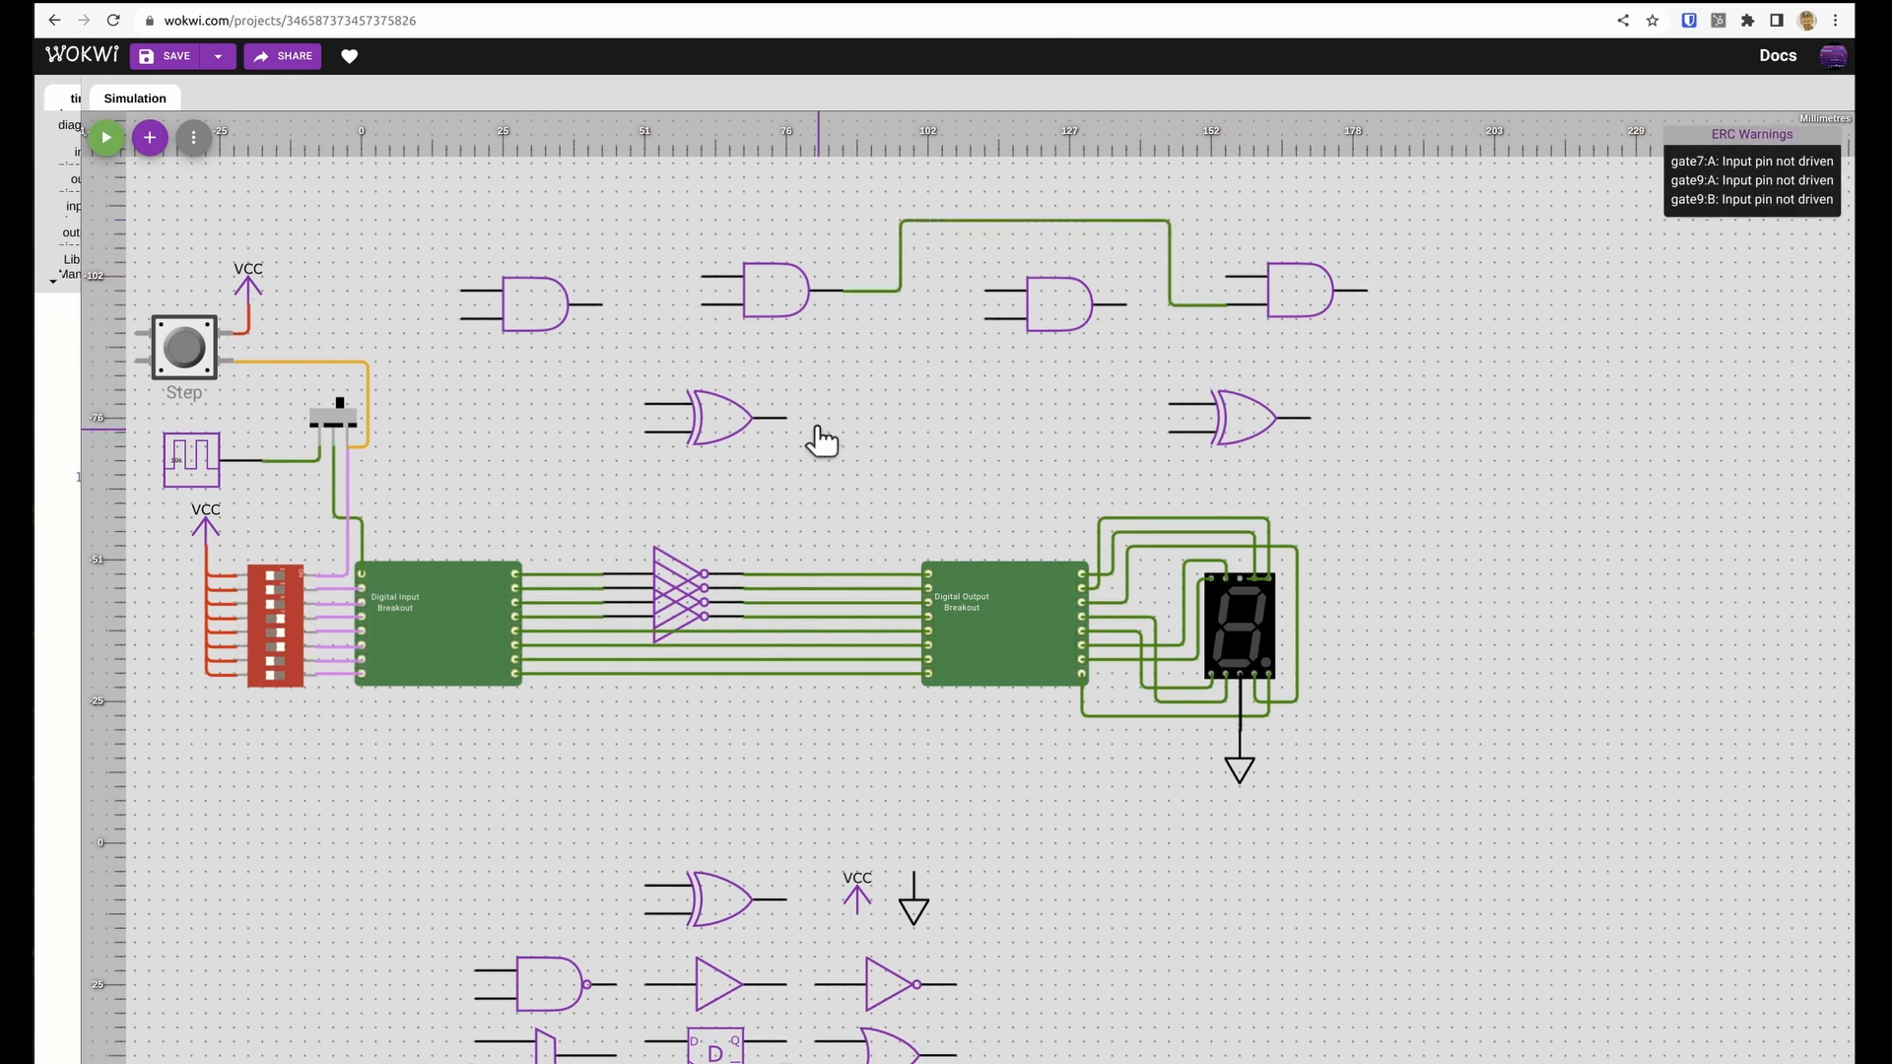
{"action": "mouse_move", "coordinate": [975, 262]}
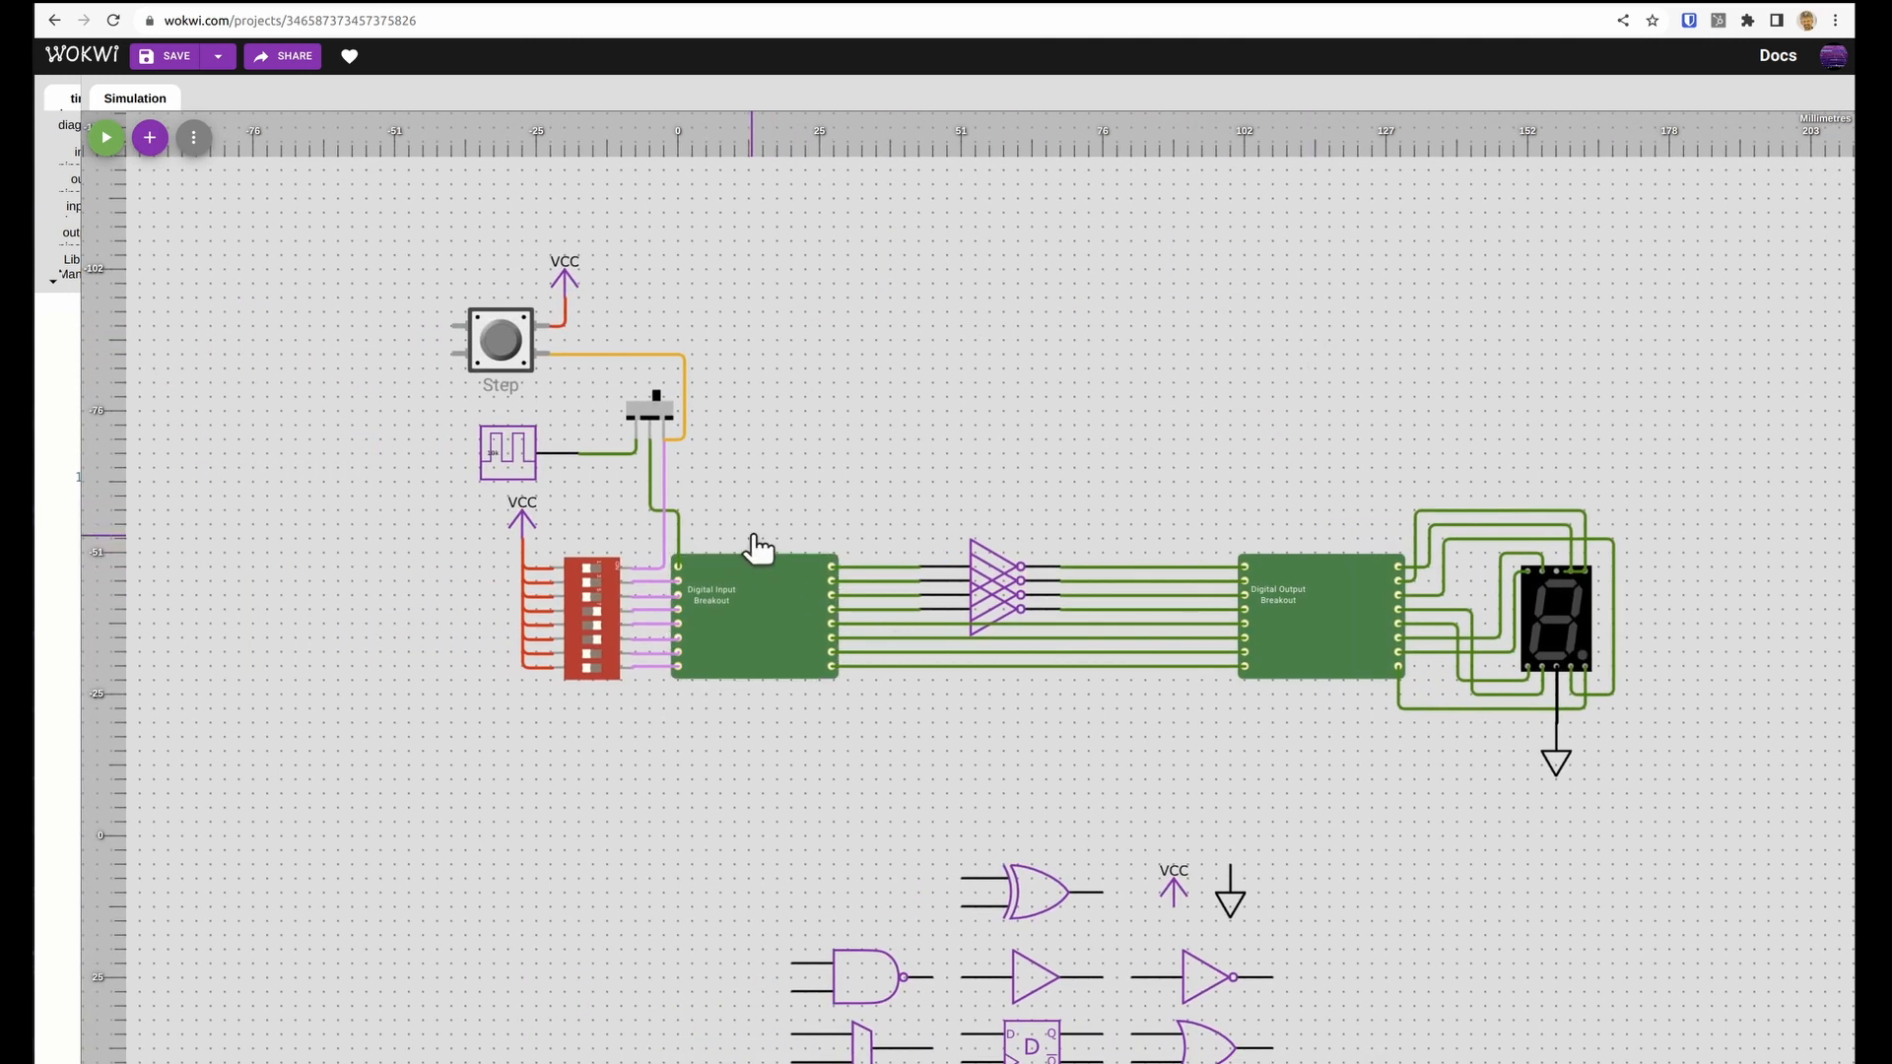
- Start the simulation and flip the slide switch to light the 7-segment display
{"action": "left_click", "coordinate": [511, 452]}
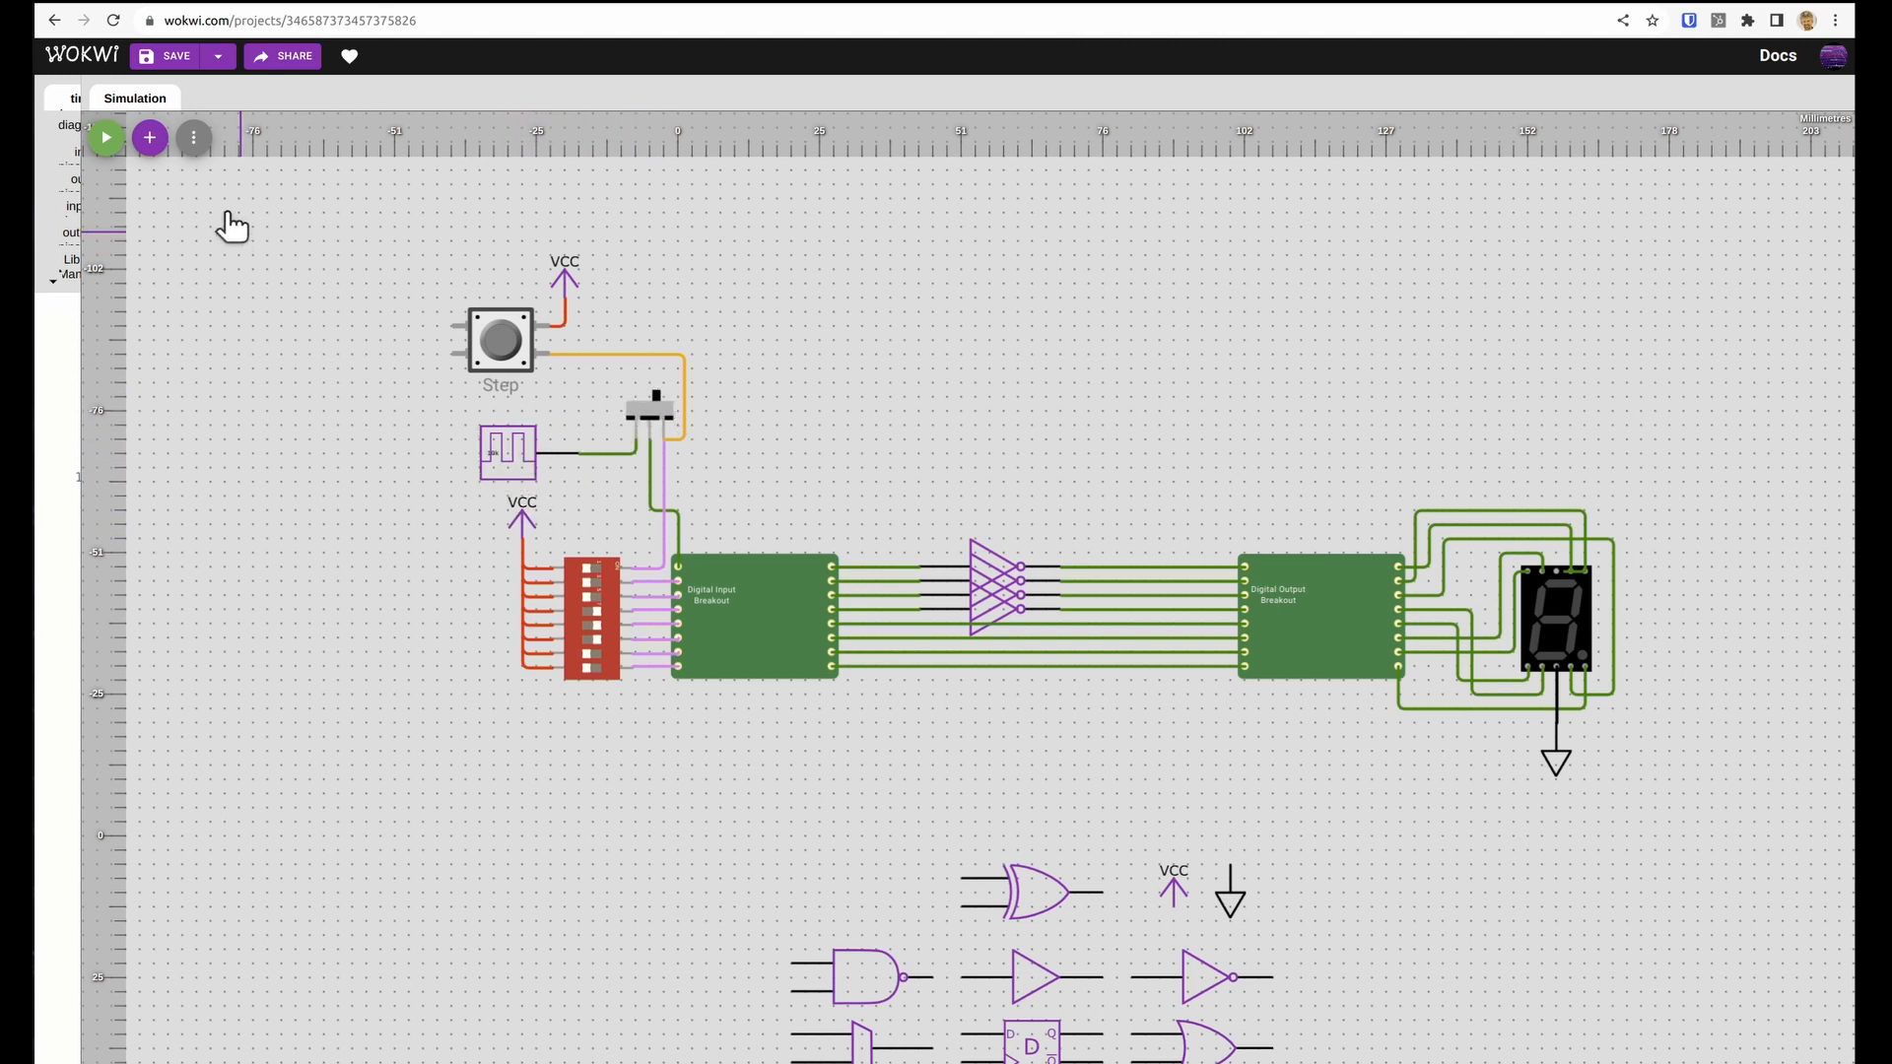
{"action": "left_click", "coordinate": [105, 136]}
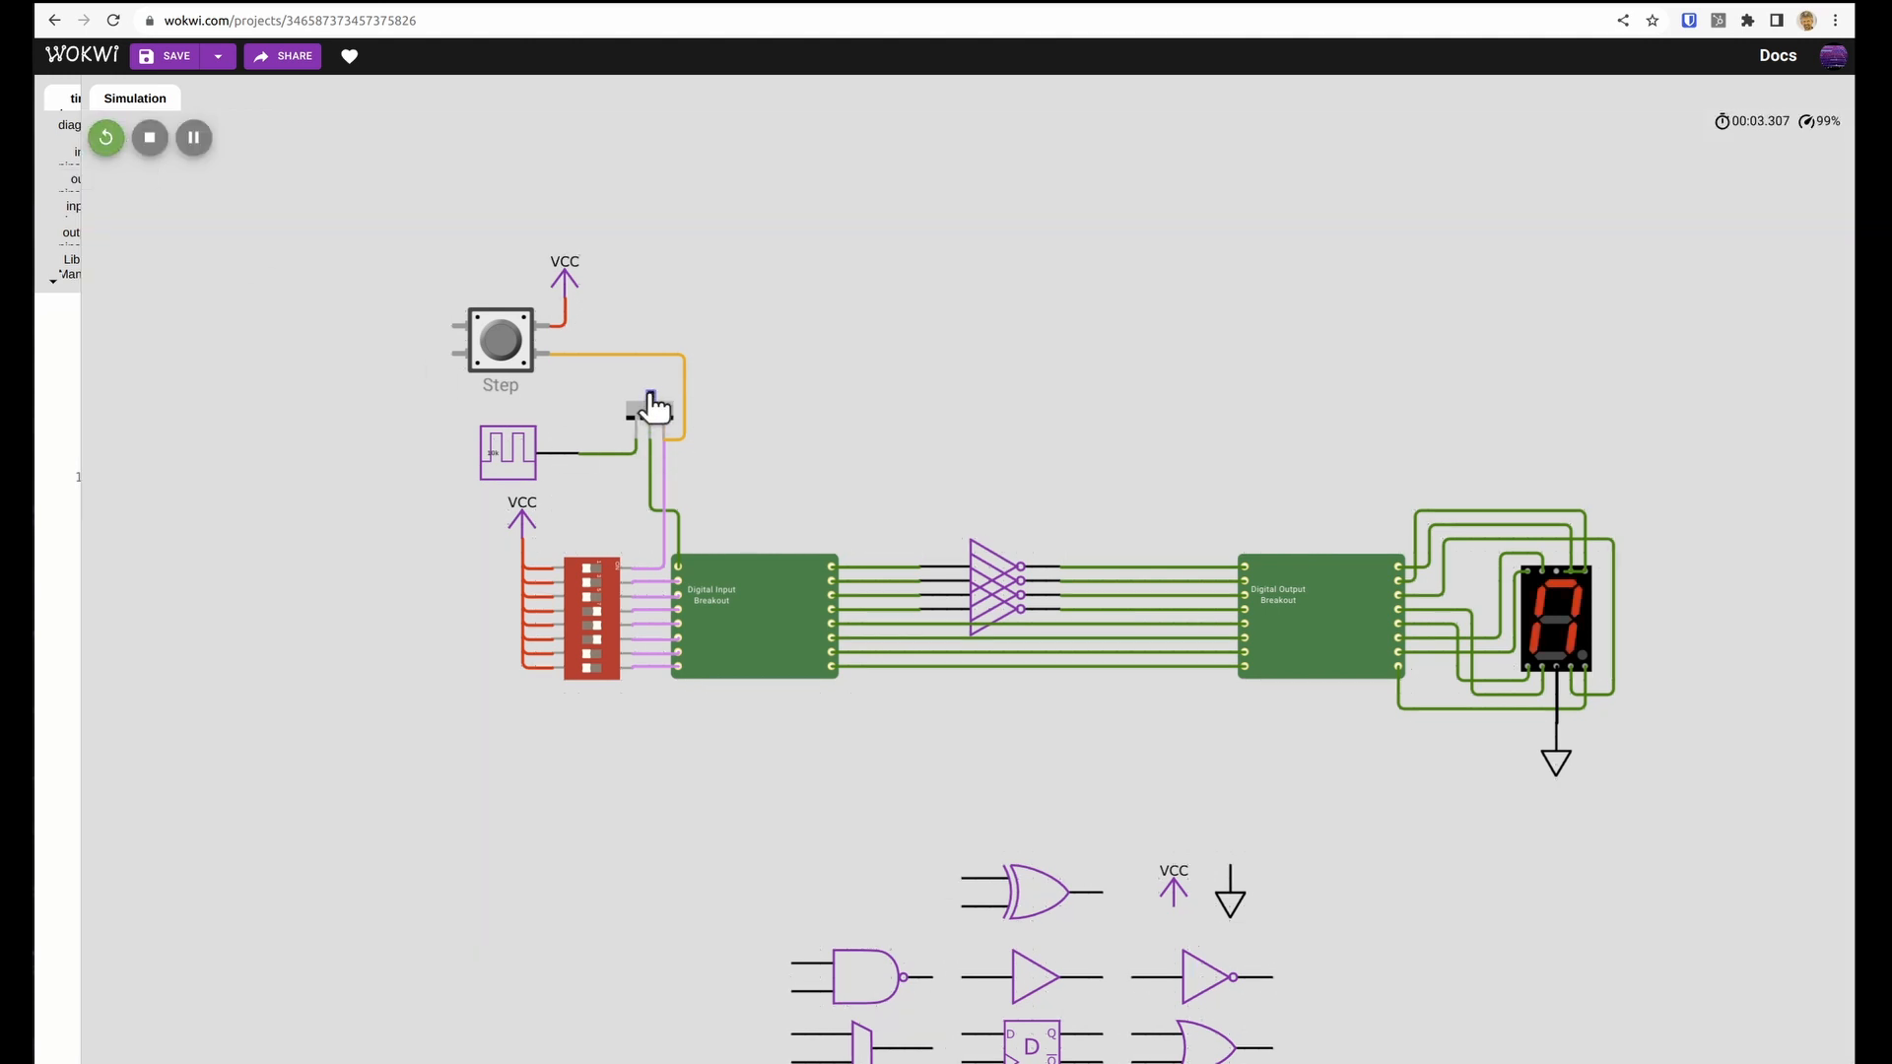
{"action": "left_click", "coordinate": [499, 343]}
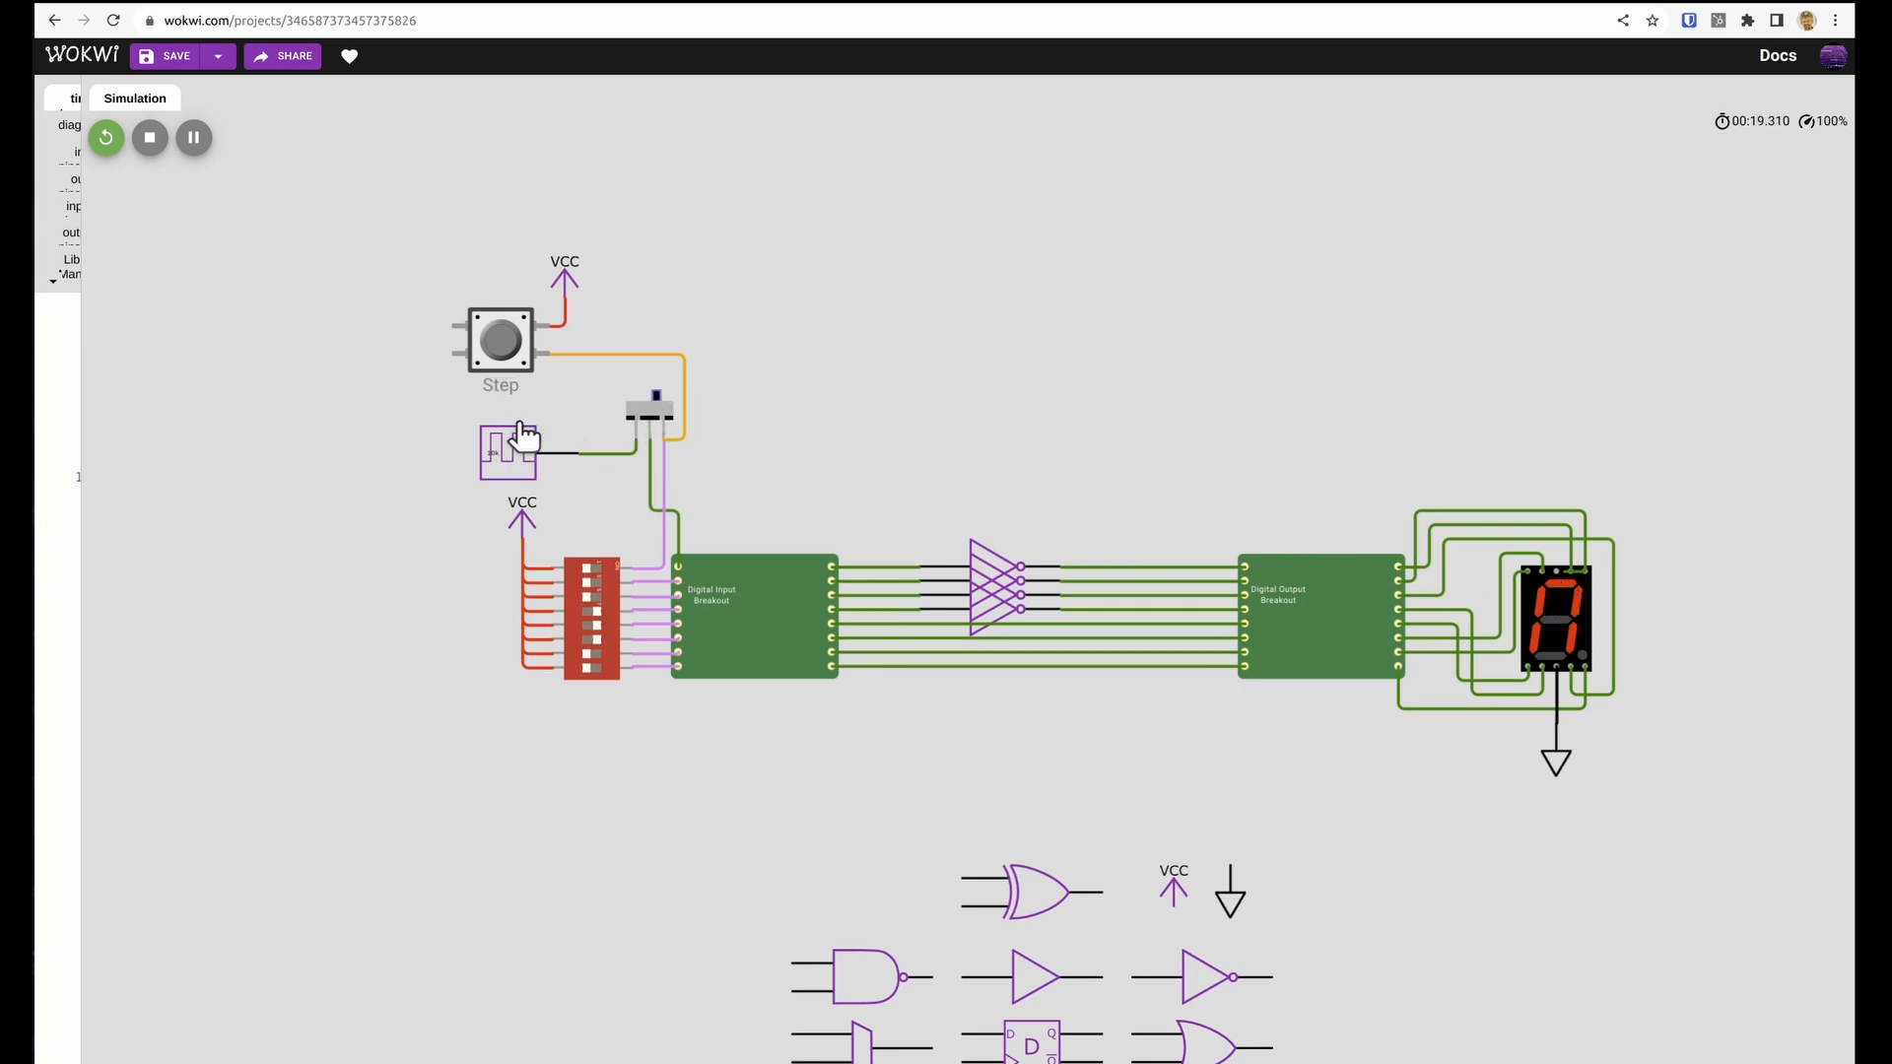
{"action": "mouse_move", "coordinate": [150, 136]}
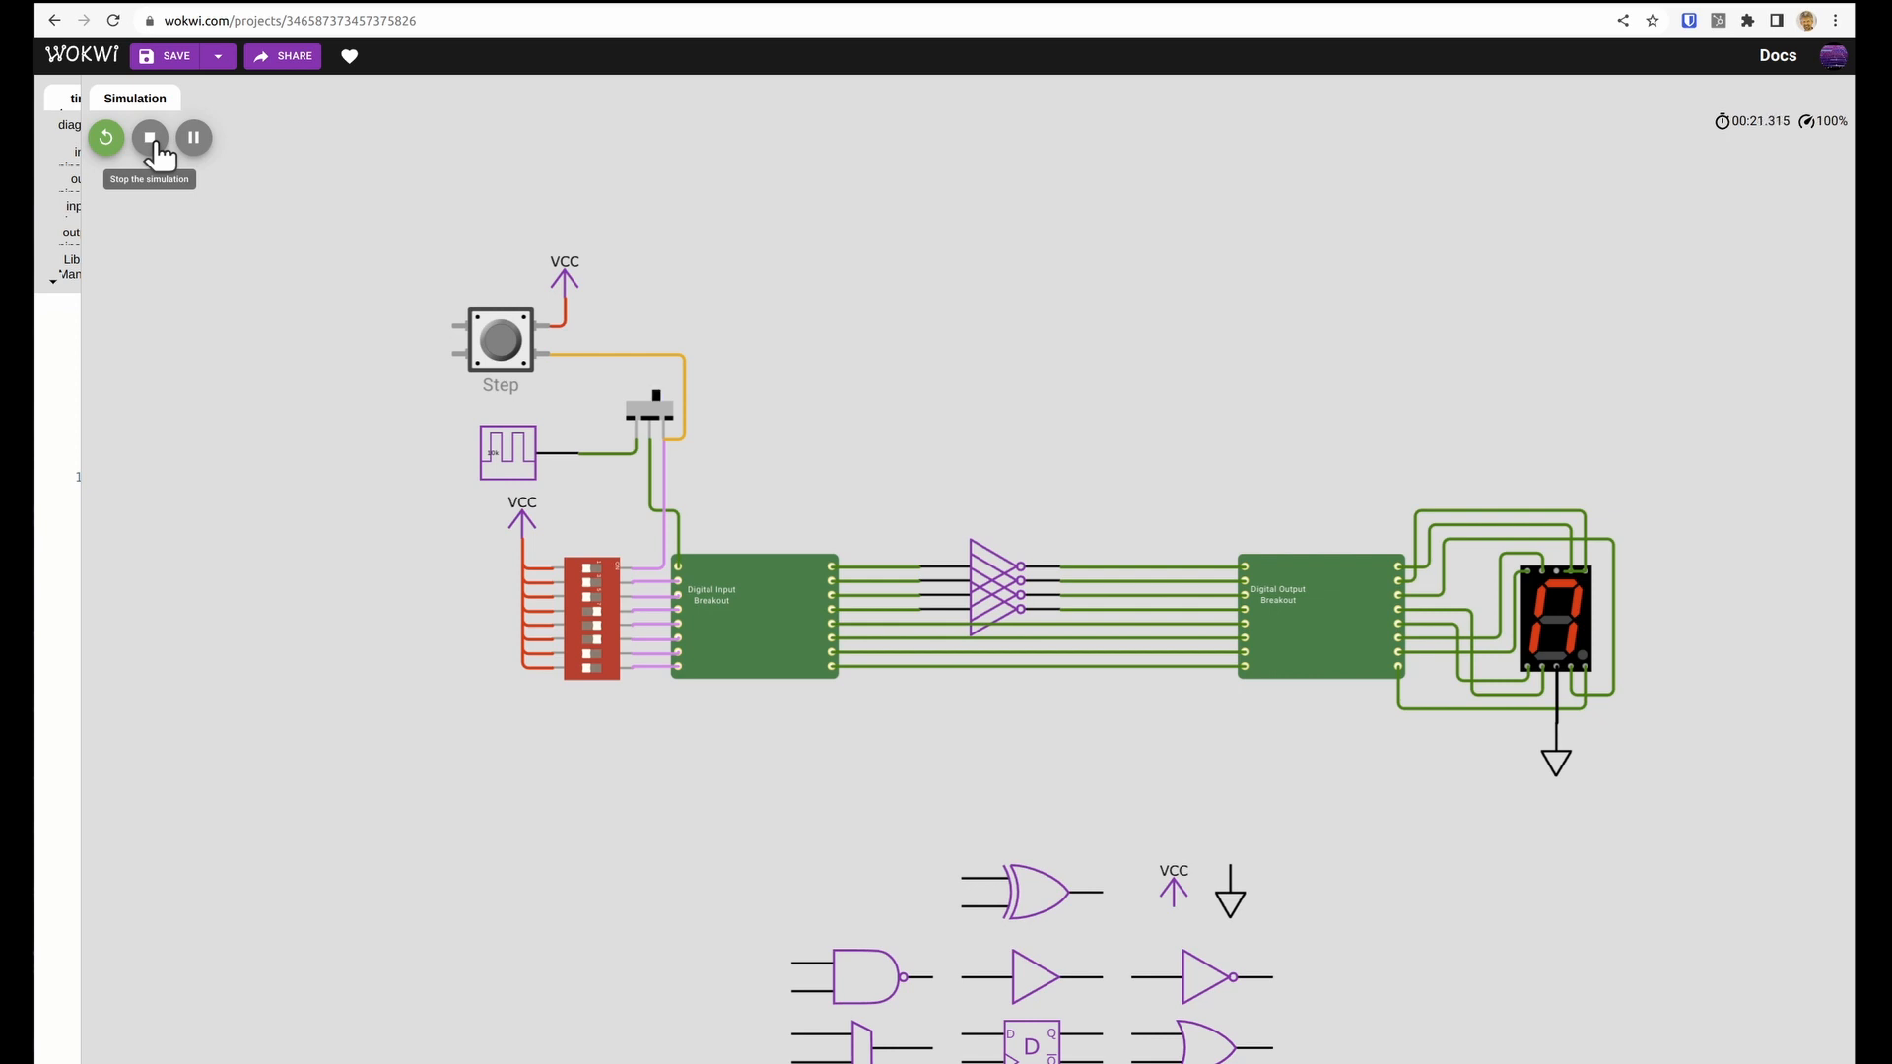
- Stop the running simulation before checking the Tiny Tapeout FAQ
{"action": "left_click", "coordinate": [150, 136]}
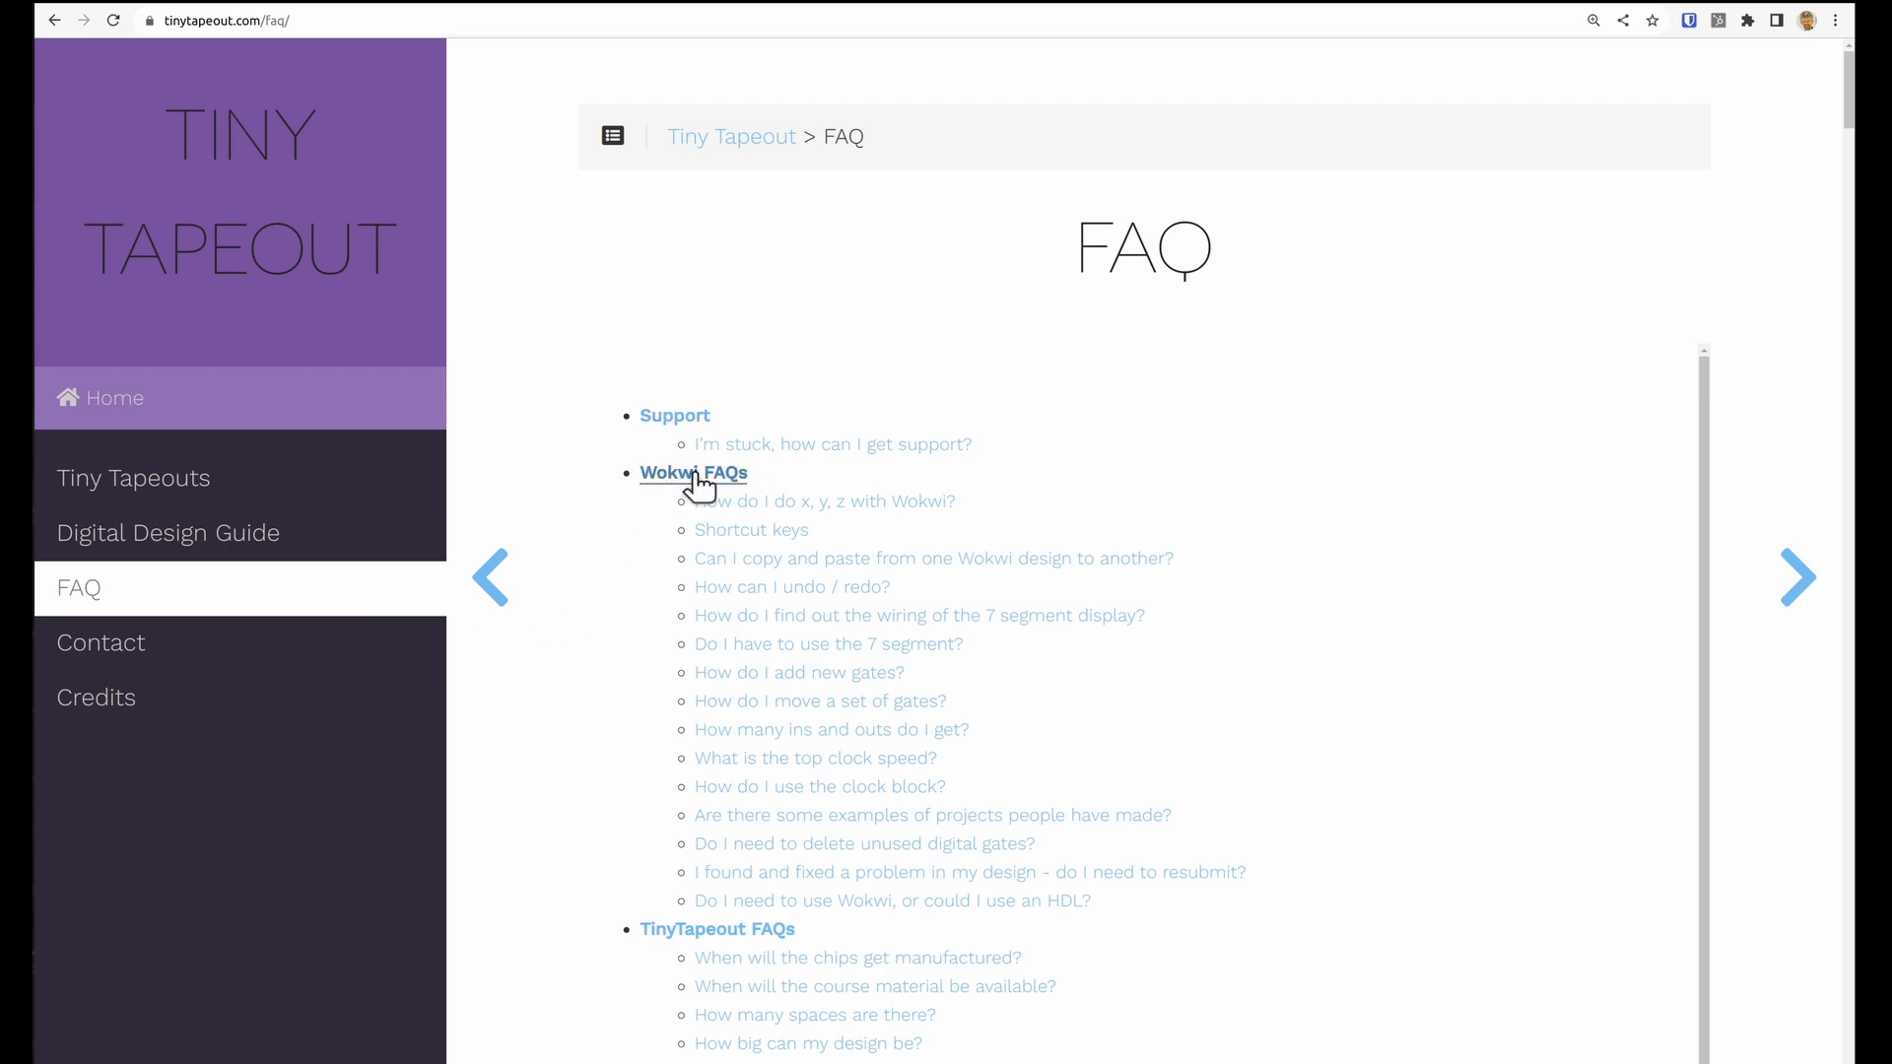
{"action": "mouse_move", "coordinate": [778, 704]}
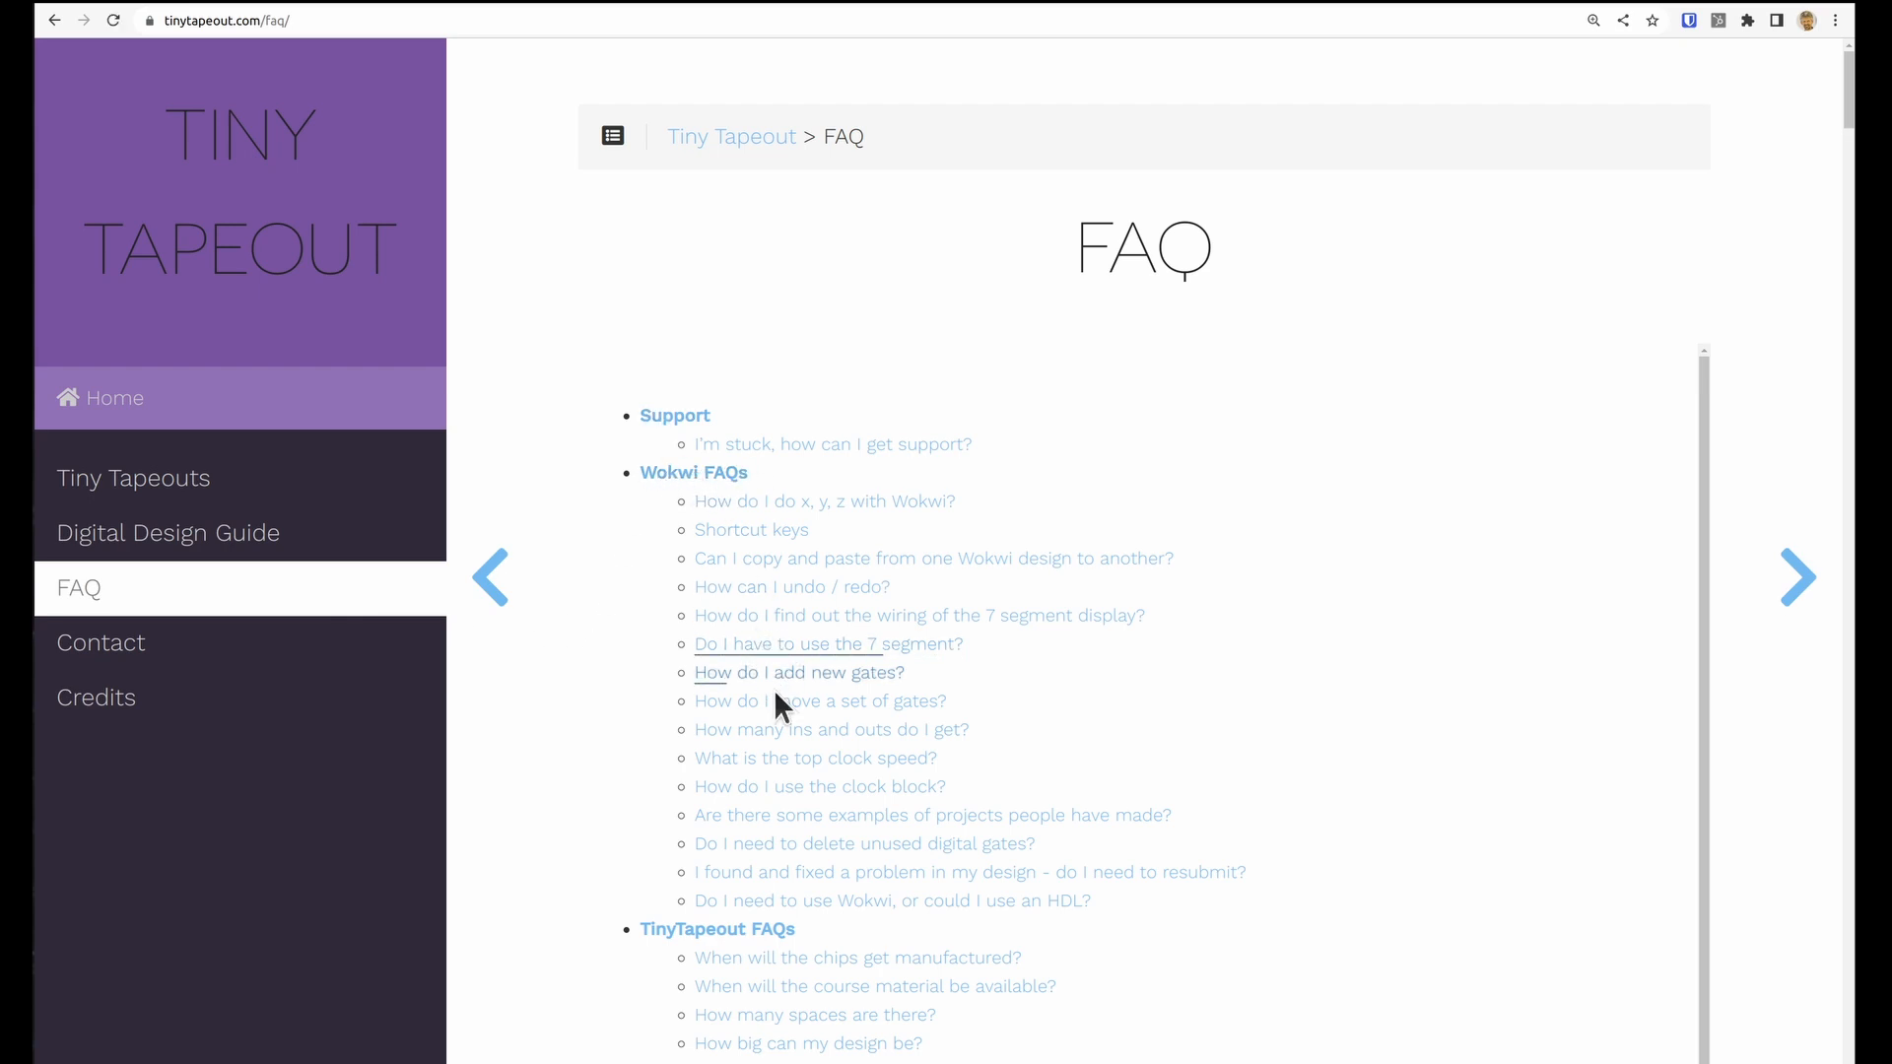
{"action": "mouse_move", "coordinate": [790, 799]}
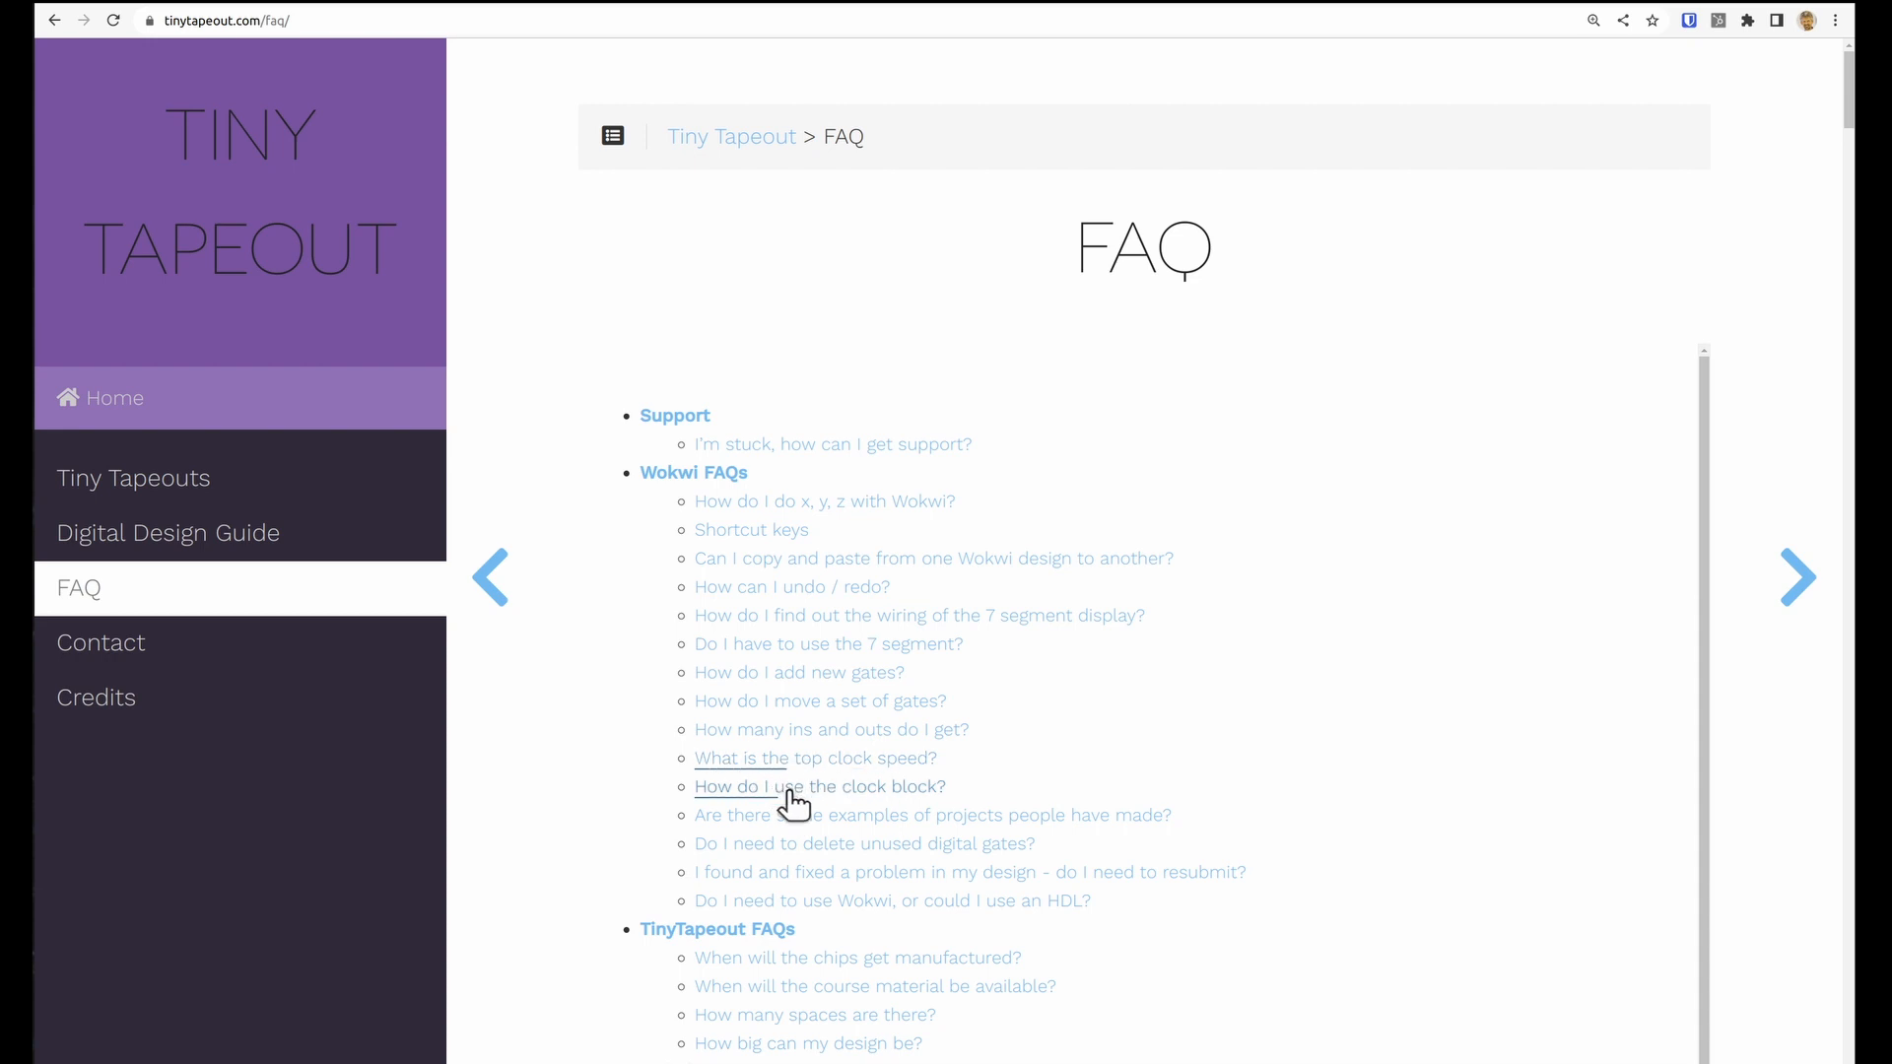
- Add a red debug LED on the top inverter output and GND, then run the simulation
{"action": "left_click", "coordinate": [820, 786]}
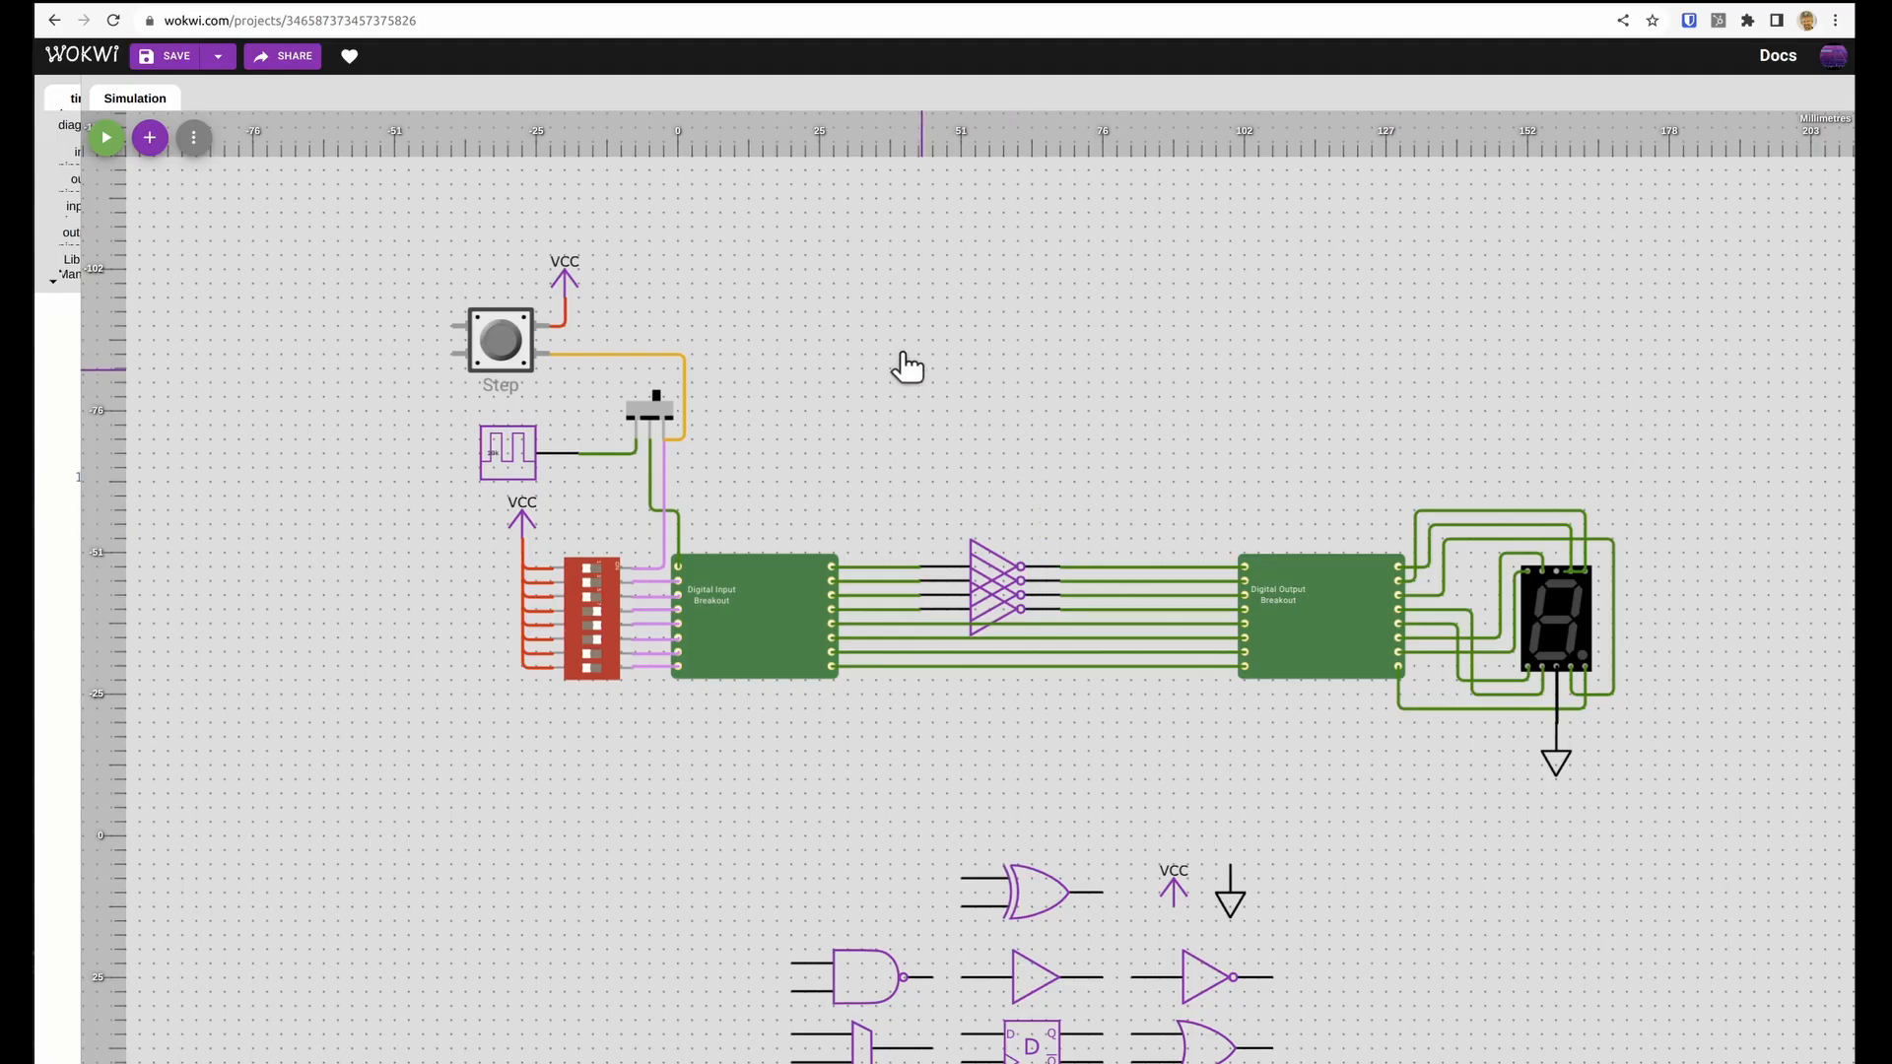
{"action": "mouse_move", "coordinate": [150, 138]}
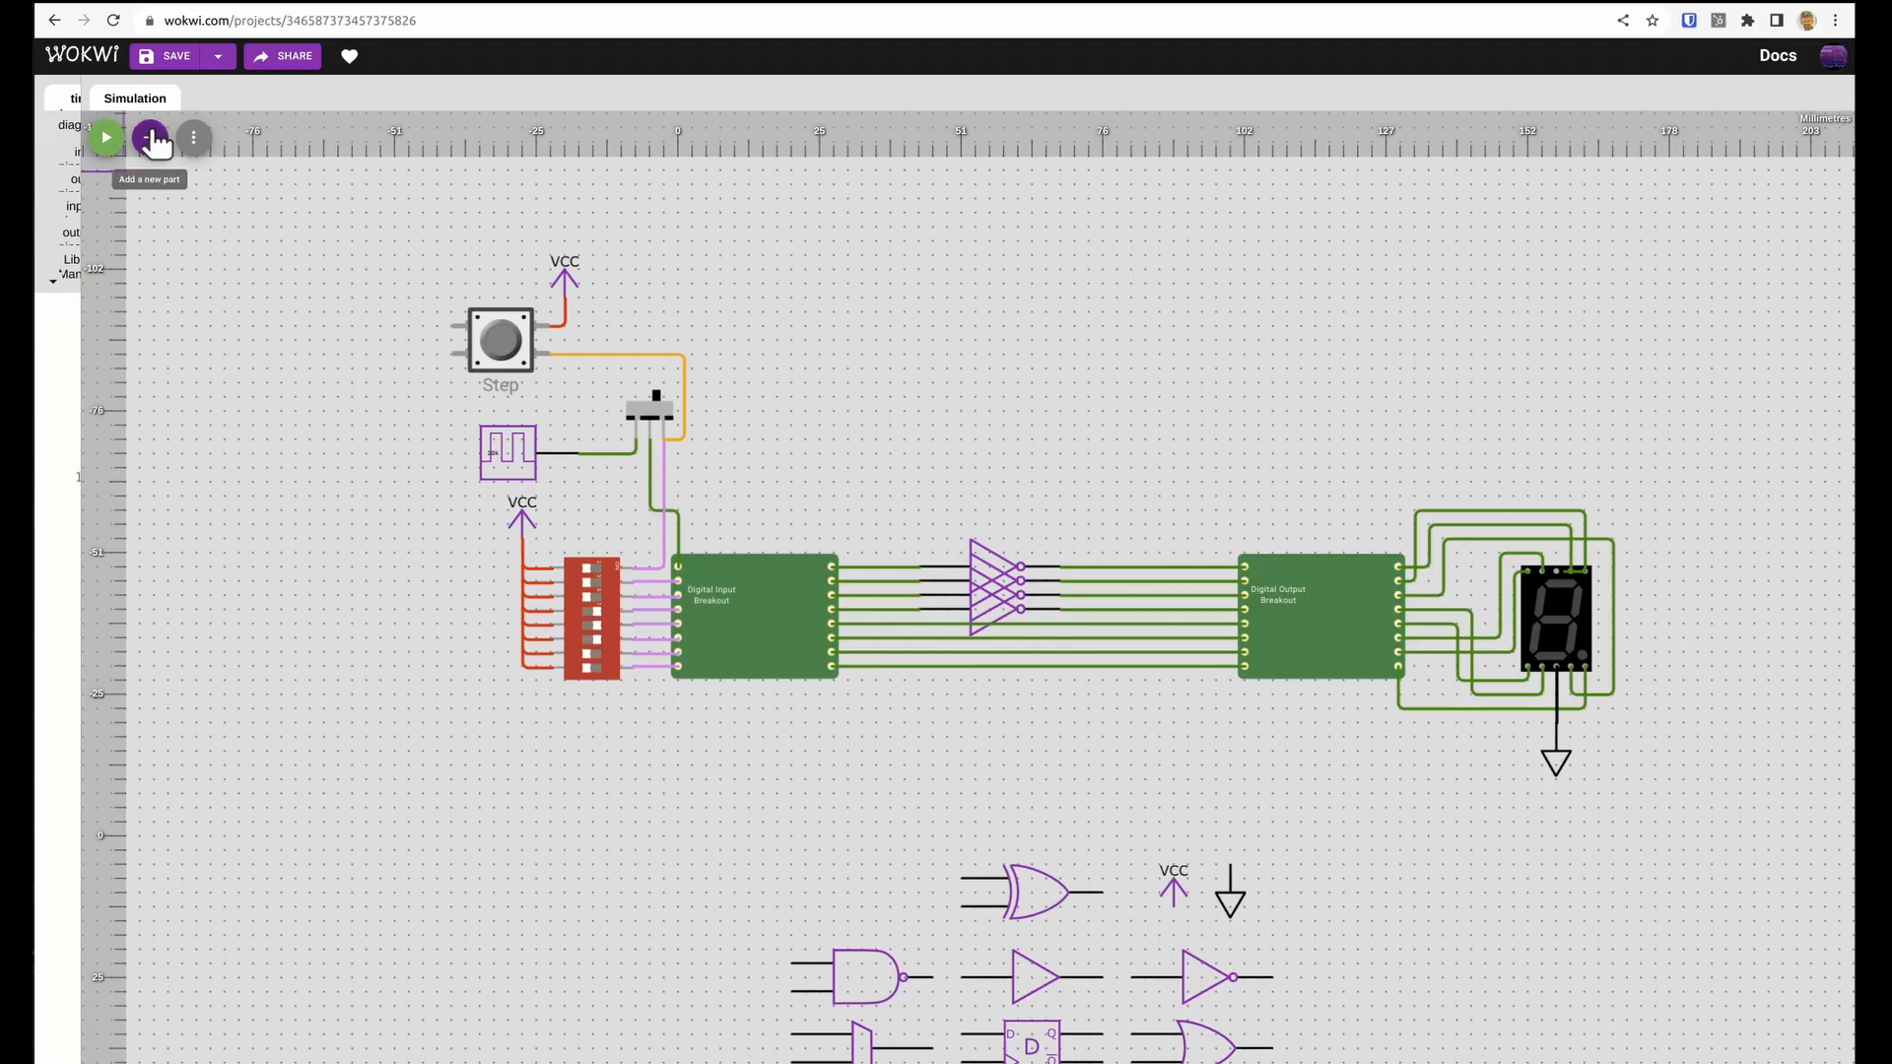
{"action": "left_click", "coordinate": [154, 138]}
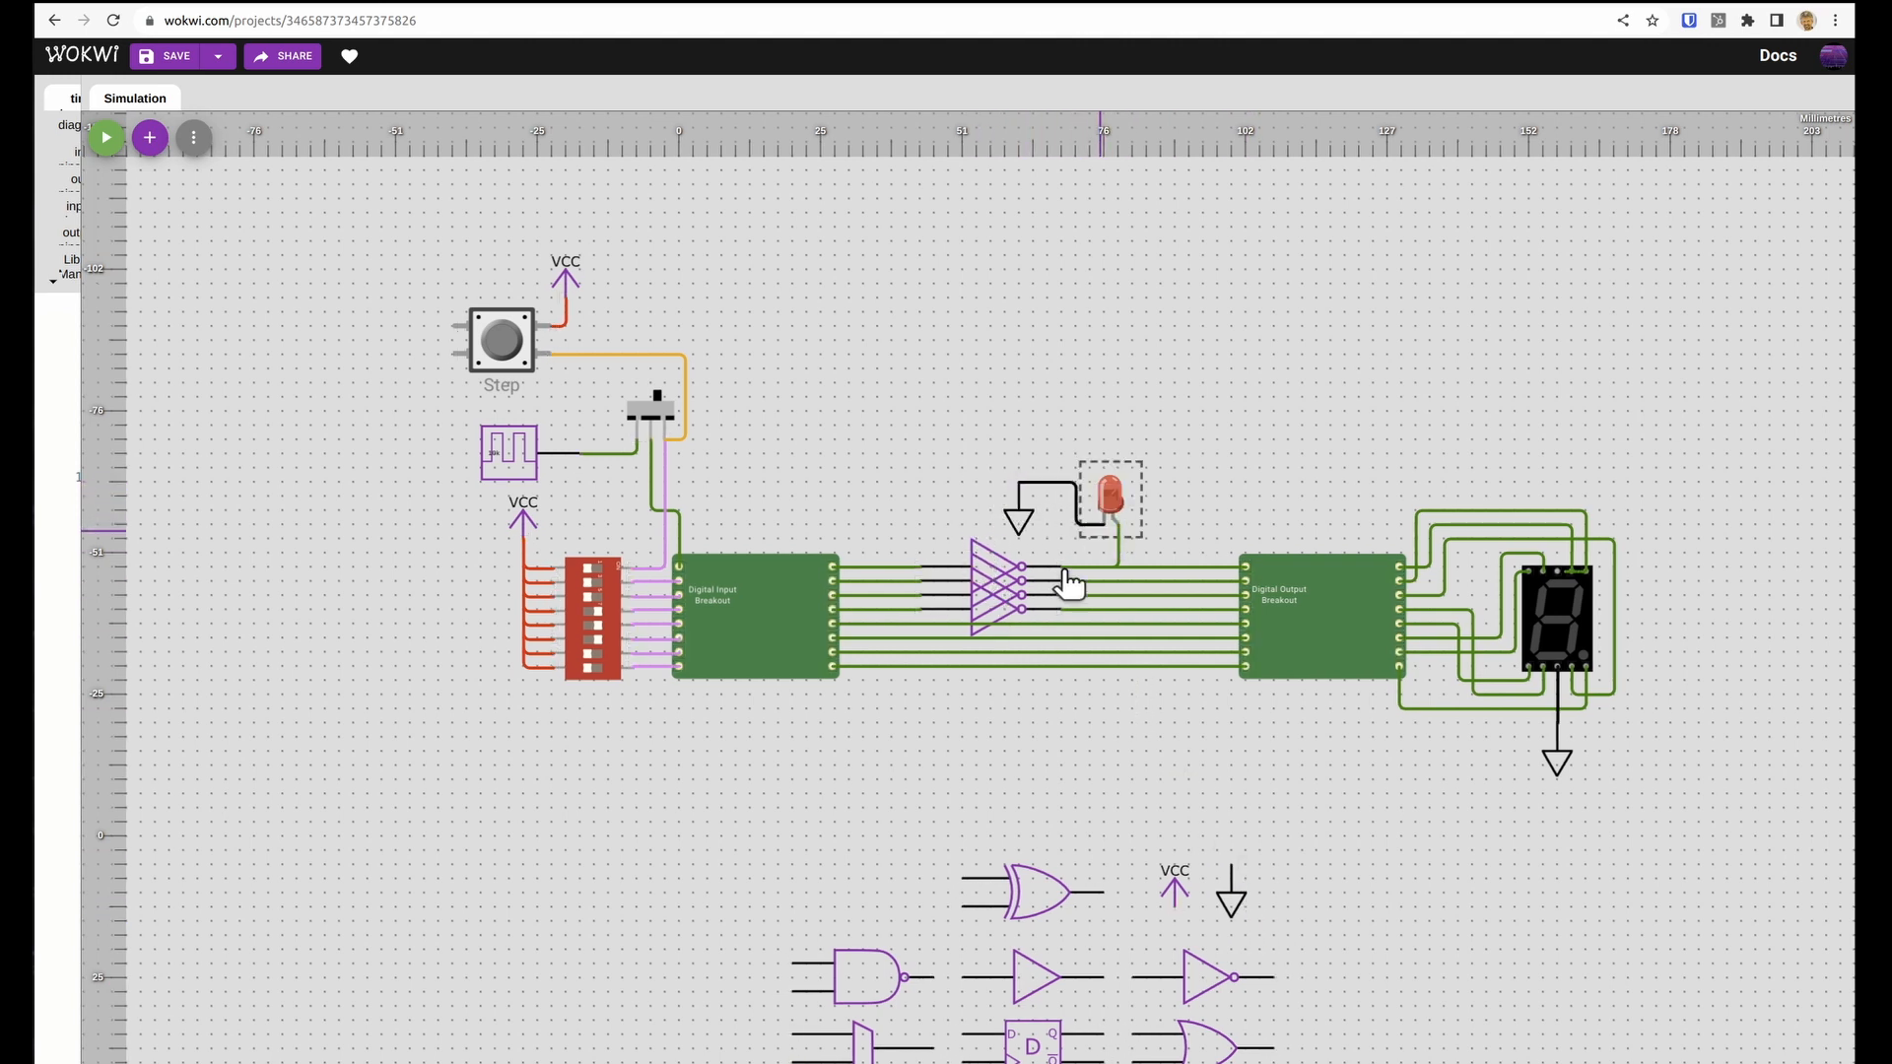
{"action": "left_click", "coordinate": [106, 135]}
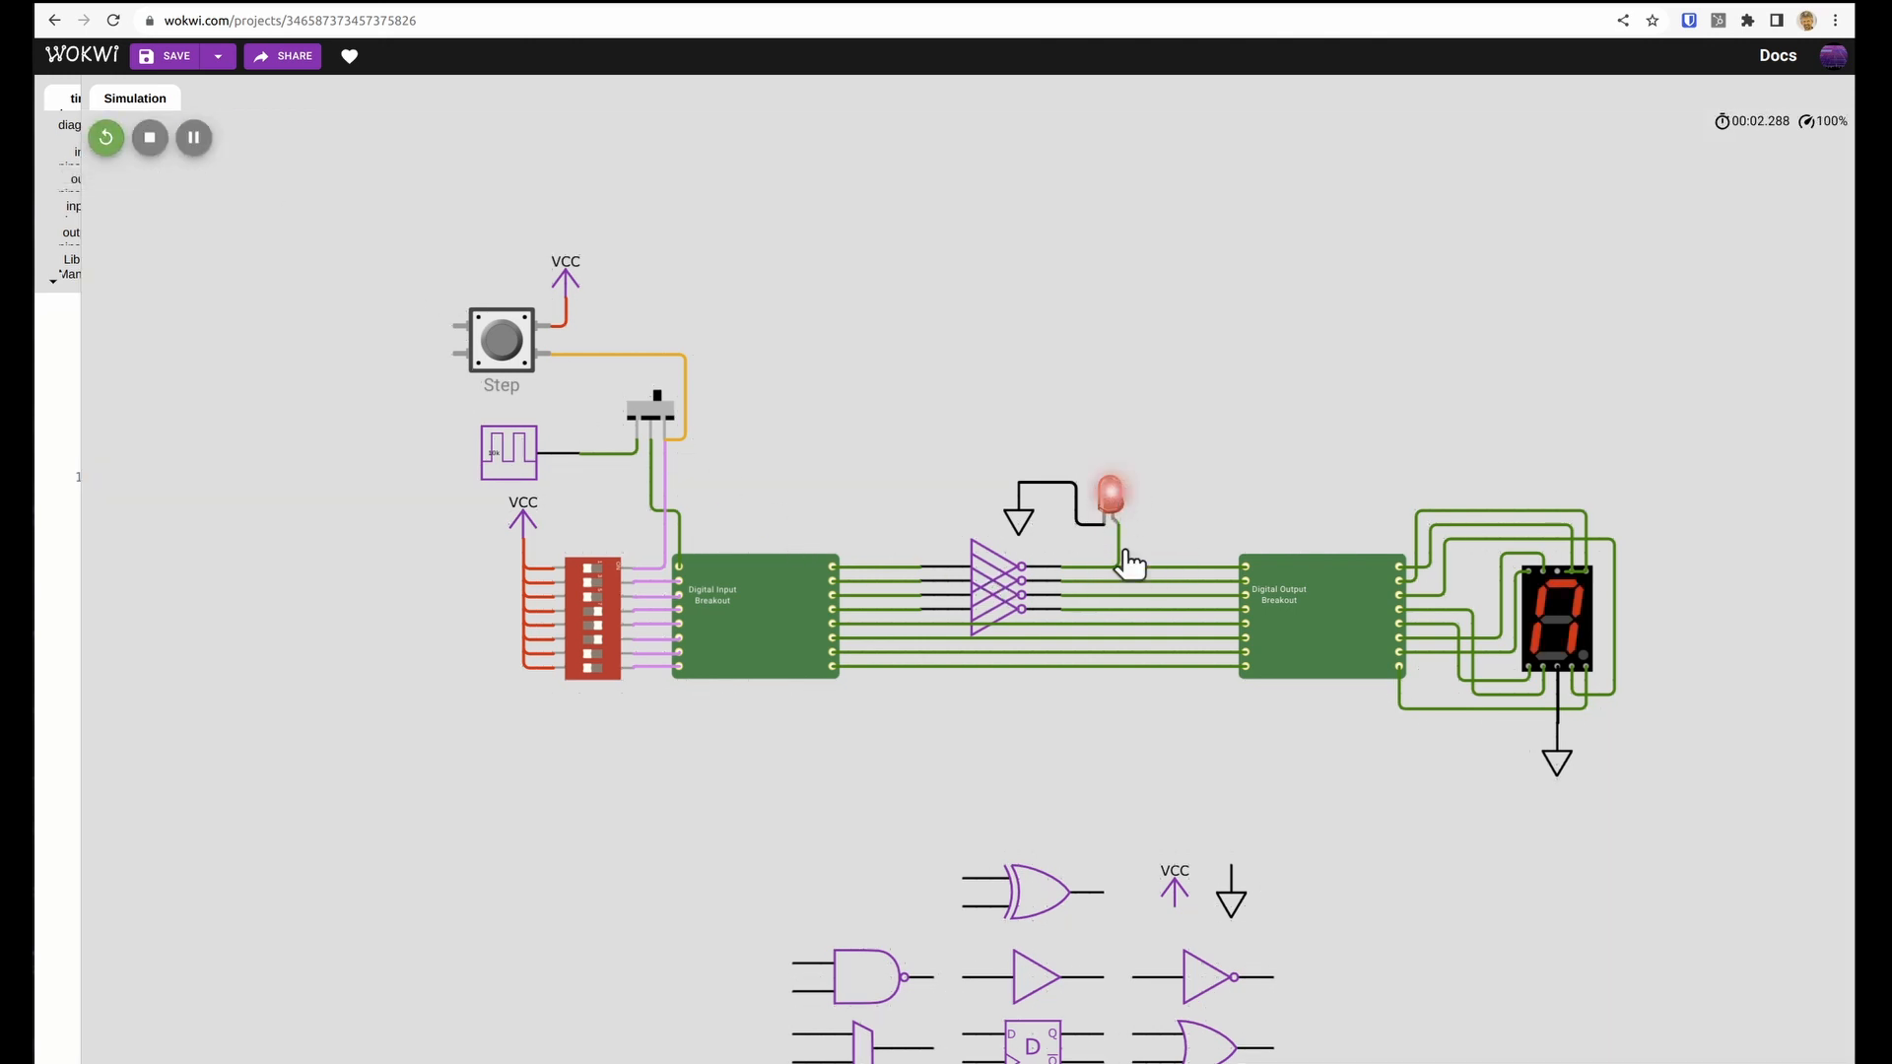
{"action": "mouse_move", "coordinate": [1059, 568]}
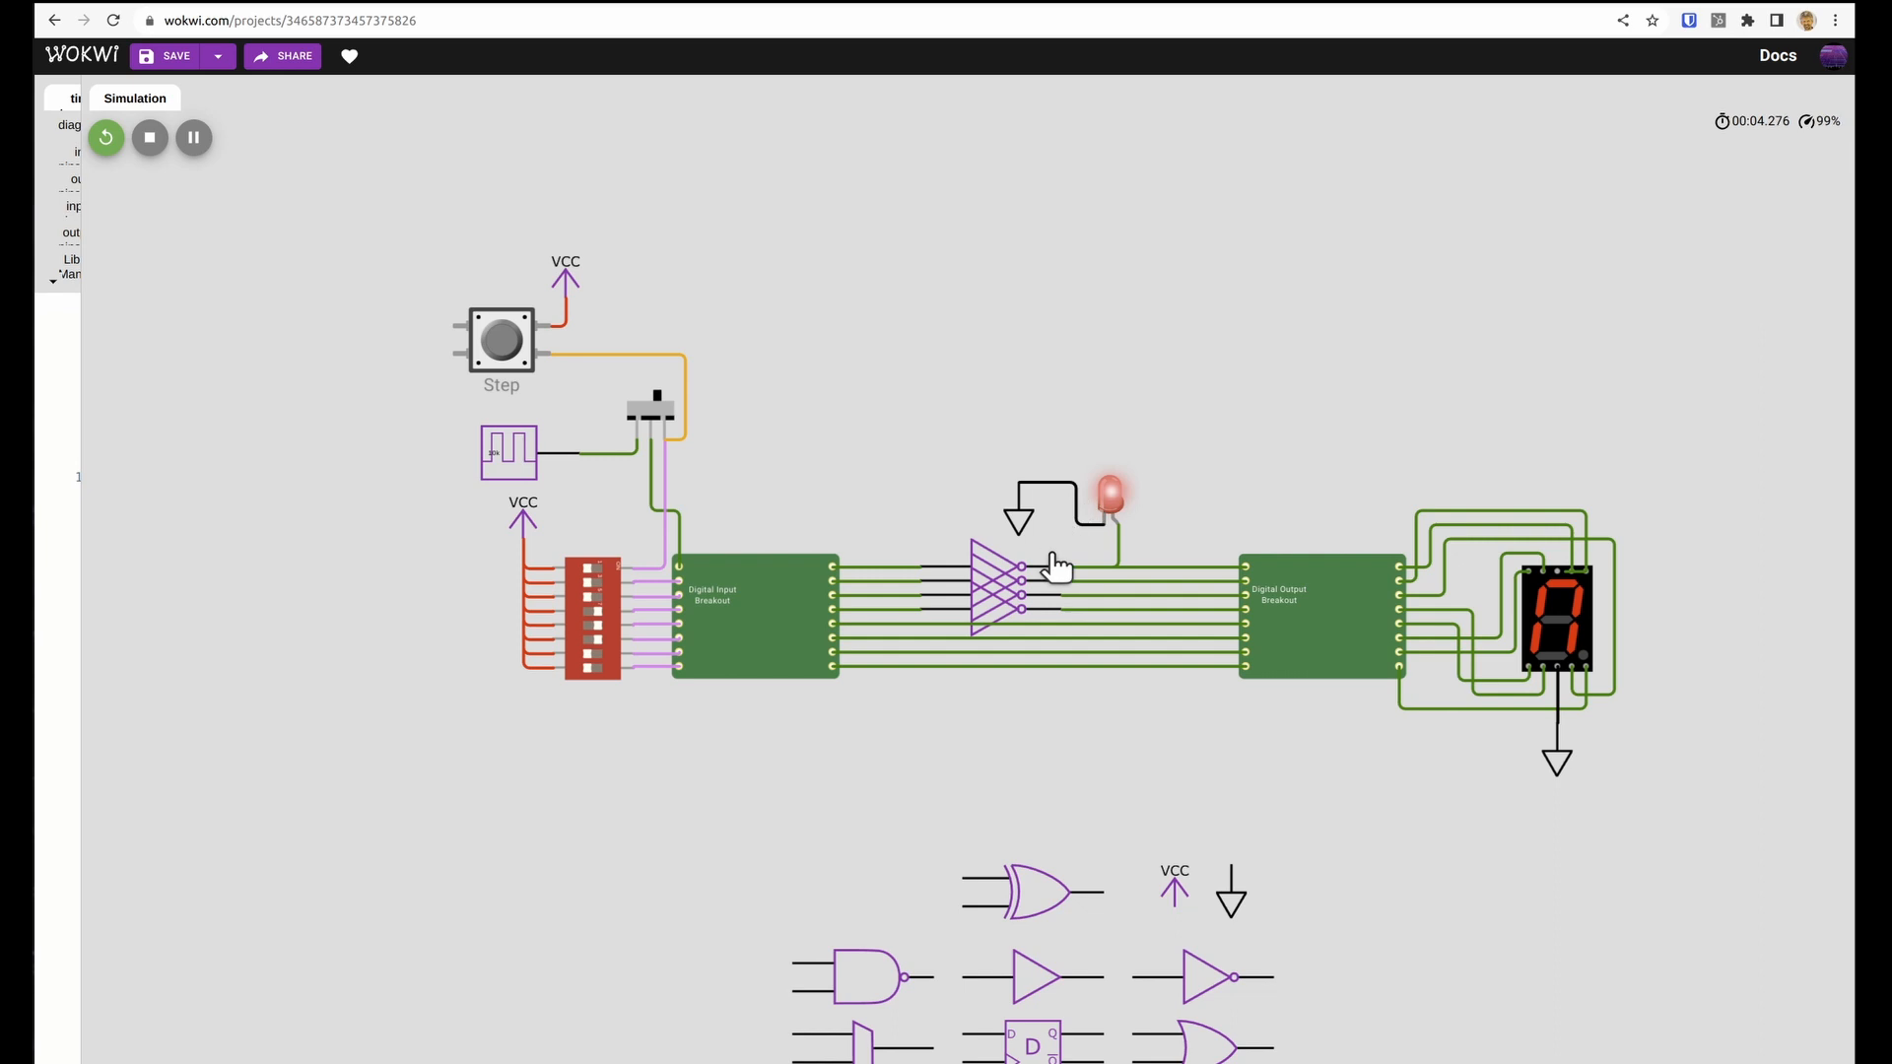
{"action": "mouse_move", "coordinate": [1098, 501]}
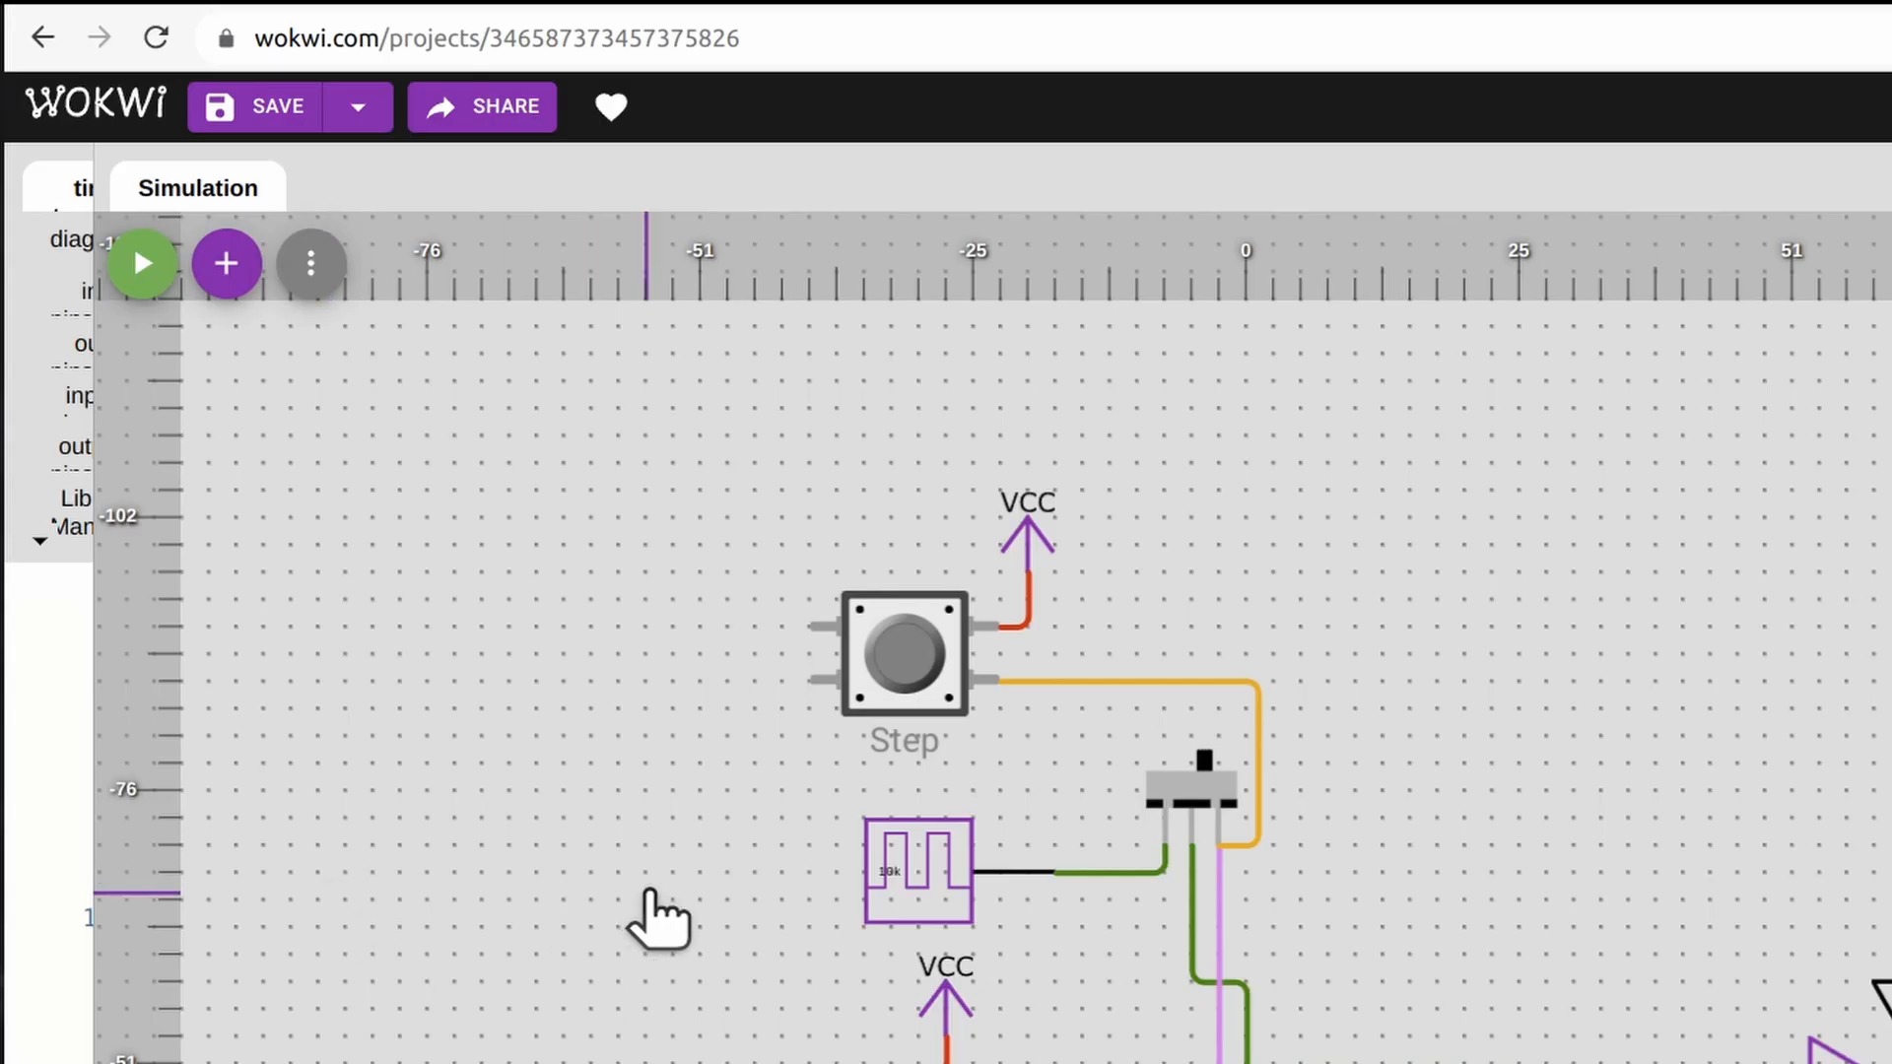
{"action": "mouse_move", "coordinate": [279, 107]}
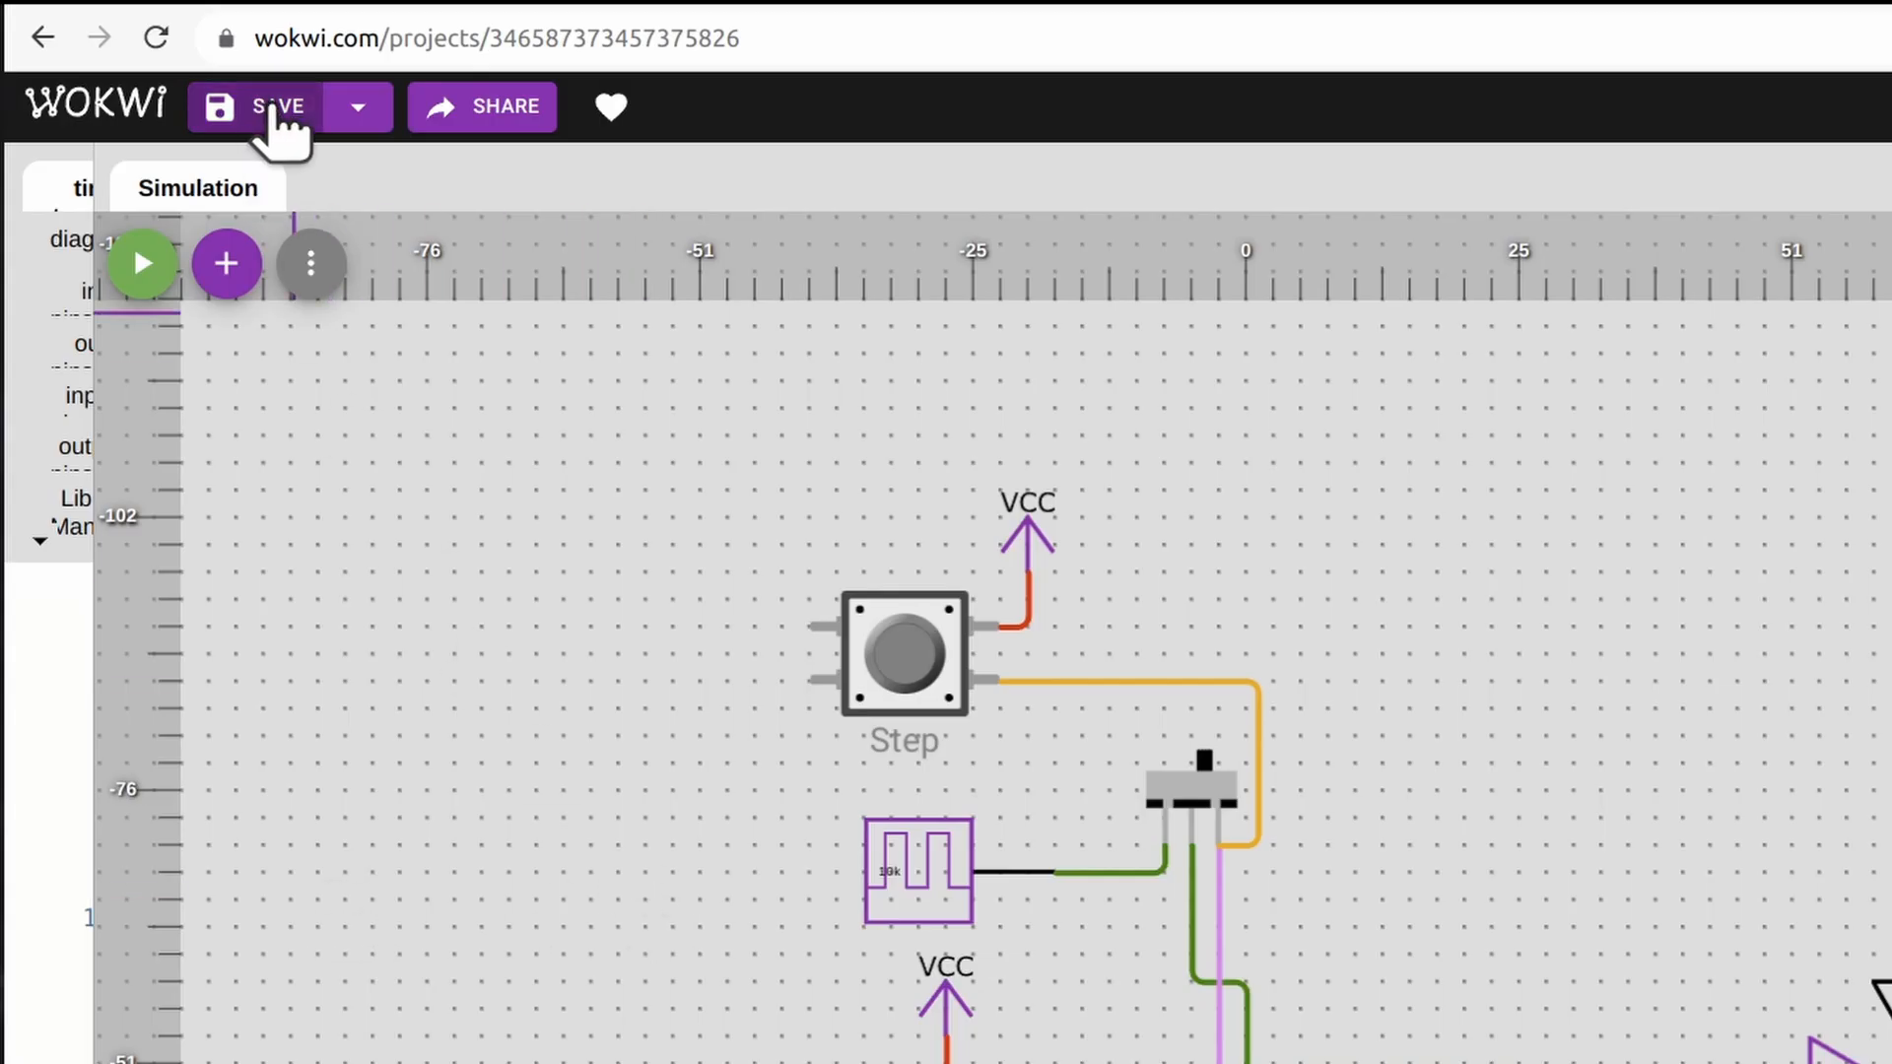
- Save the debug LED project and select its project ID in the address bar
{"action": "left_click", "coordinate": [275, 106]}
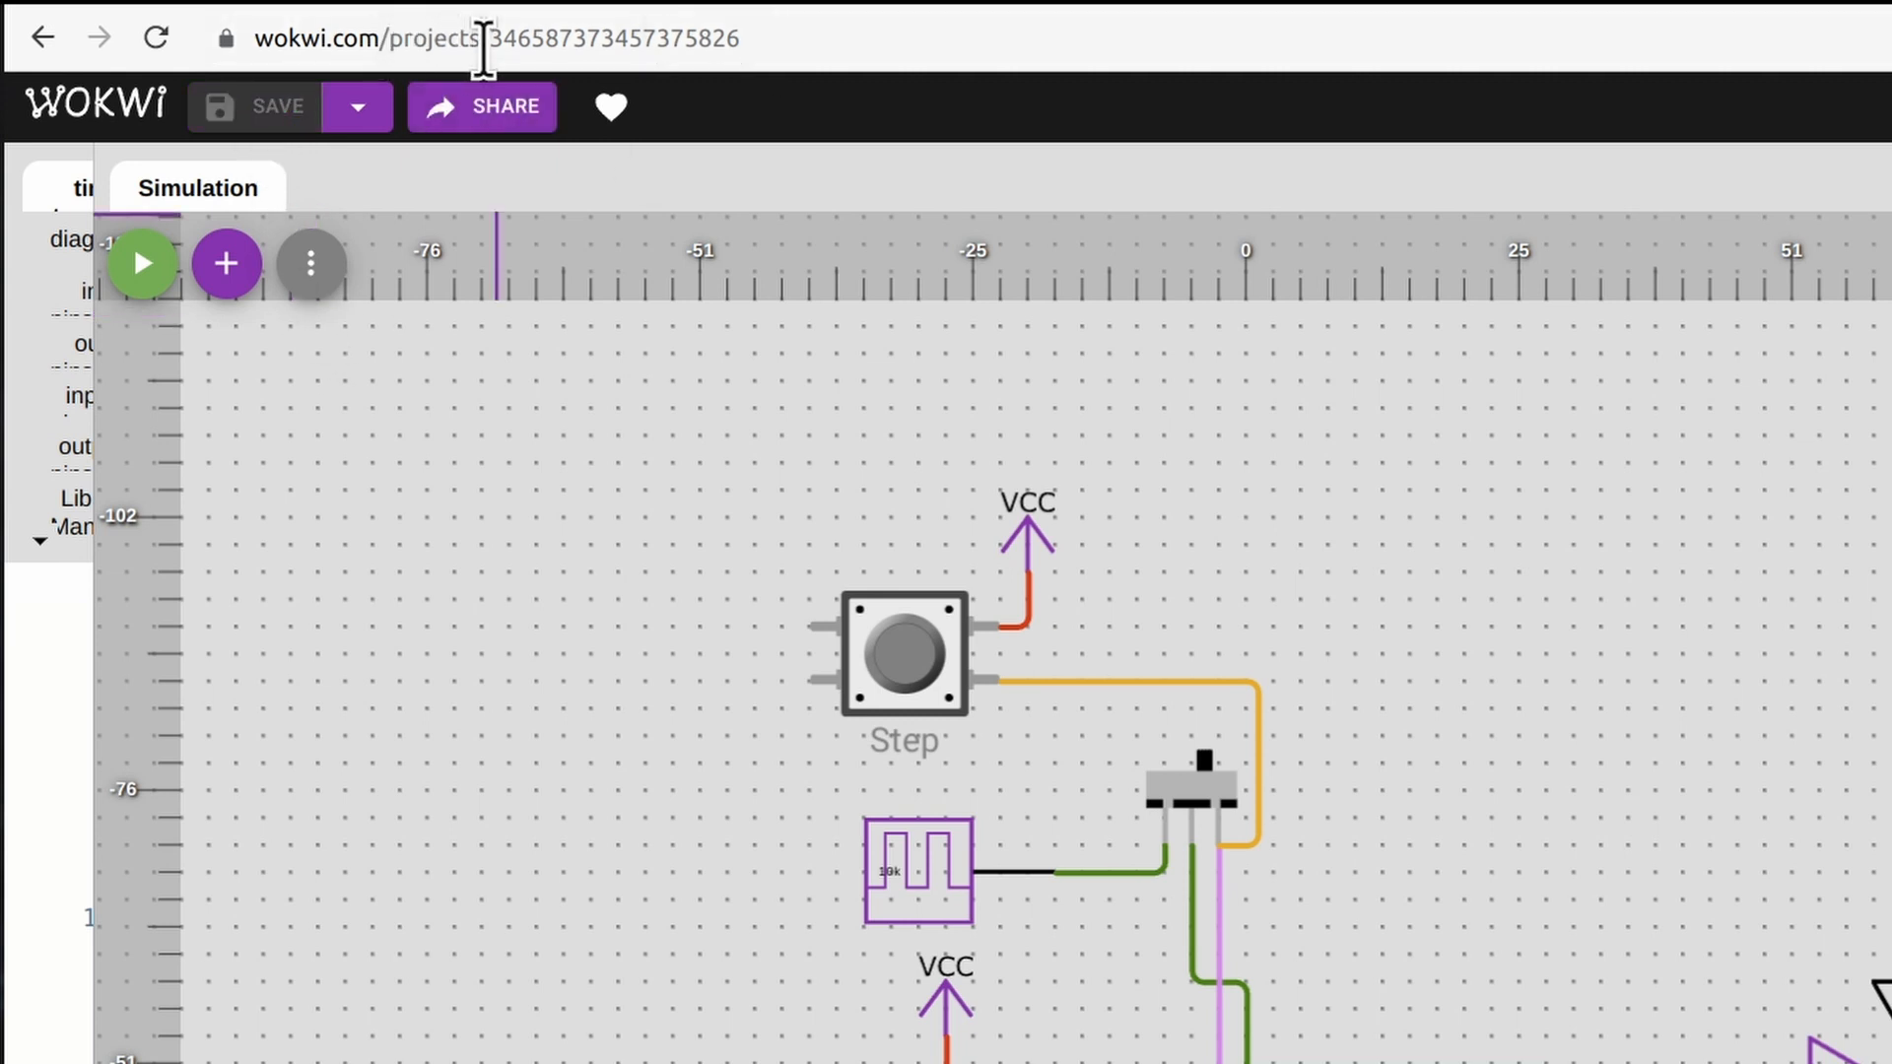
{"action": "left_click", "coordinate": [483, 38]}
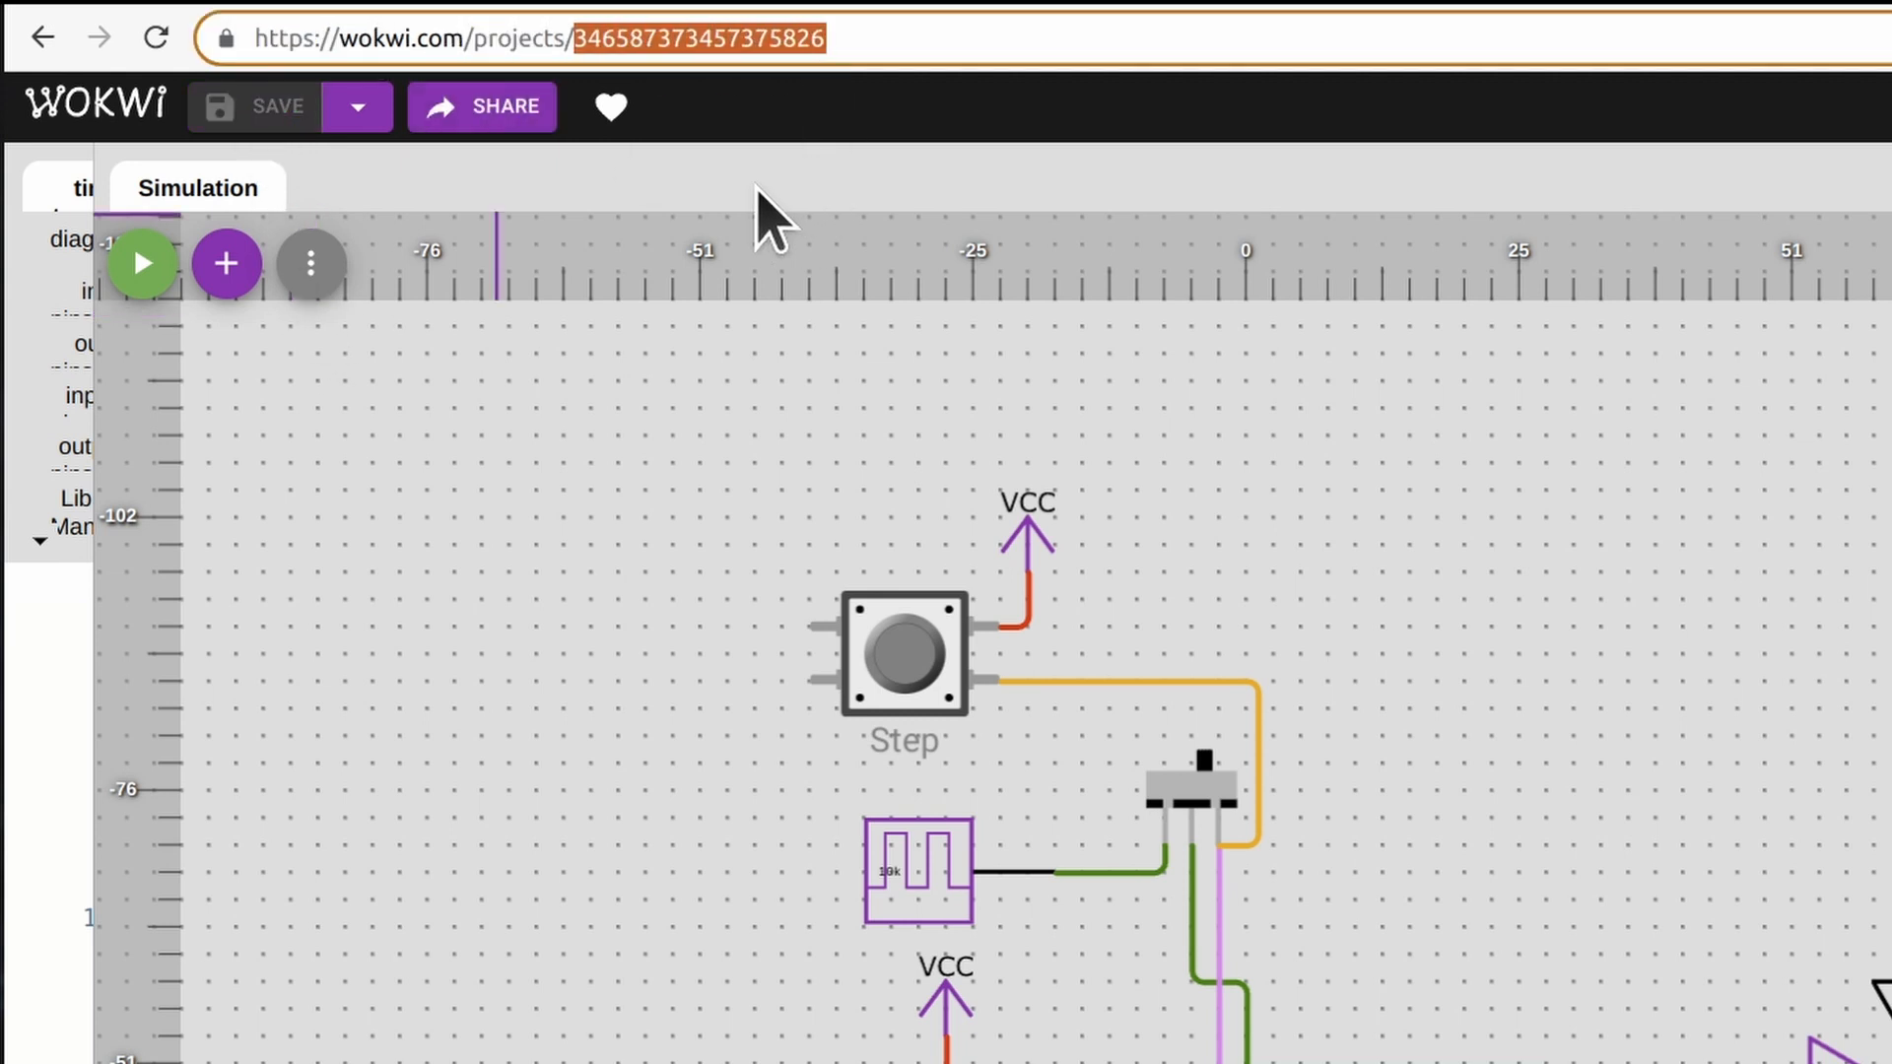